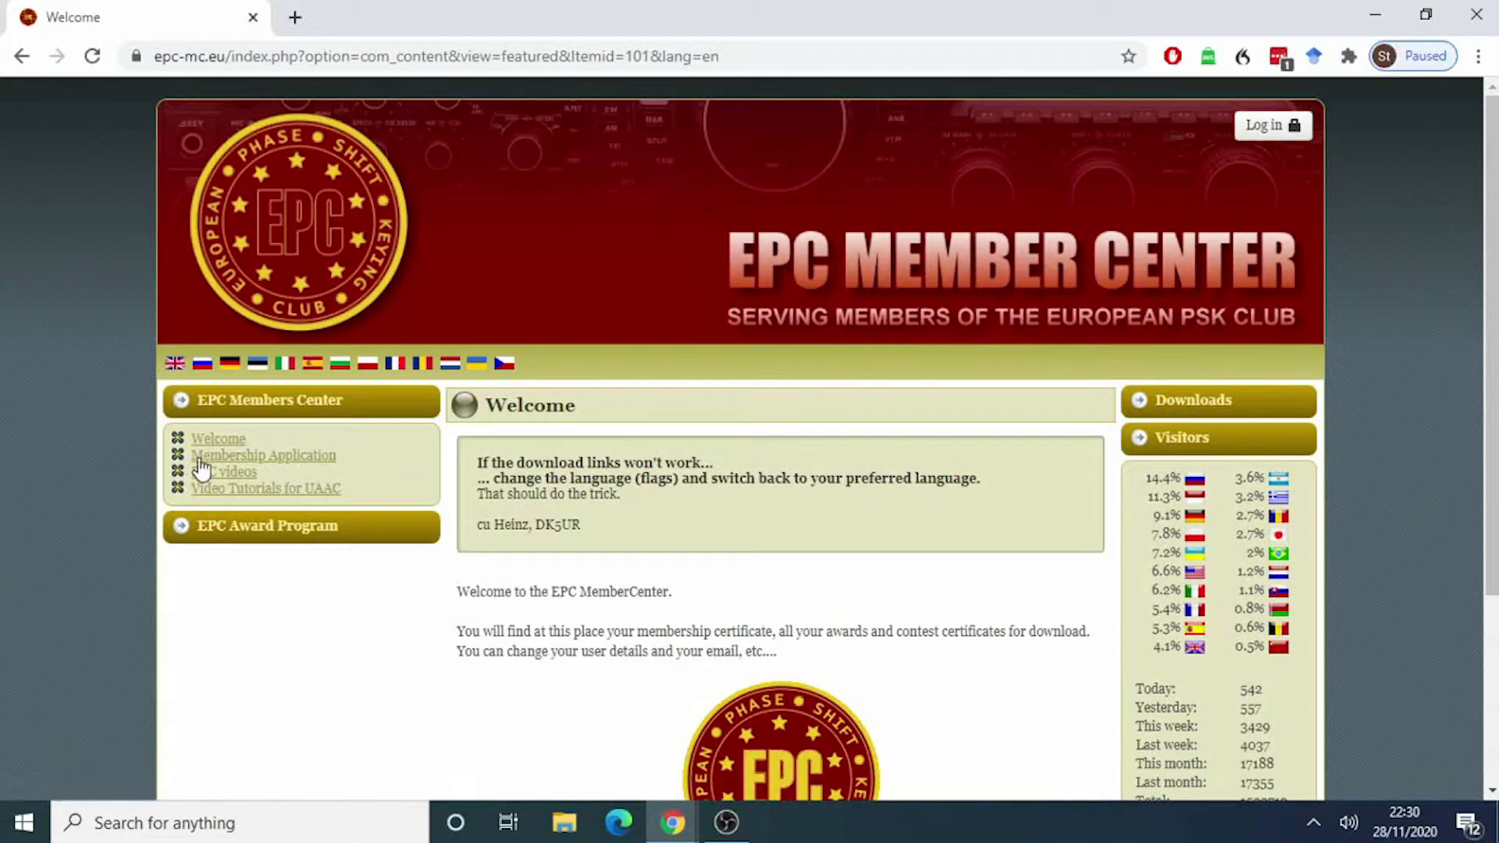
Open the EPC Membership Application form and scroll through its fields, consent and captcha
left_click(250, 455)
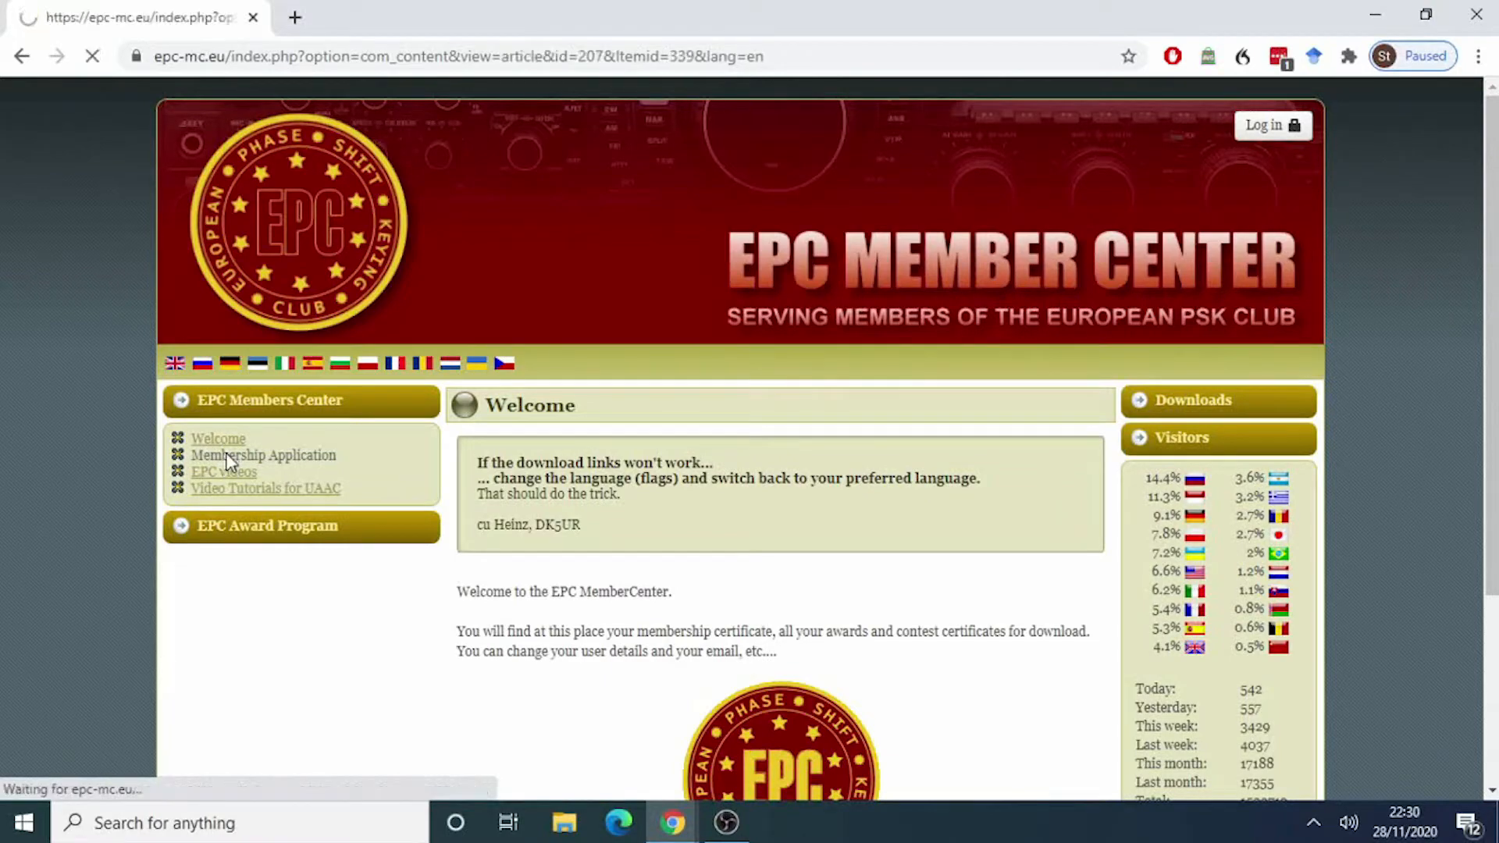
left_click(263, 455)
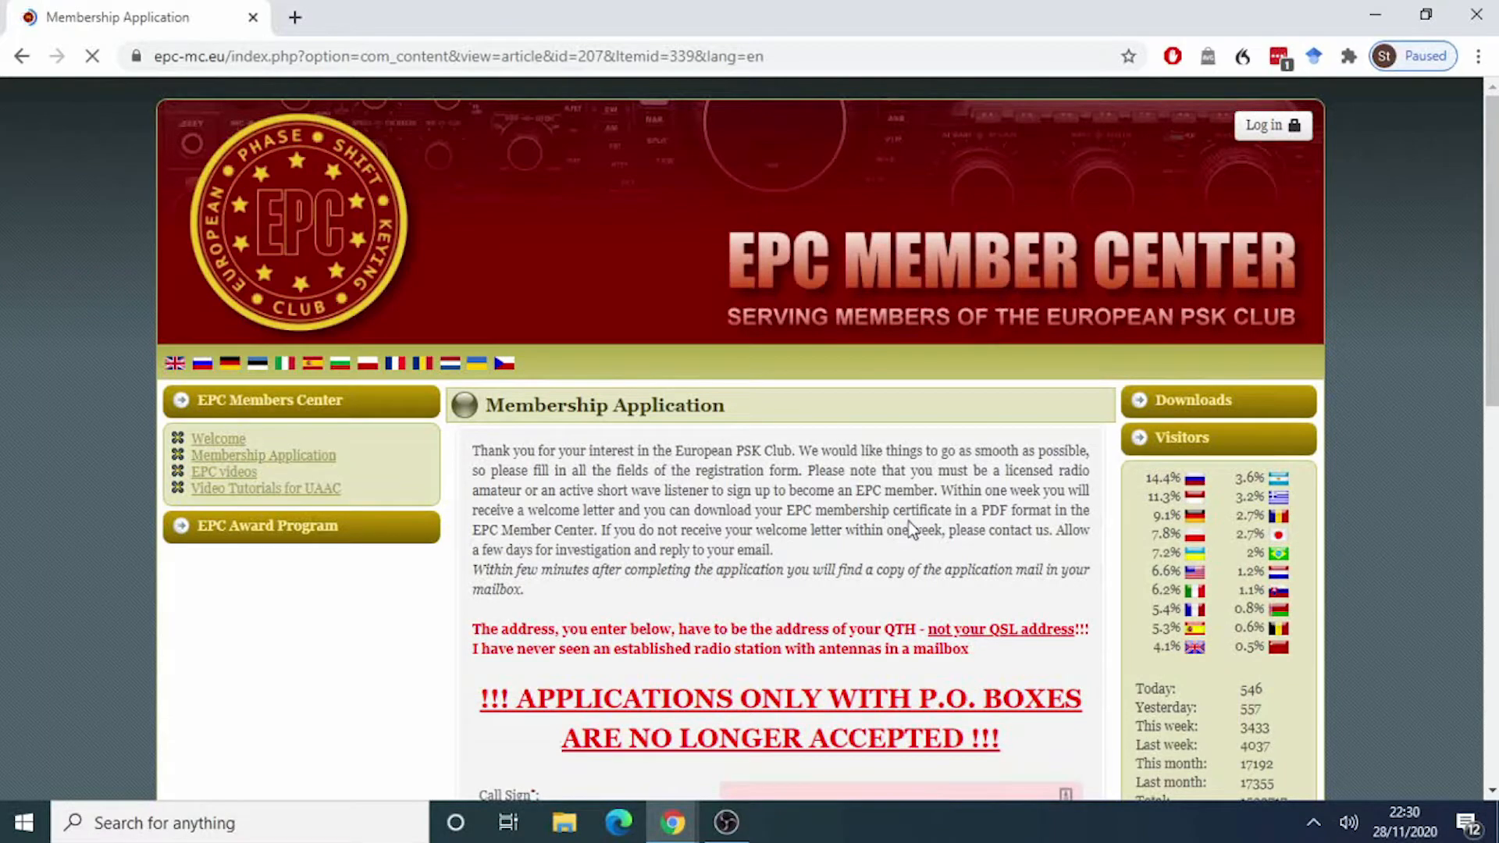
scroll("down", 3)
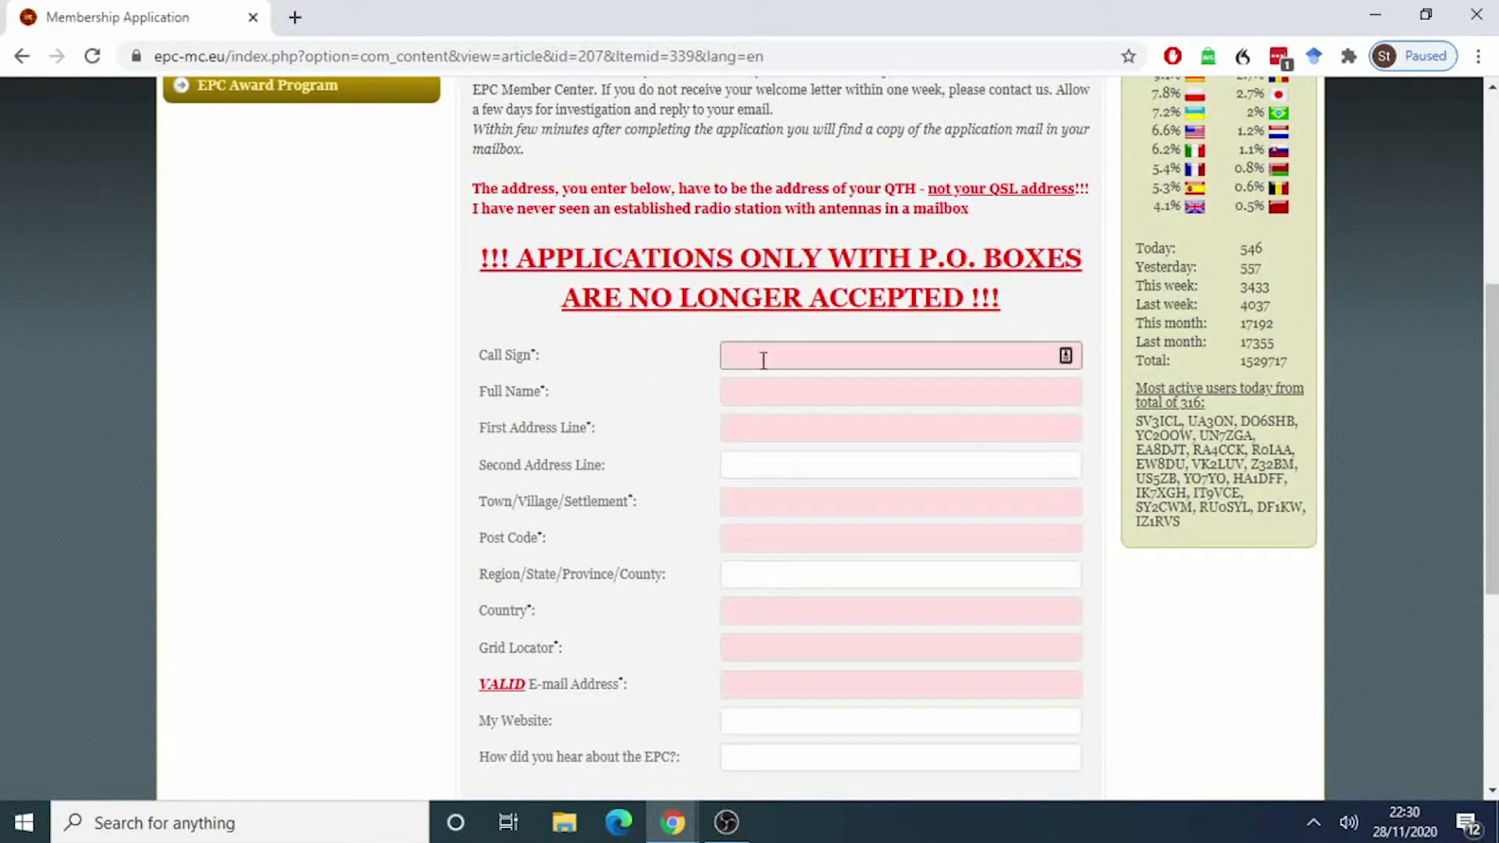
scroll("down", 3)
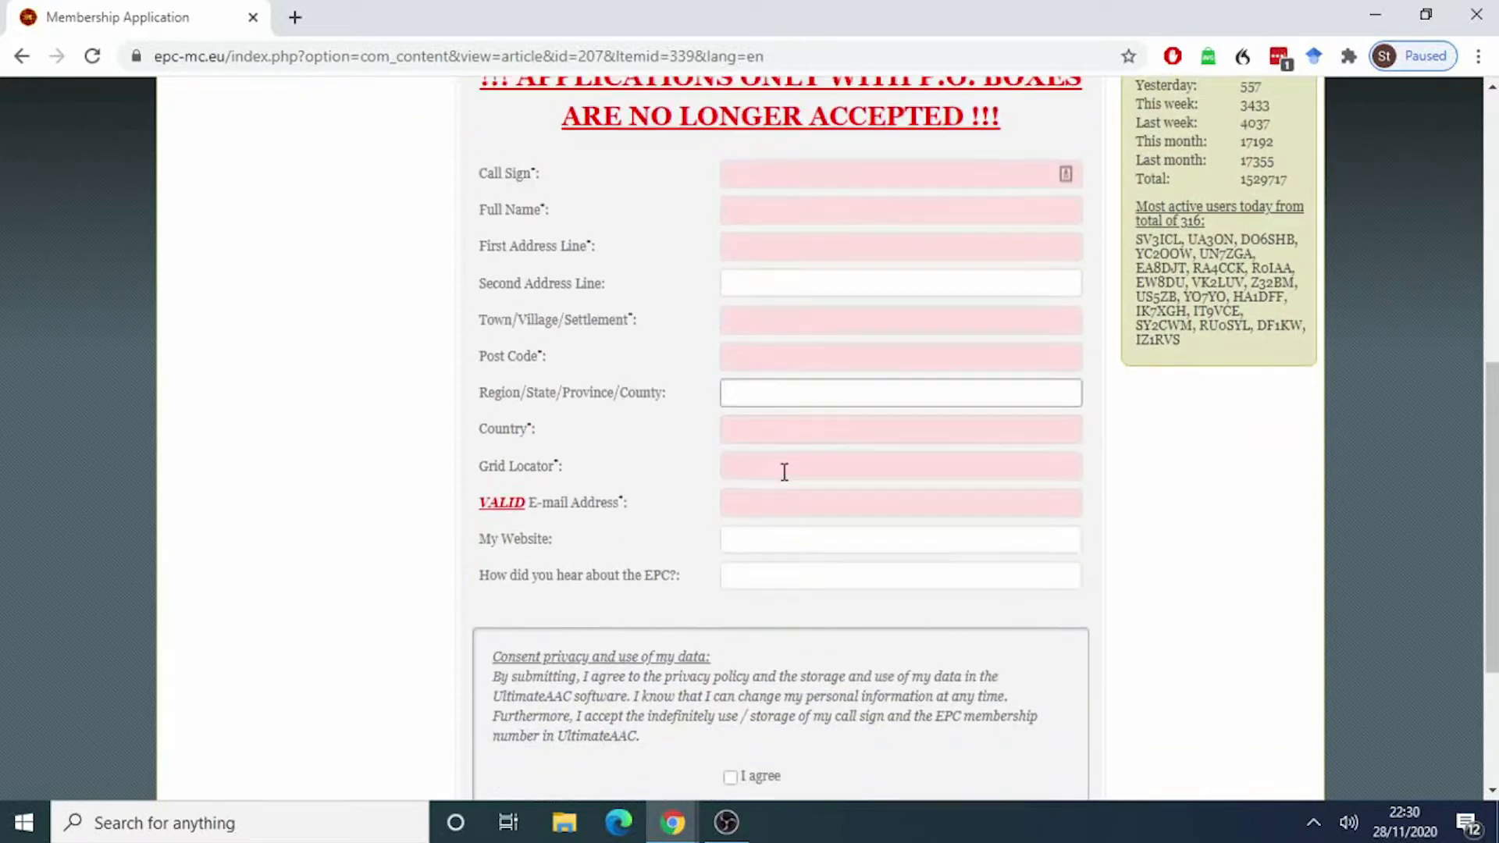
scroll("down", 3)
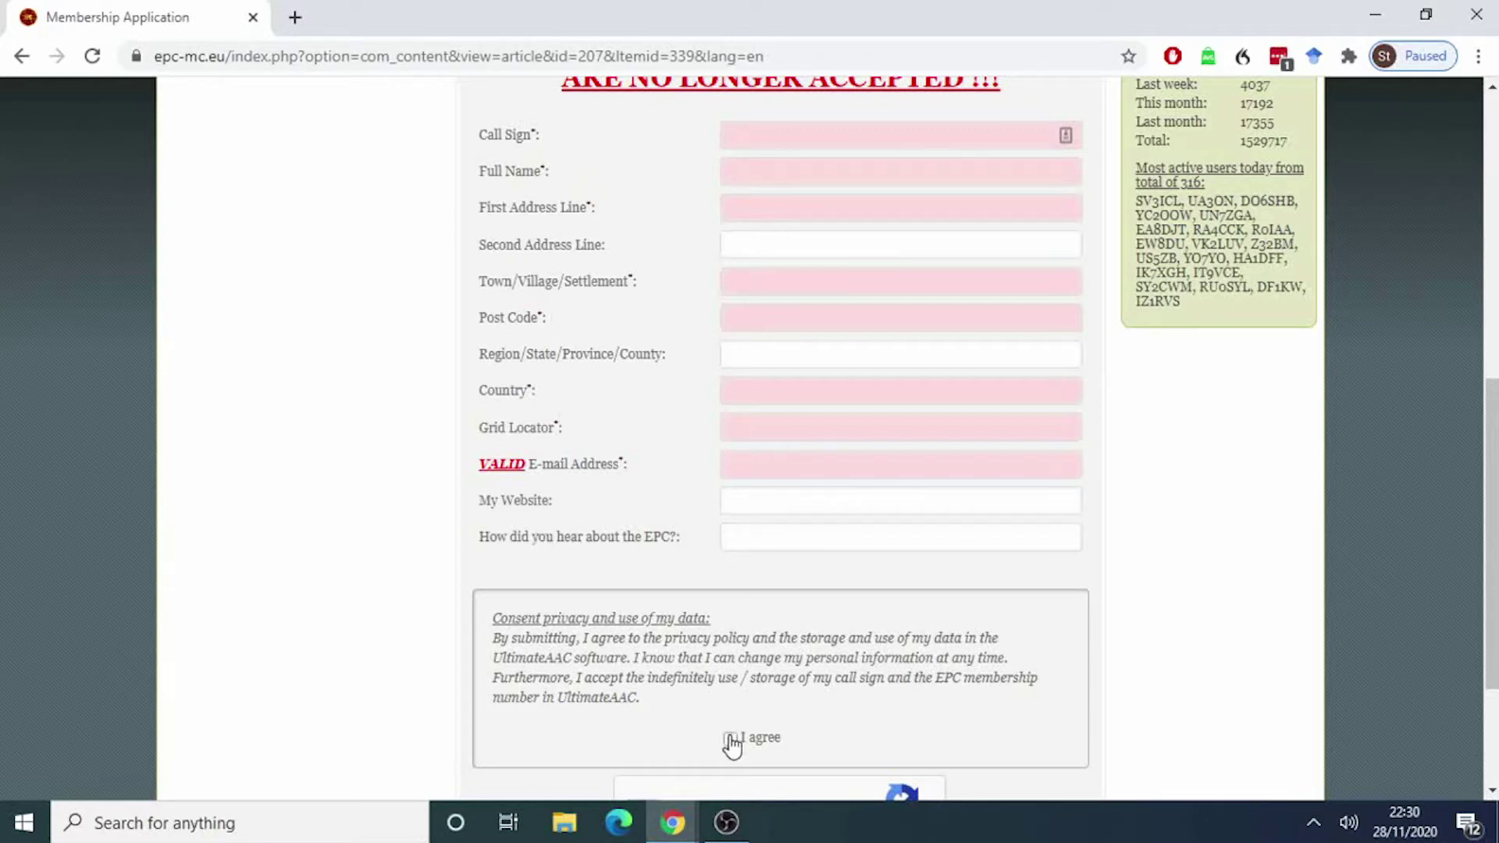
scroll("down", 3)
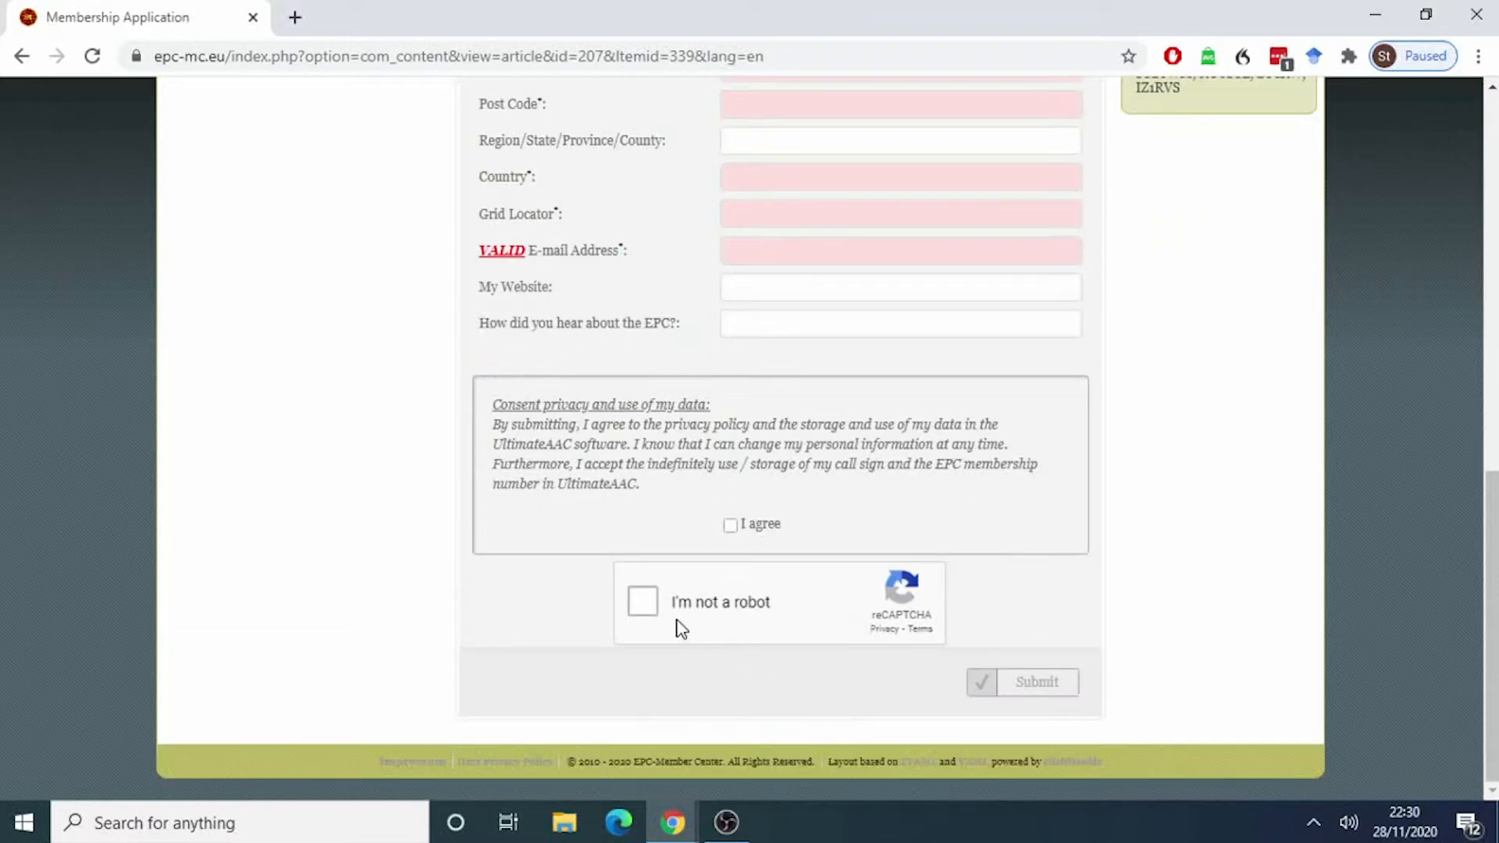
scroll("up", 3)
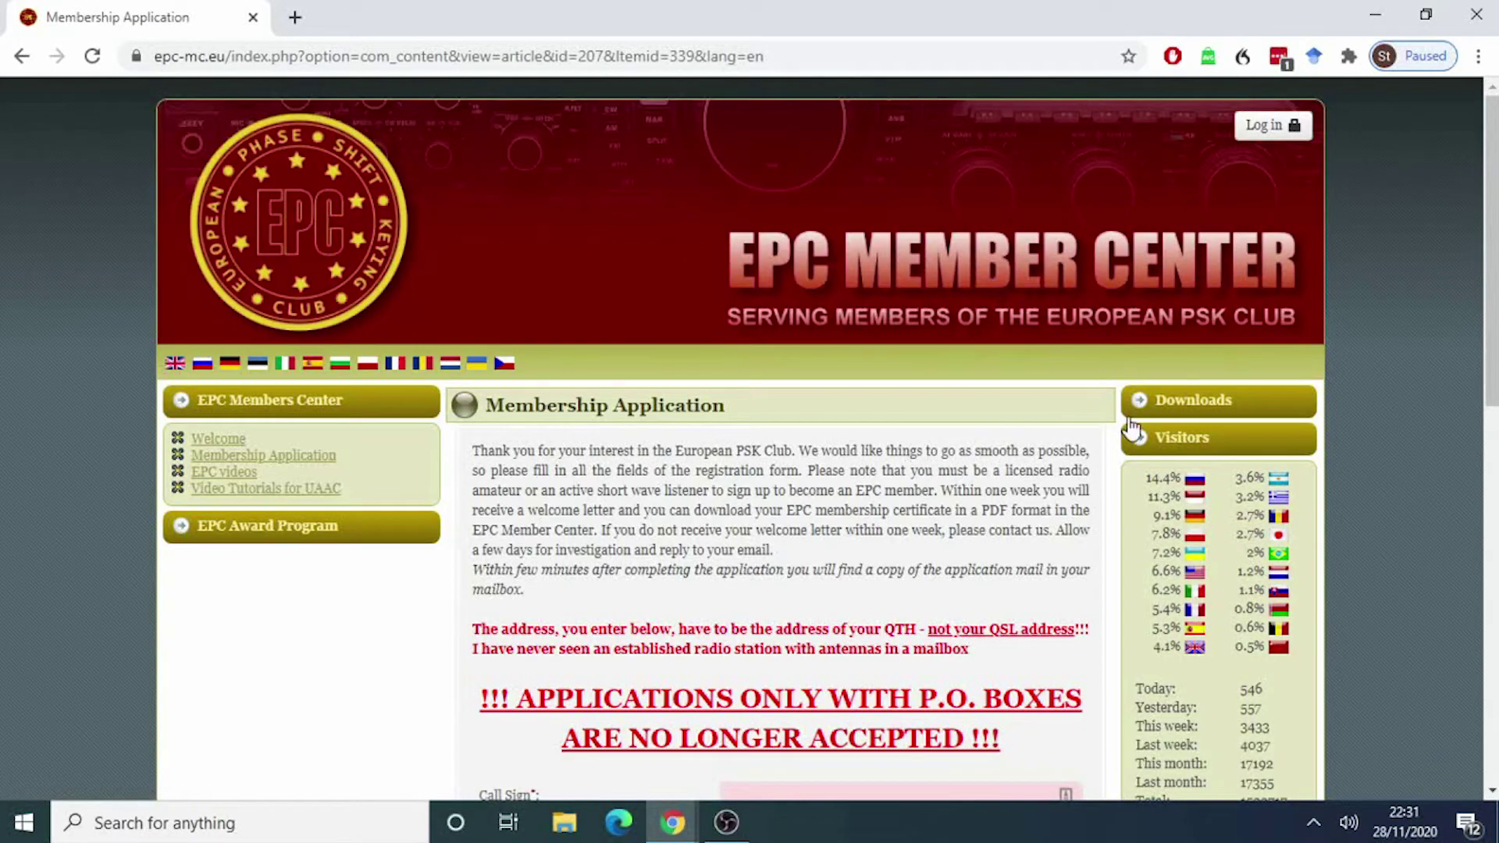
Go to Downloads > UltimateAAC and scroll through its hints and errors
left_click(1194, 400)
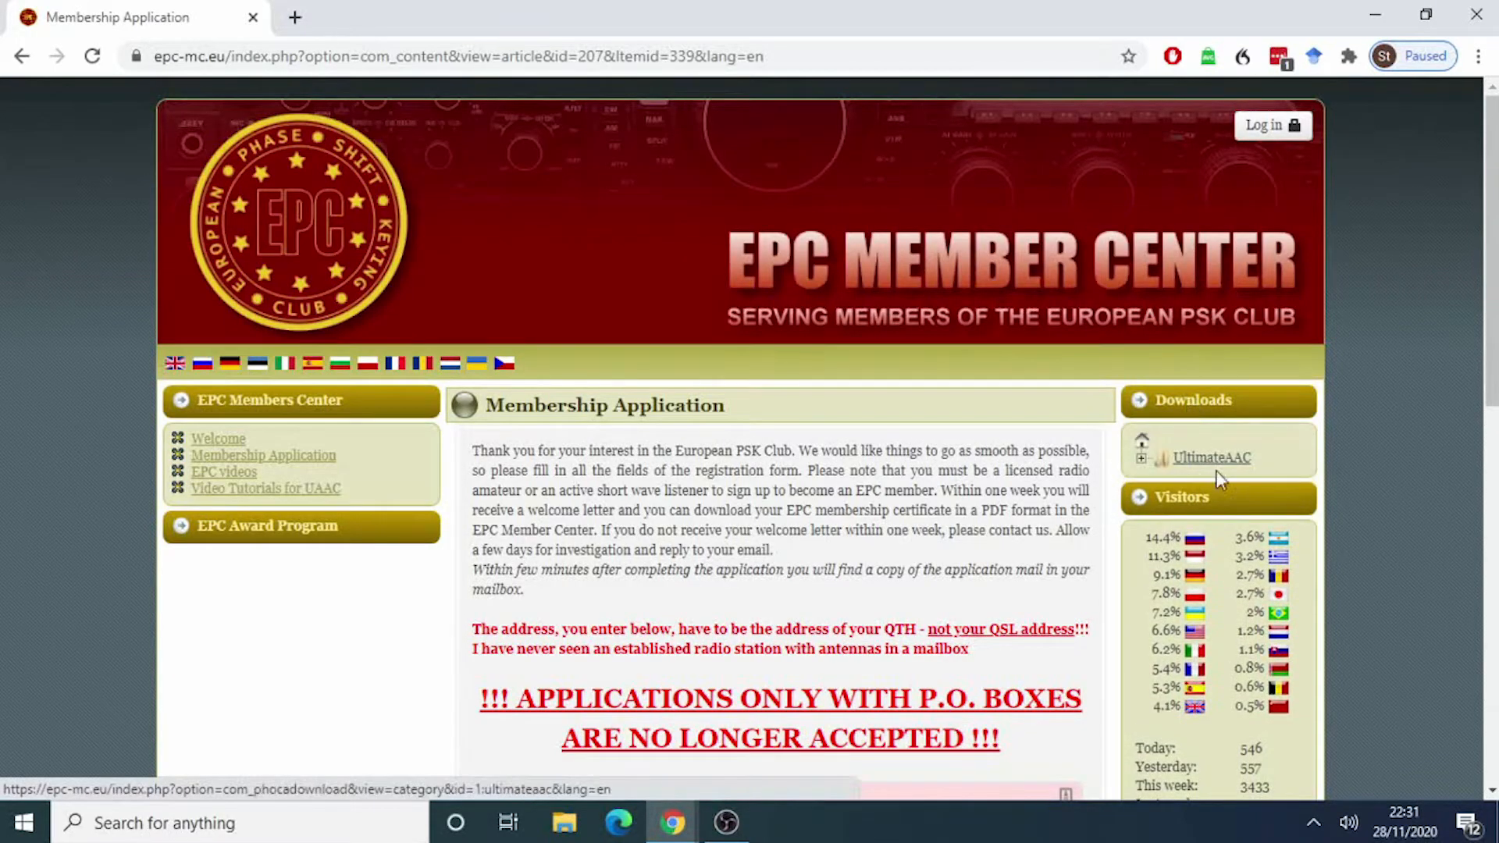
mouse_move(1196, 467)
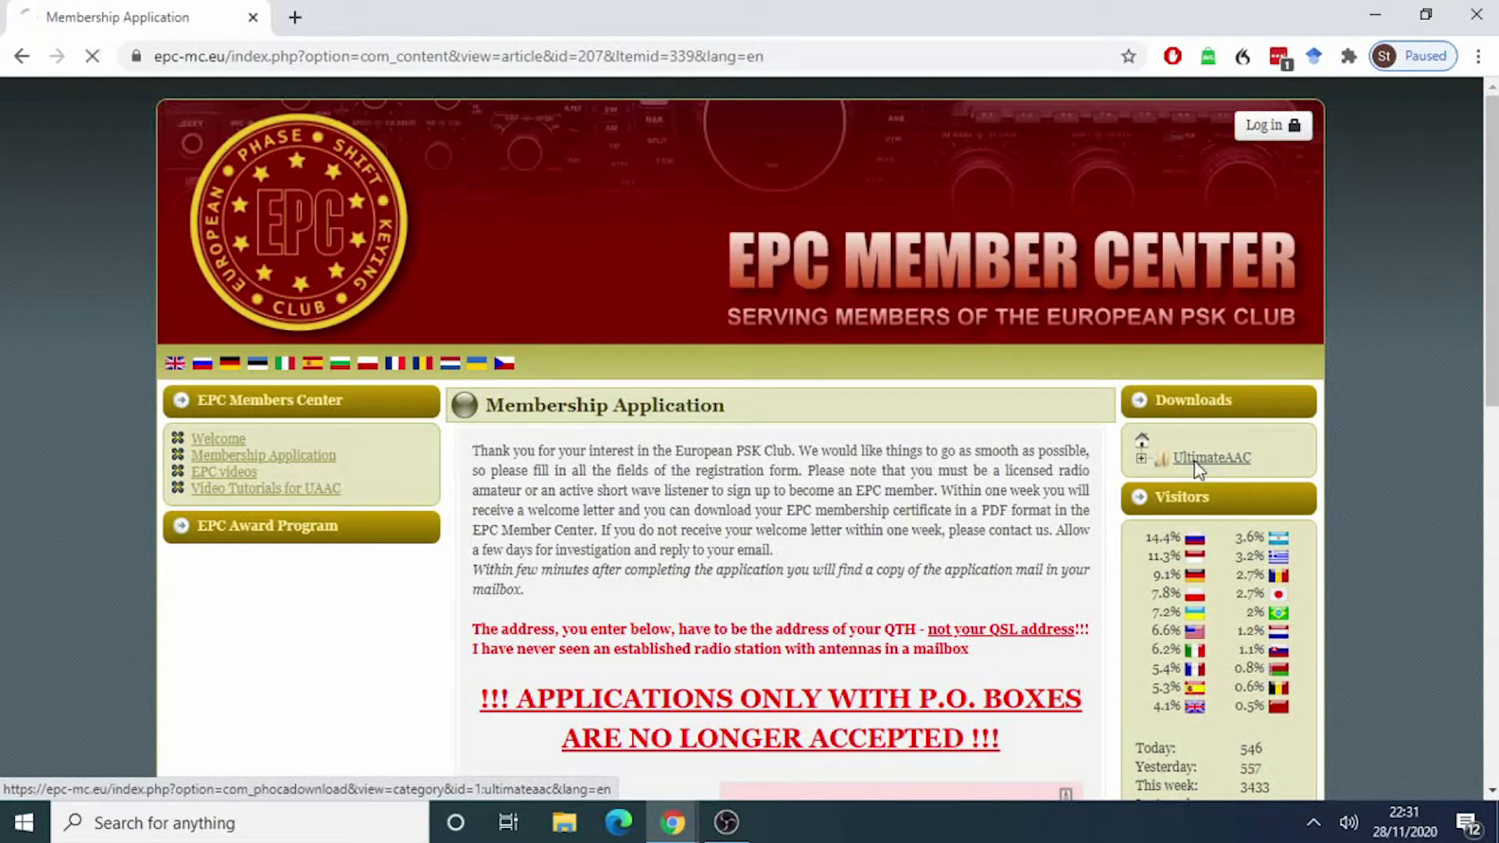
left_click(1211, 458)
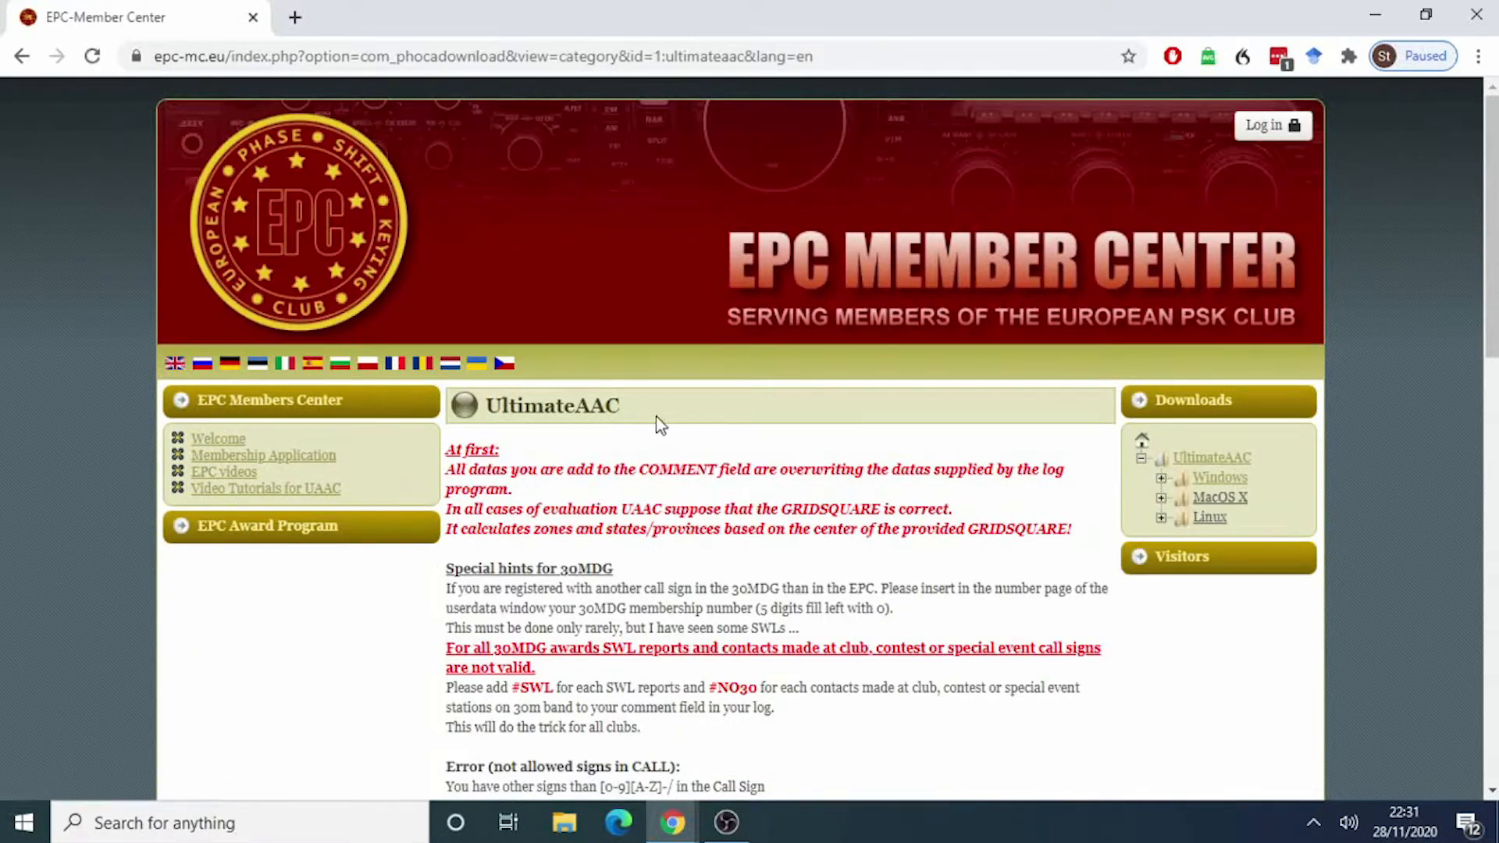
scroll("down", 3)
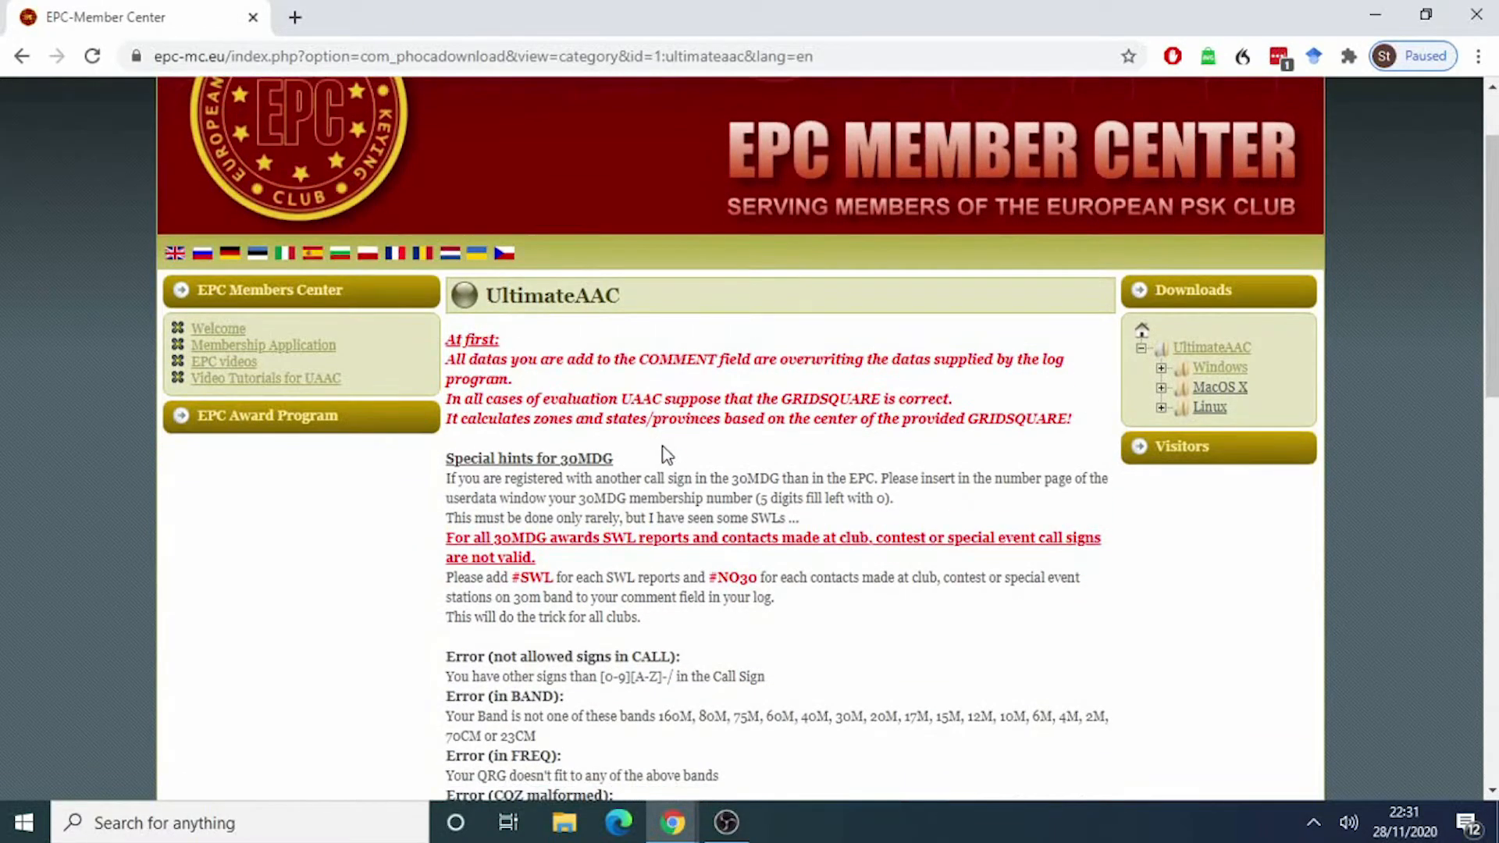
scroll("down", 3)
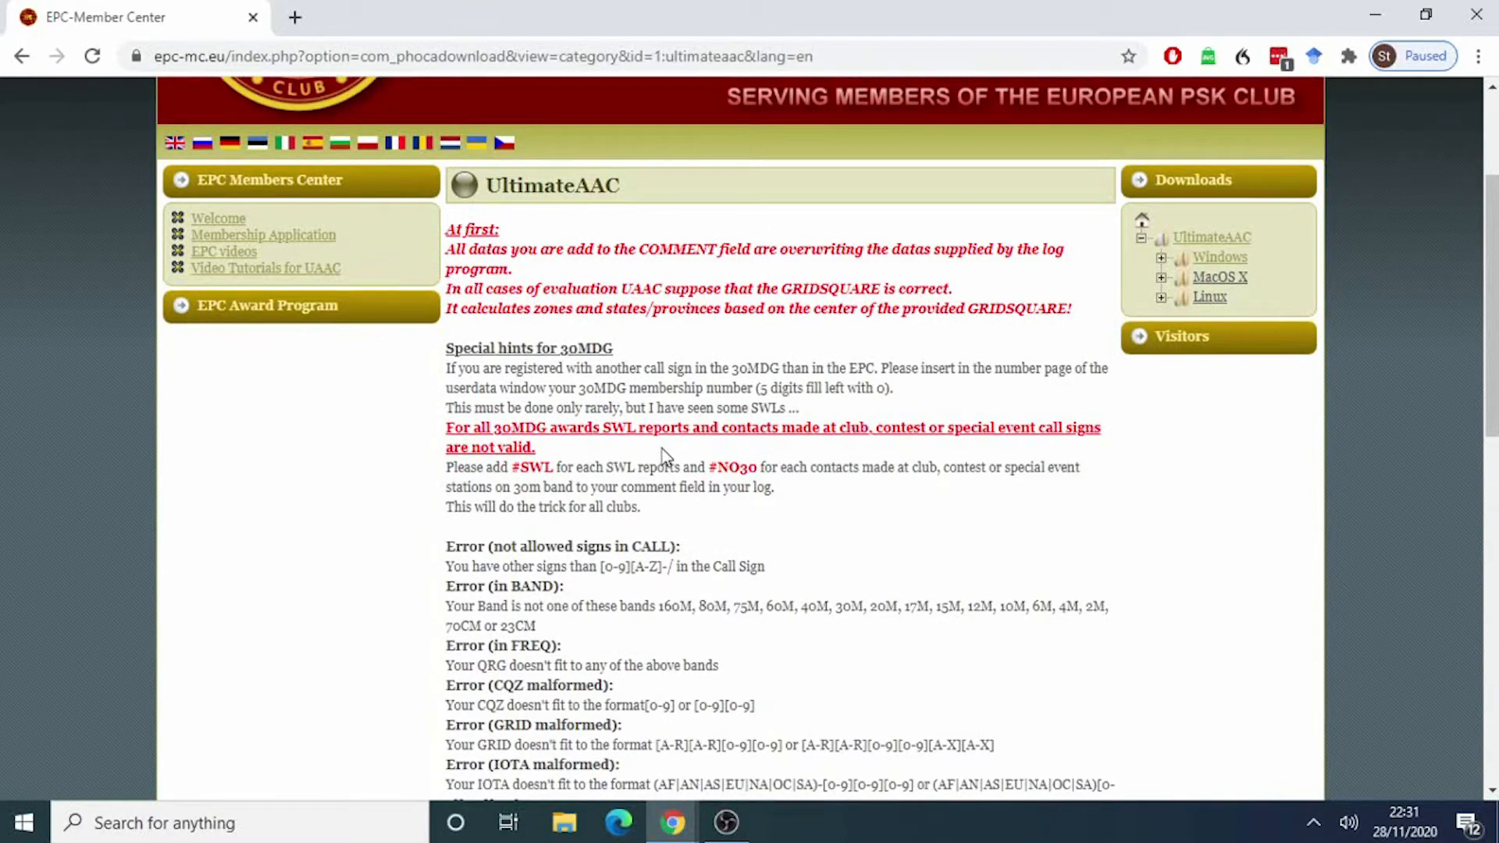
scroll("down", 3)
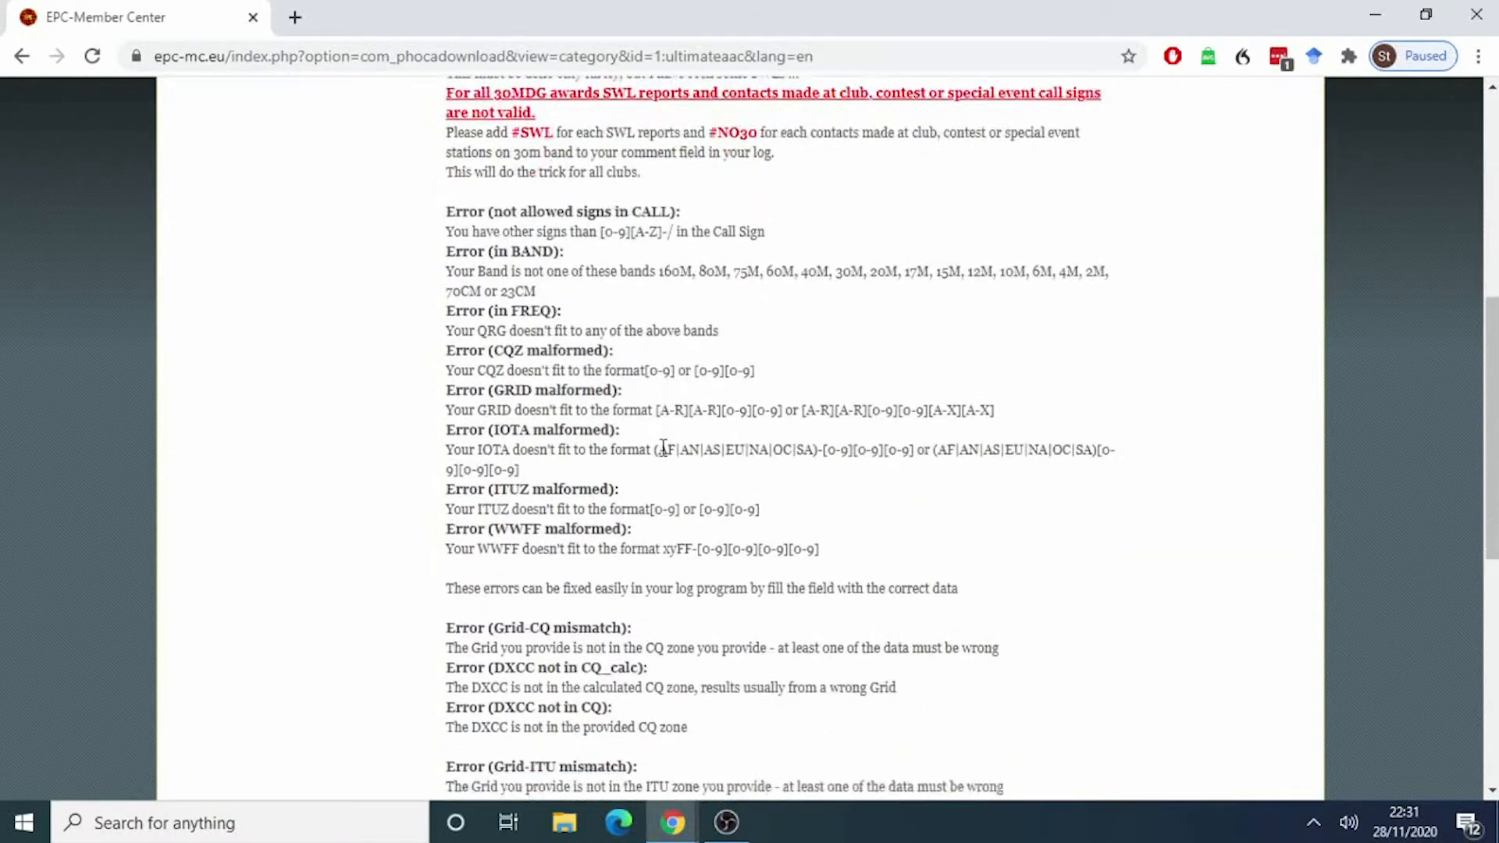
scroll("down", 3)
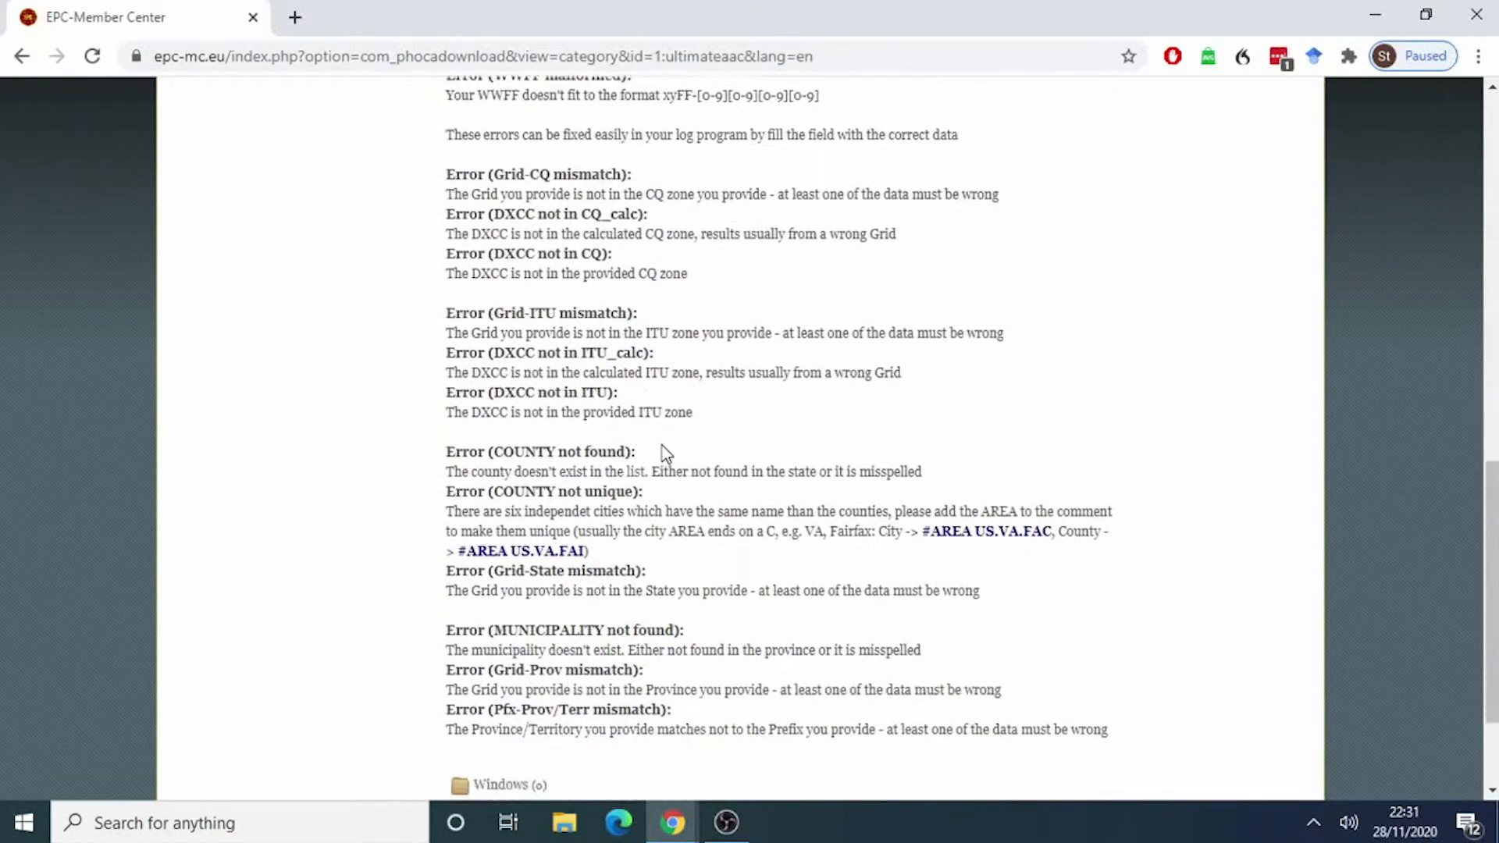
scroll("down", 3)
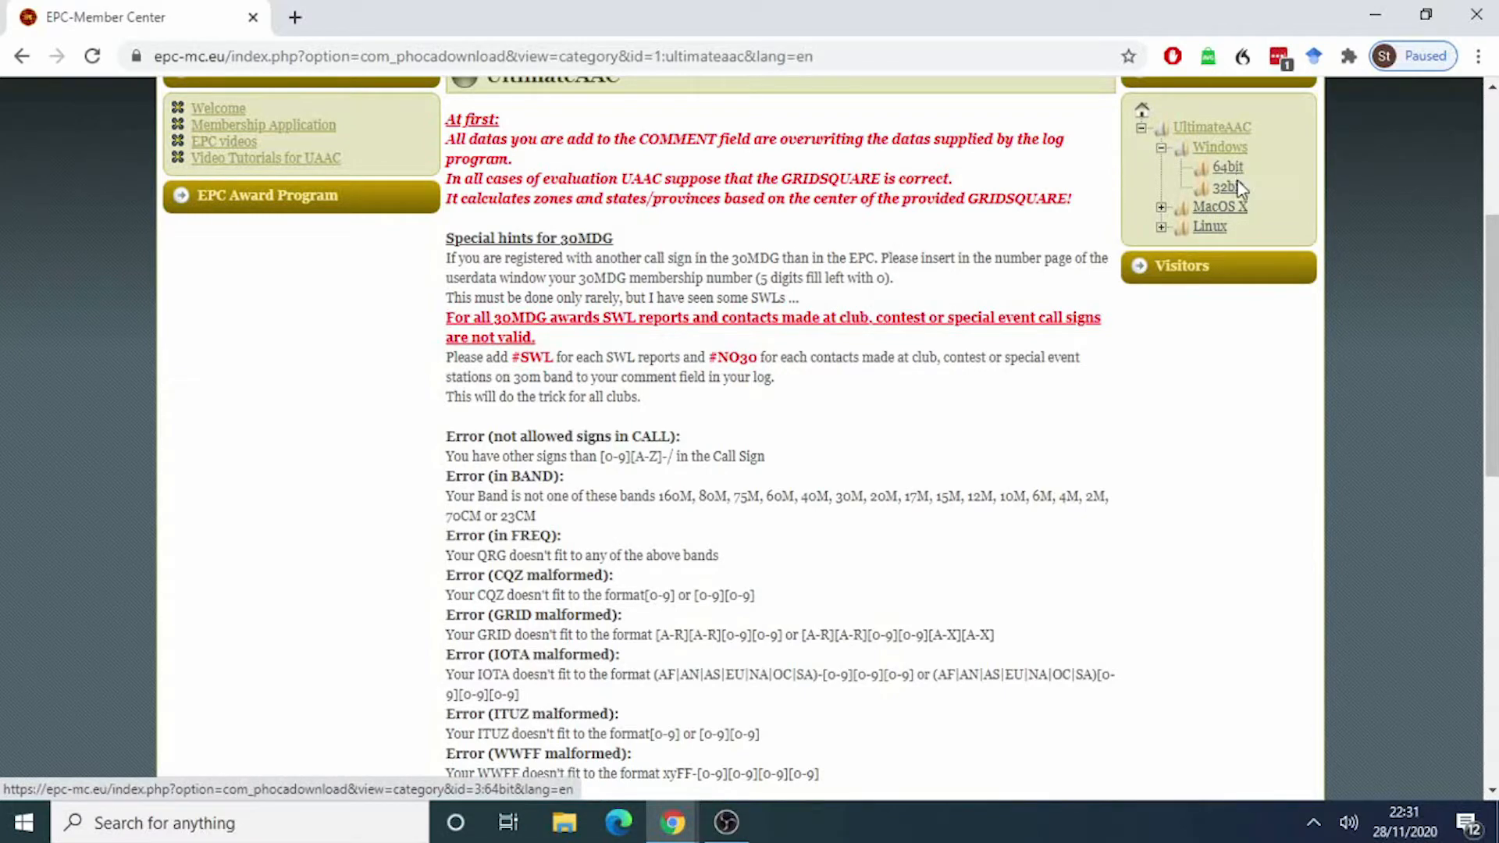
Download the 64-bit Windows UltimateAAC installer, SetupUAAC64.exe
left_click(1226, 167)
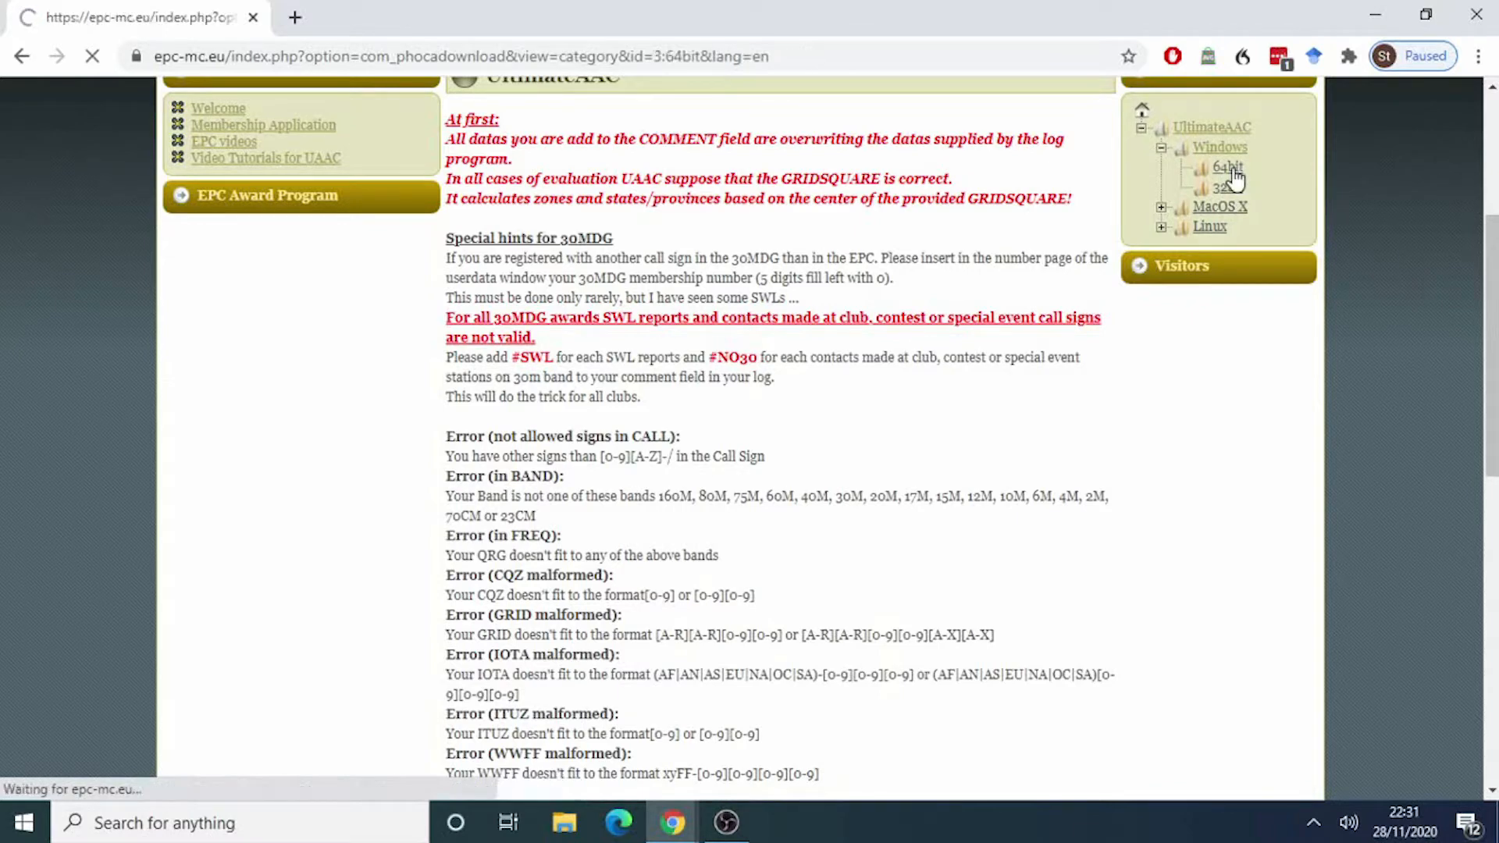
left_click(1224, 168)
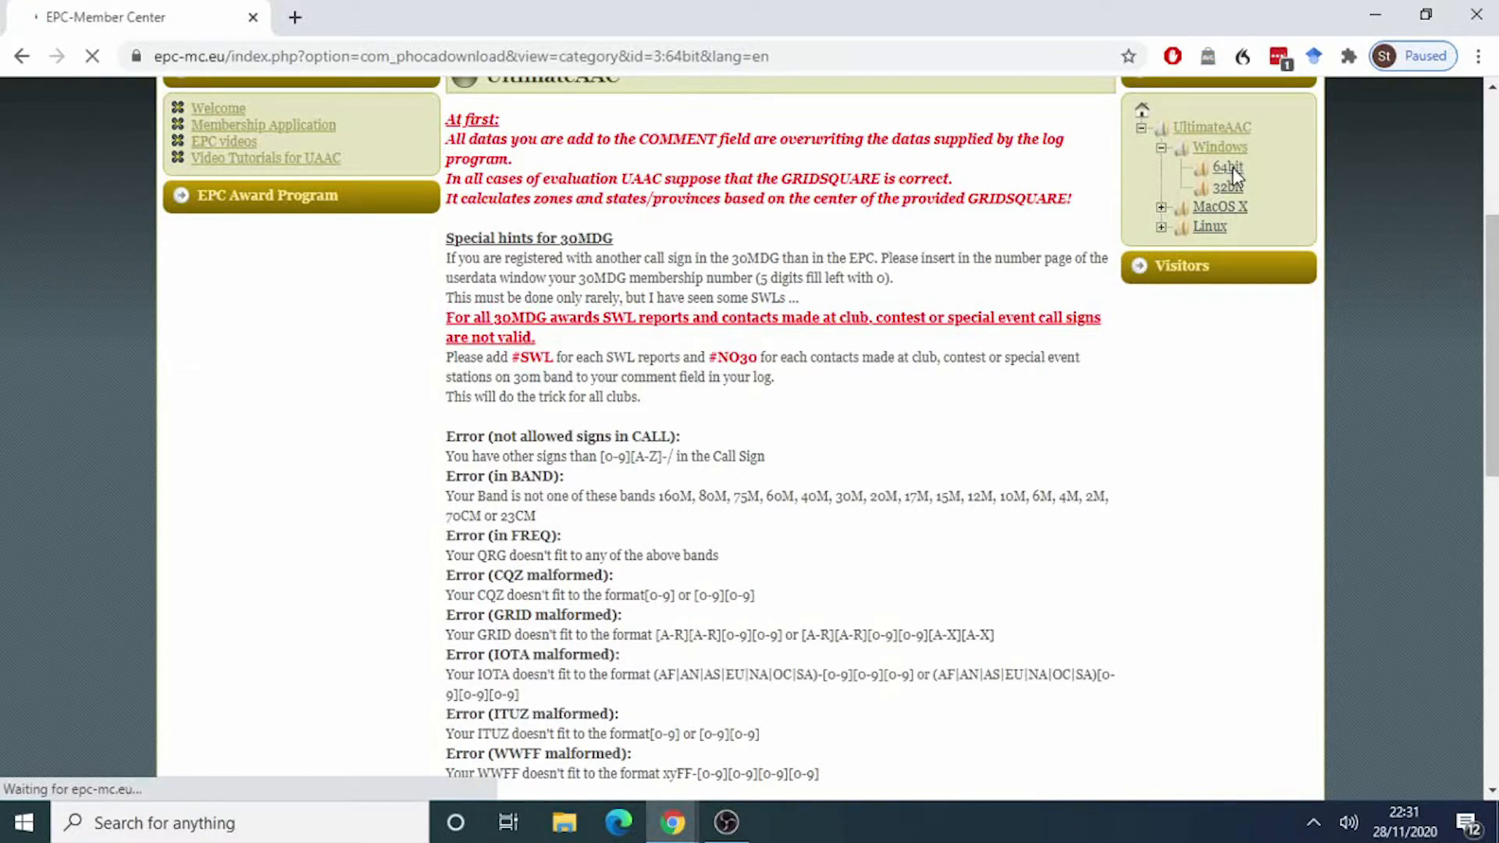
left_click(1221, 167)
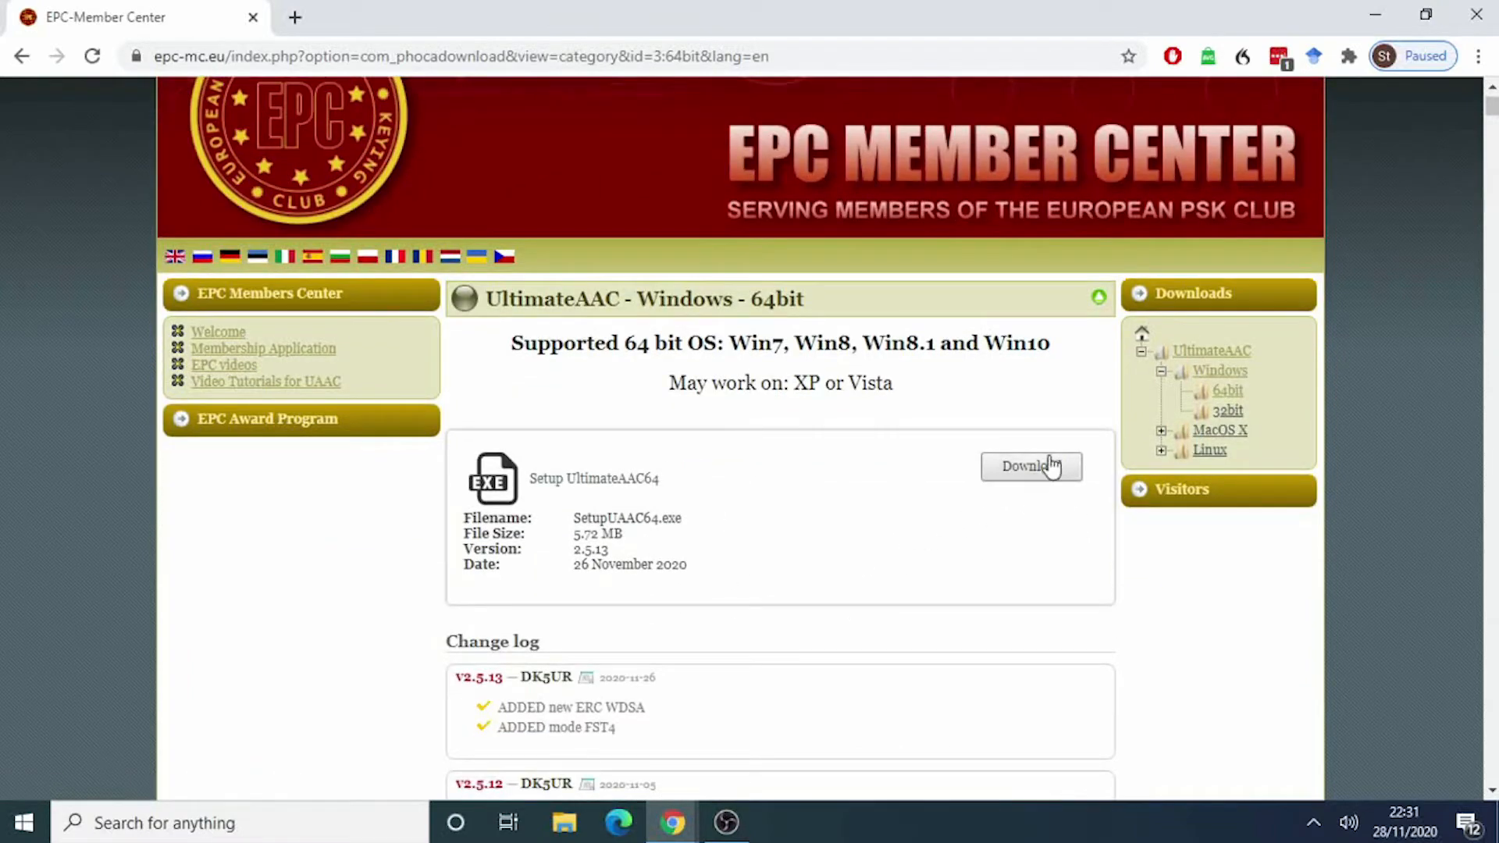
left_click(1031, 466)
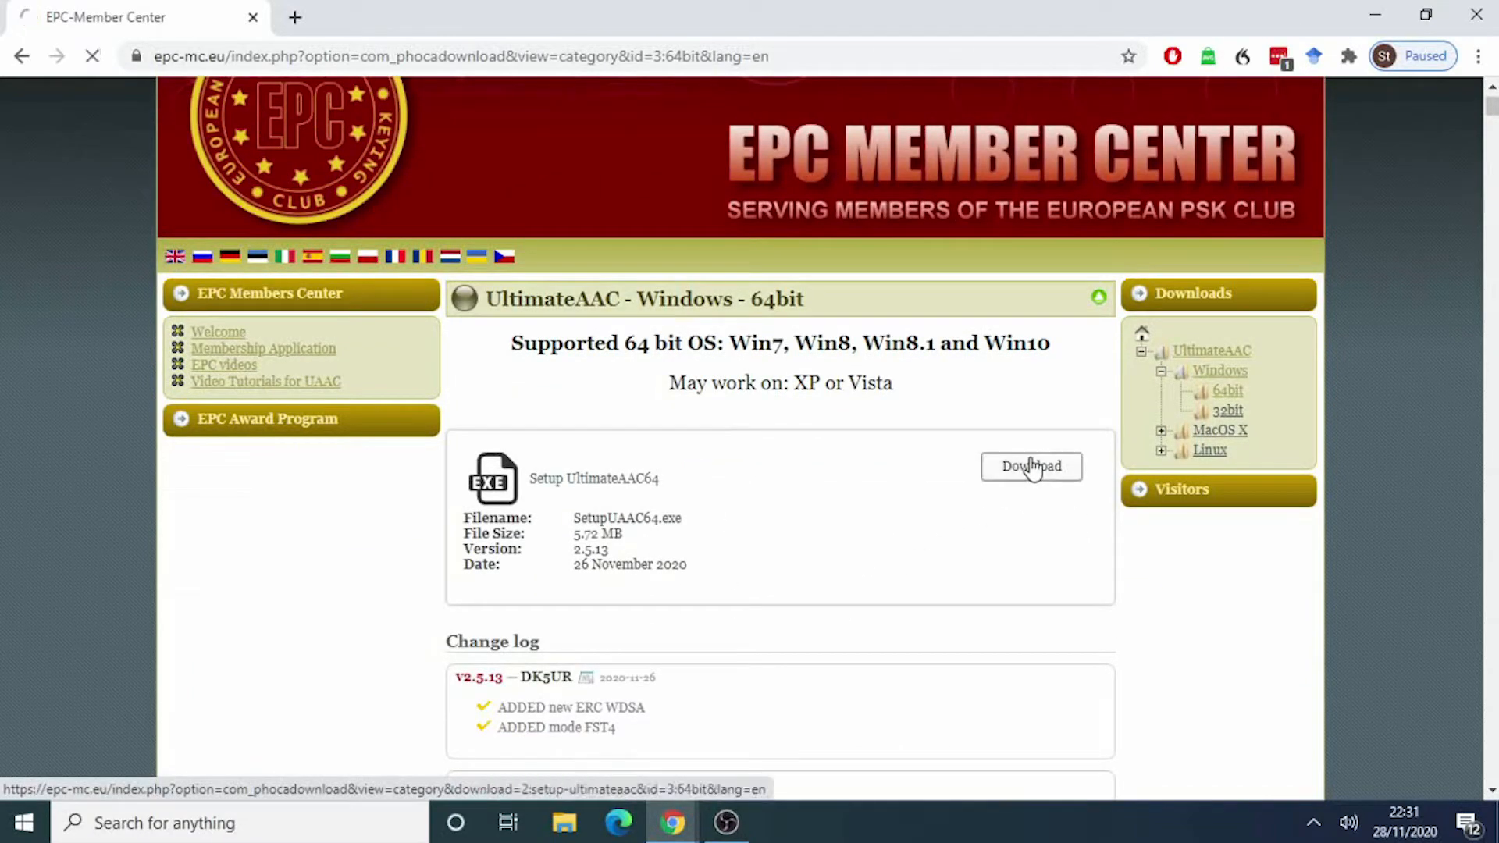
left_click(1031, 466)
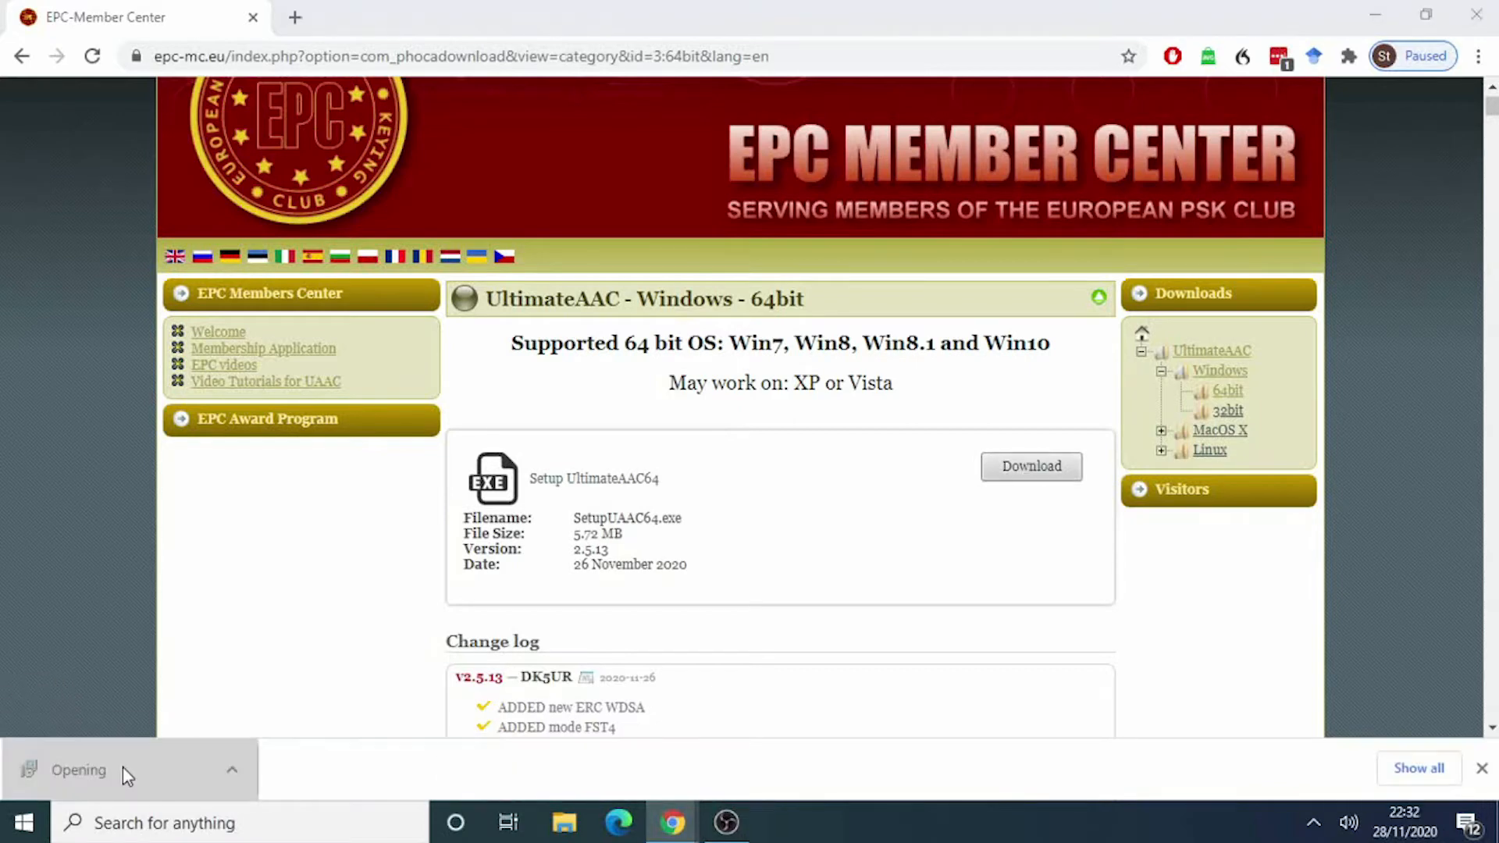
Launch SetupUAAC64.exe, getting past the SmartScreen warning with Run anyway
left_click(128, 773)
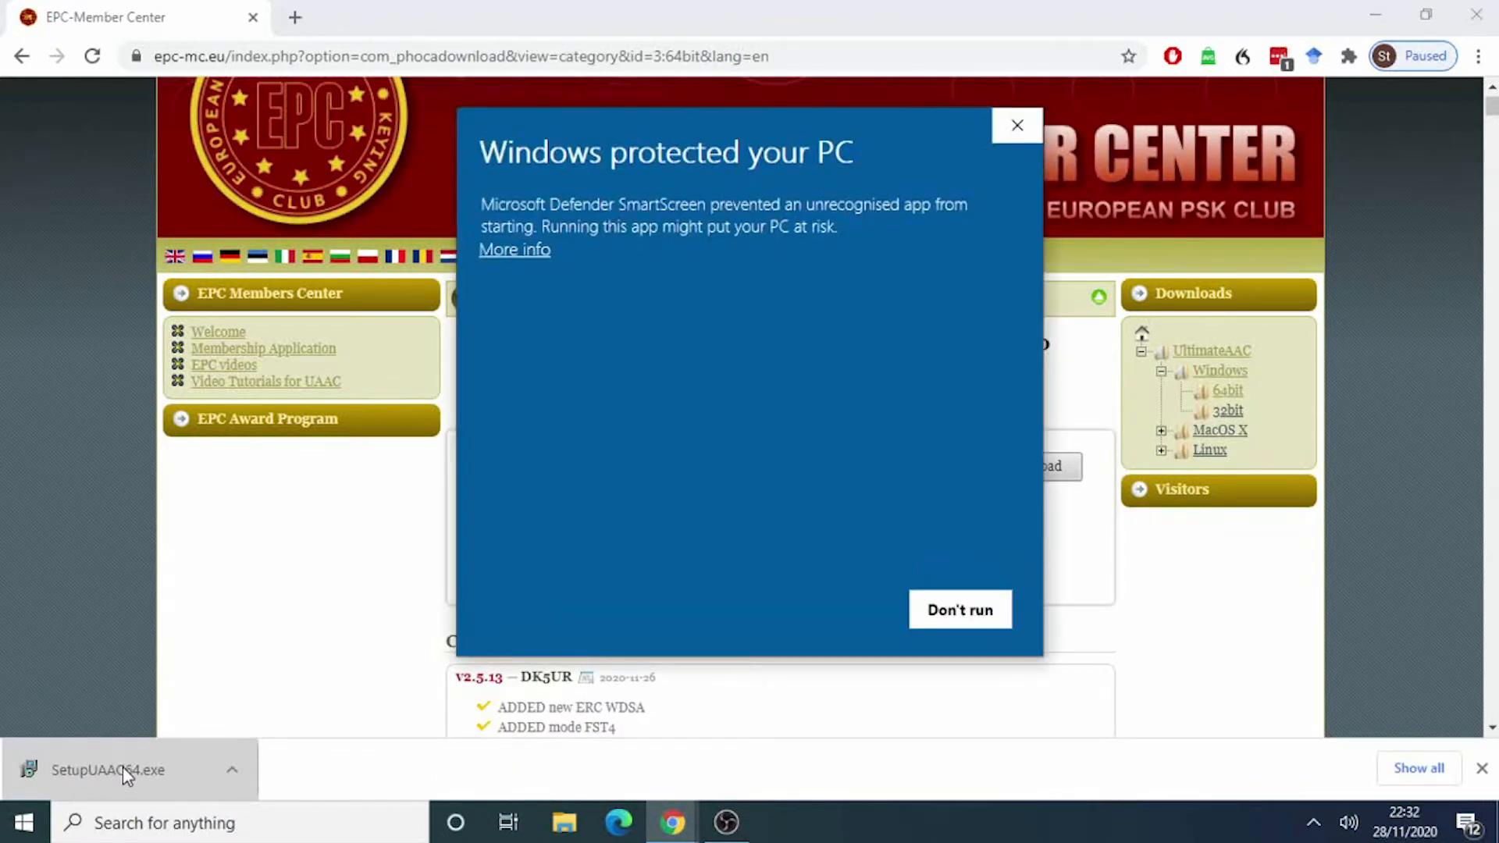
mouse_move(534, 321)
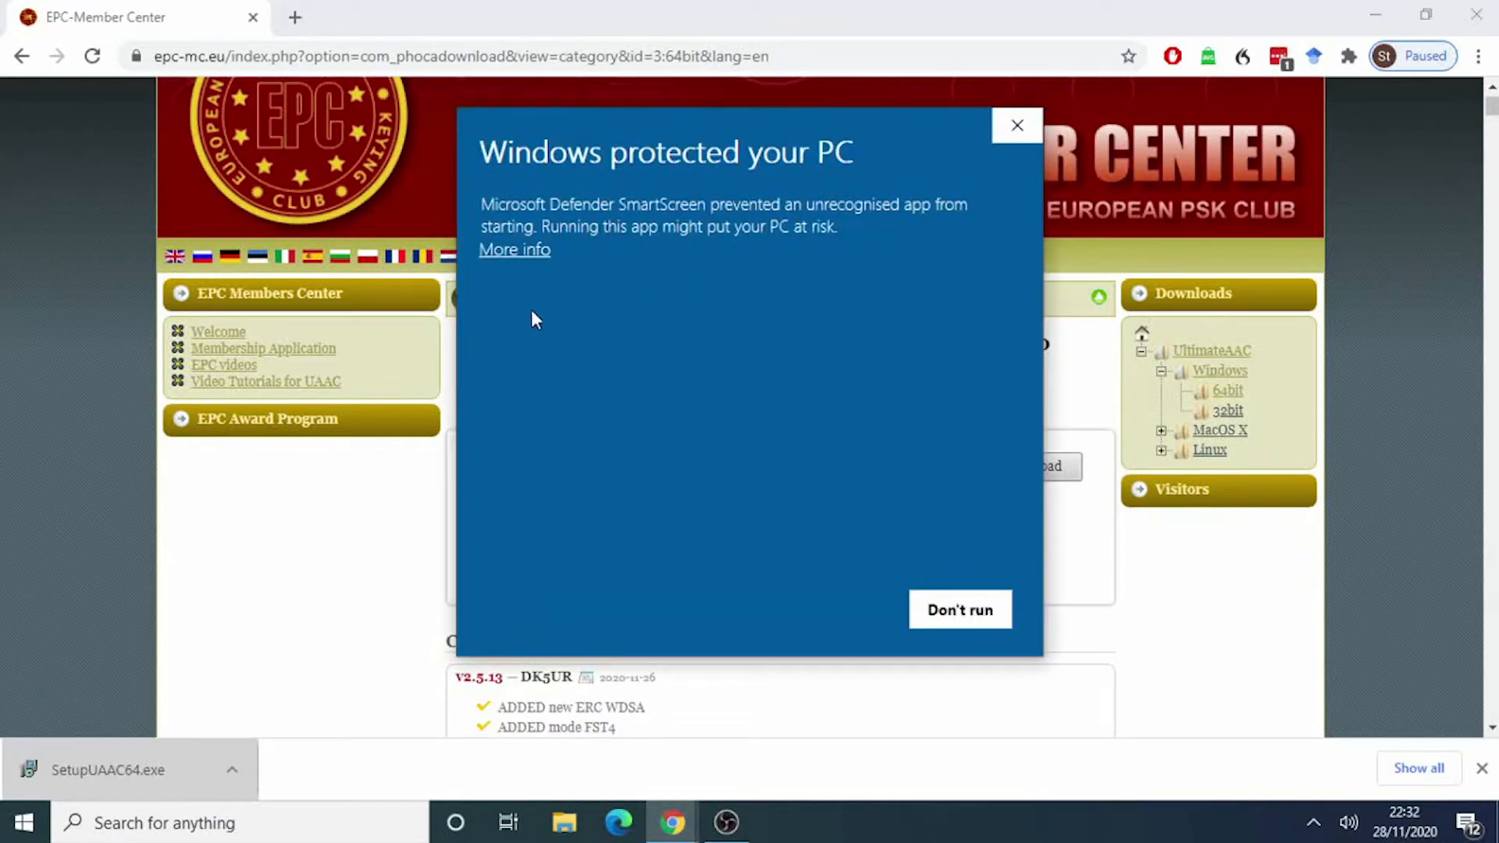
left_click(513, 249)
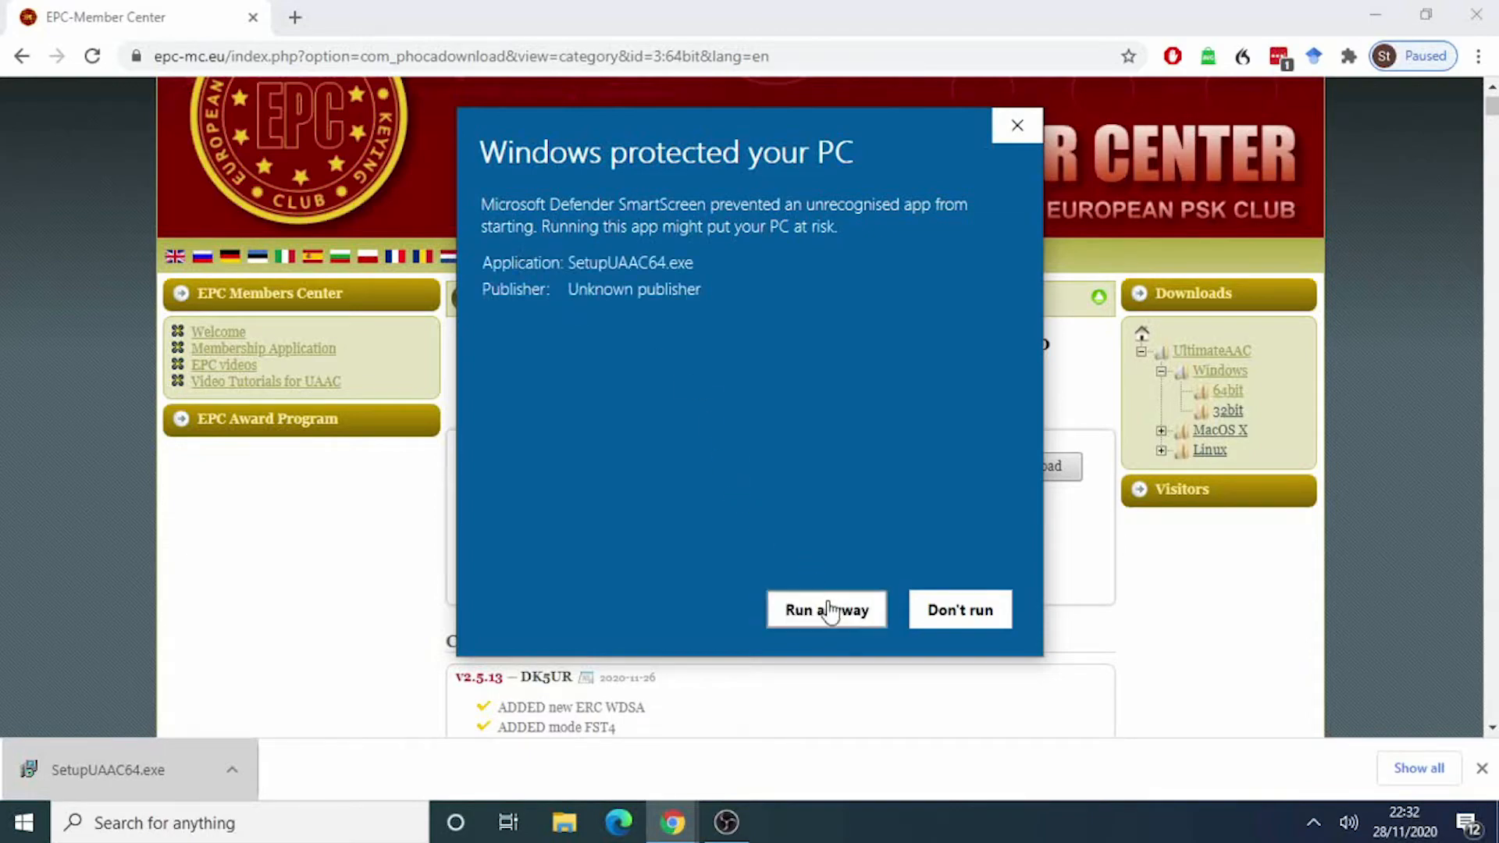
left_click(826, 610)
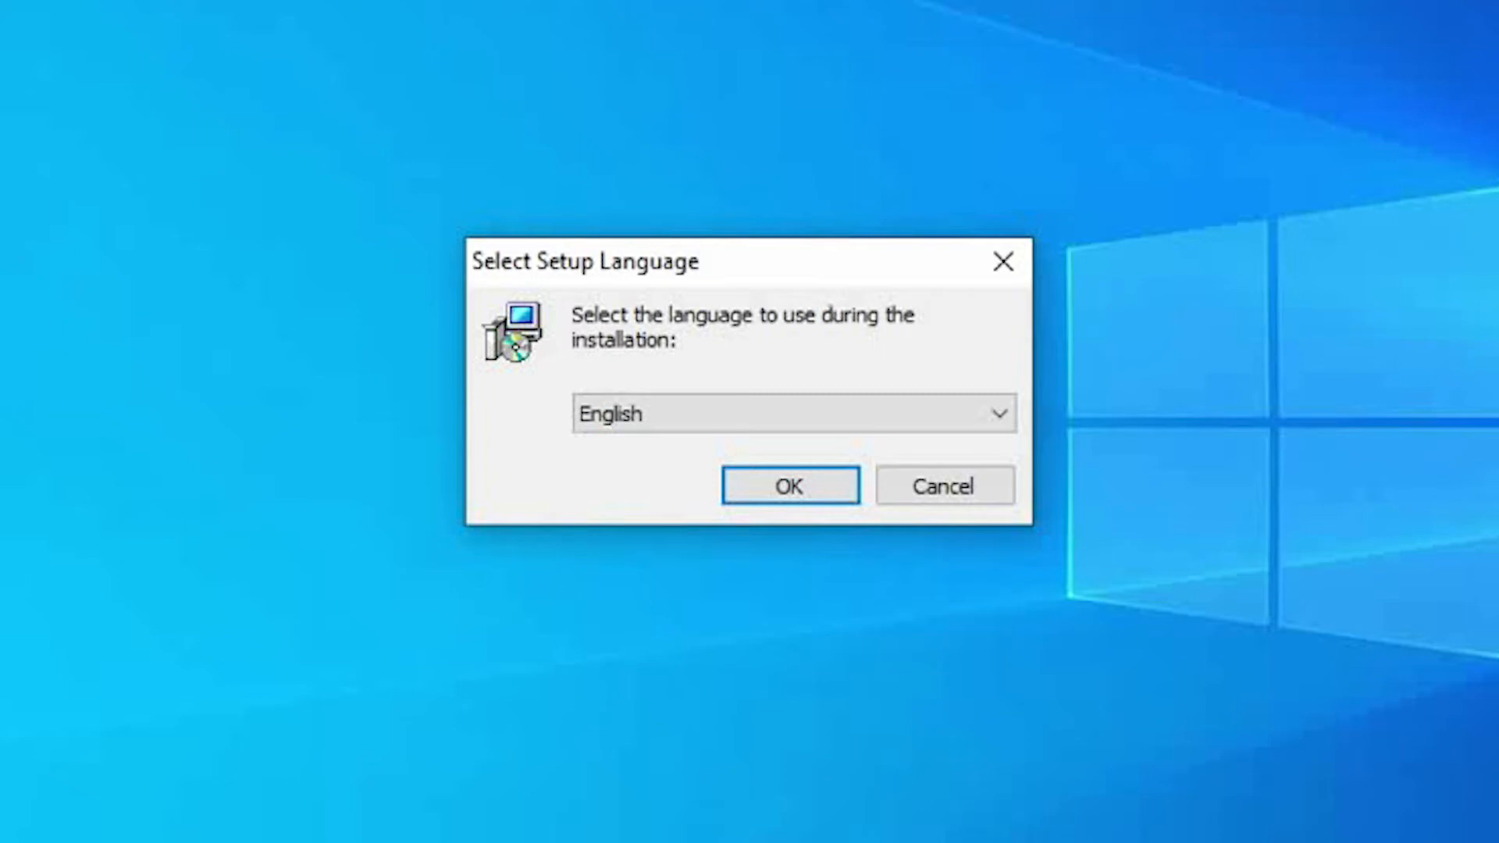
Install UltimateAAC V2.5.13 in English with the default folders and both shortcuts
left_click(790, 486)
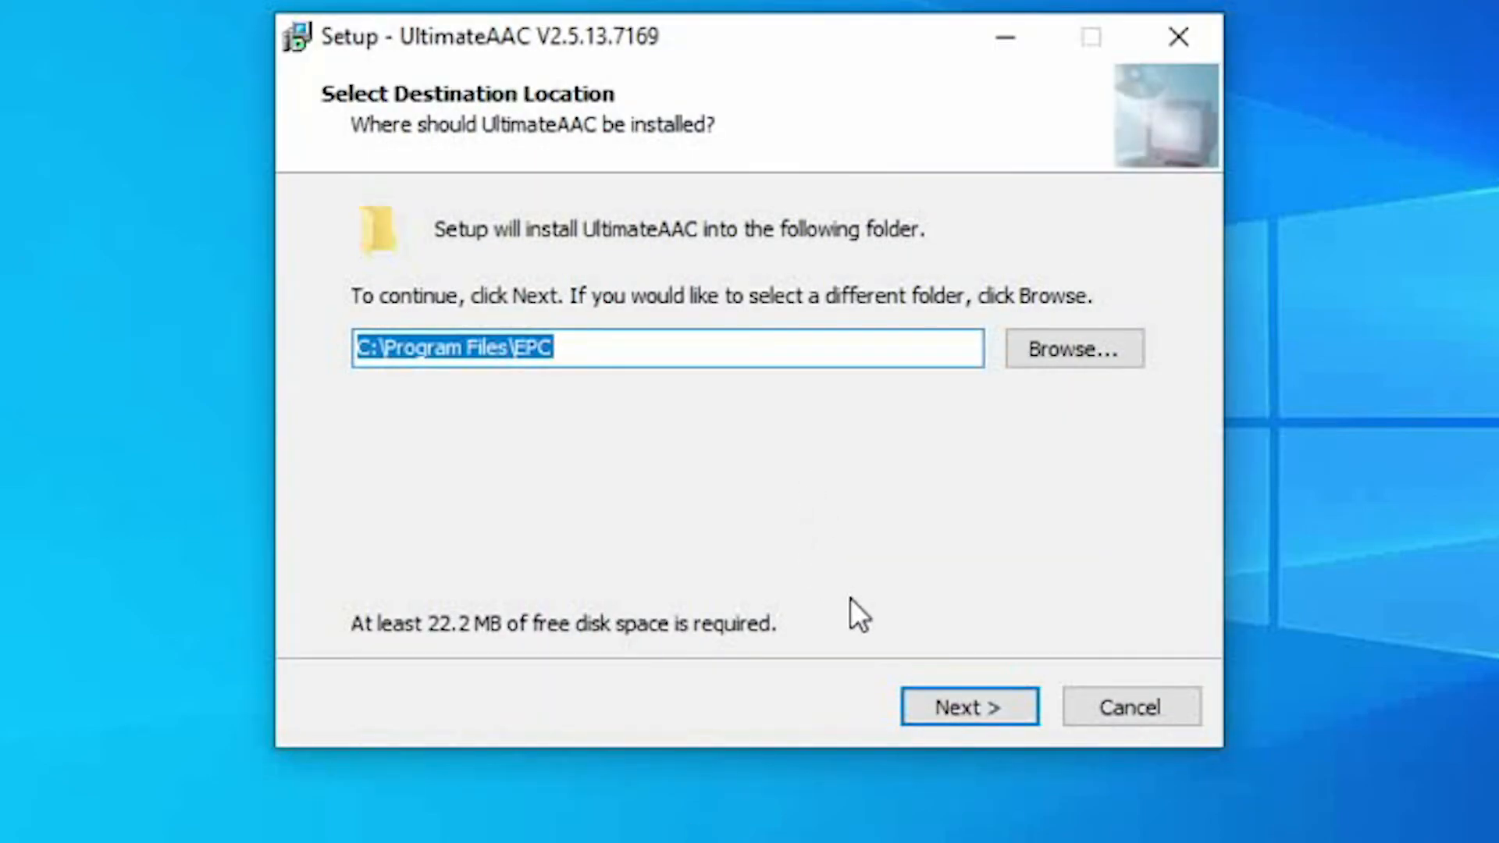
left_click(968, 707)
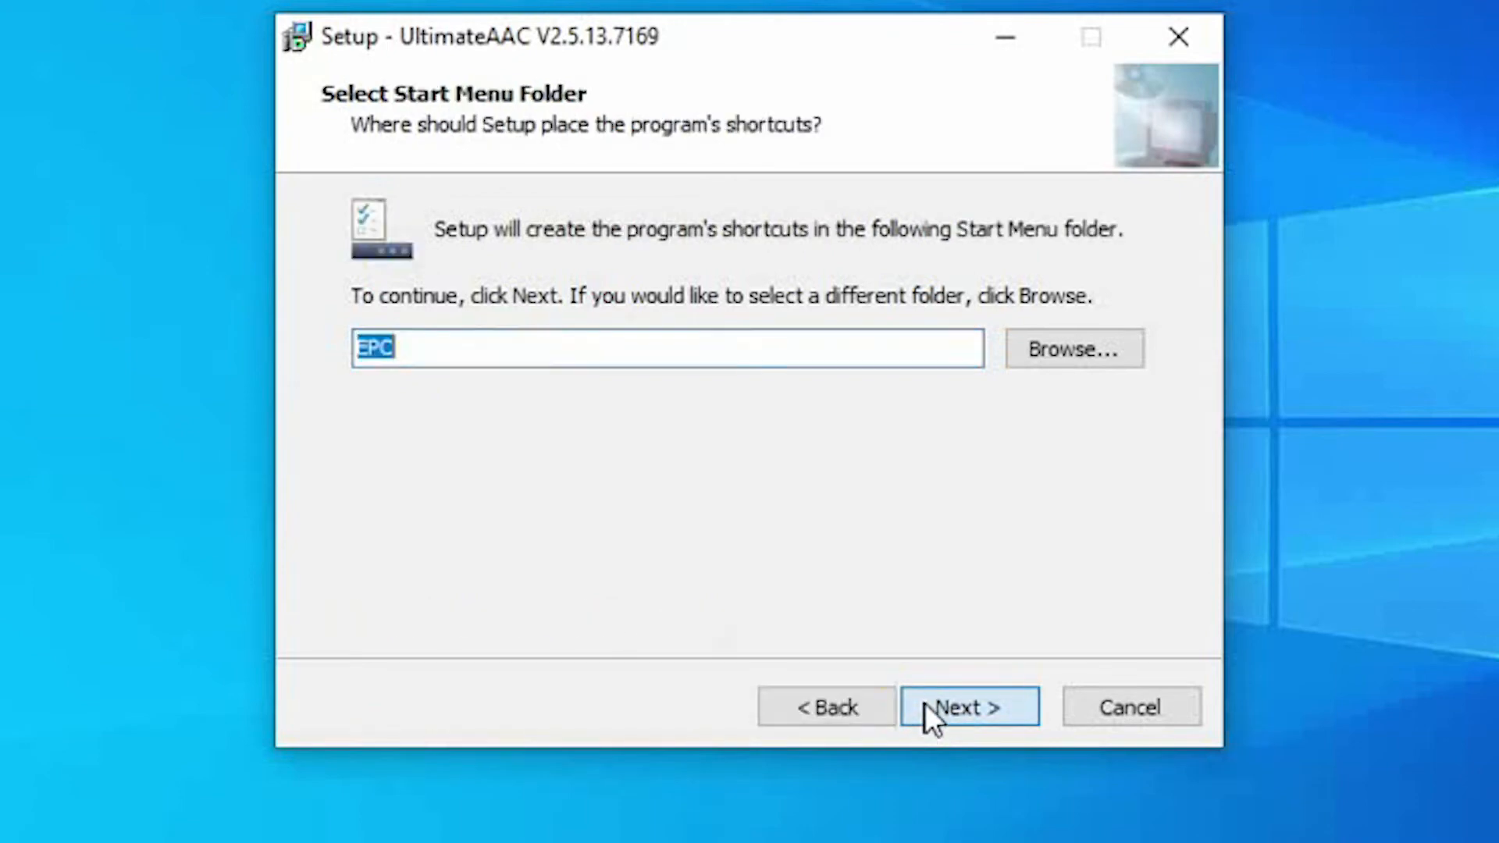
left_click(969, 708)
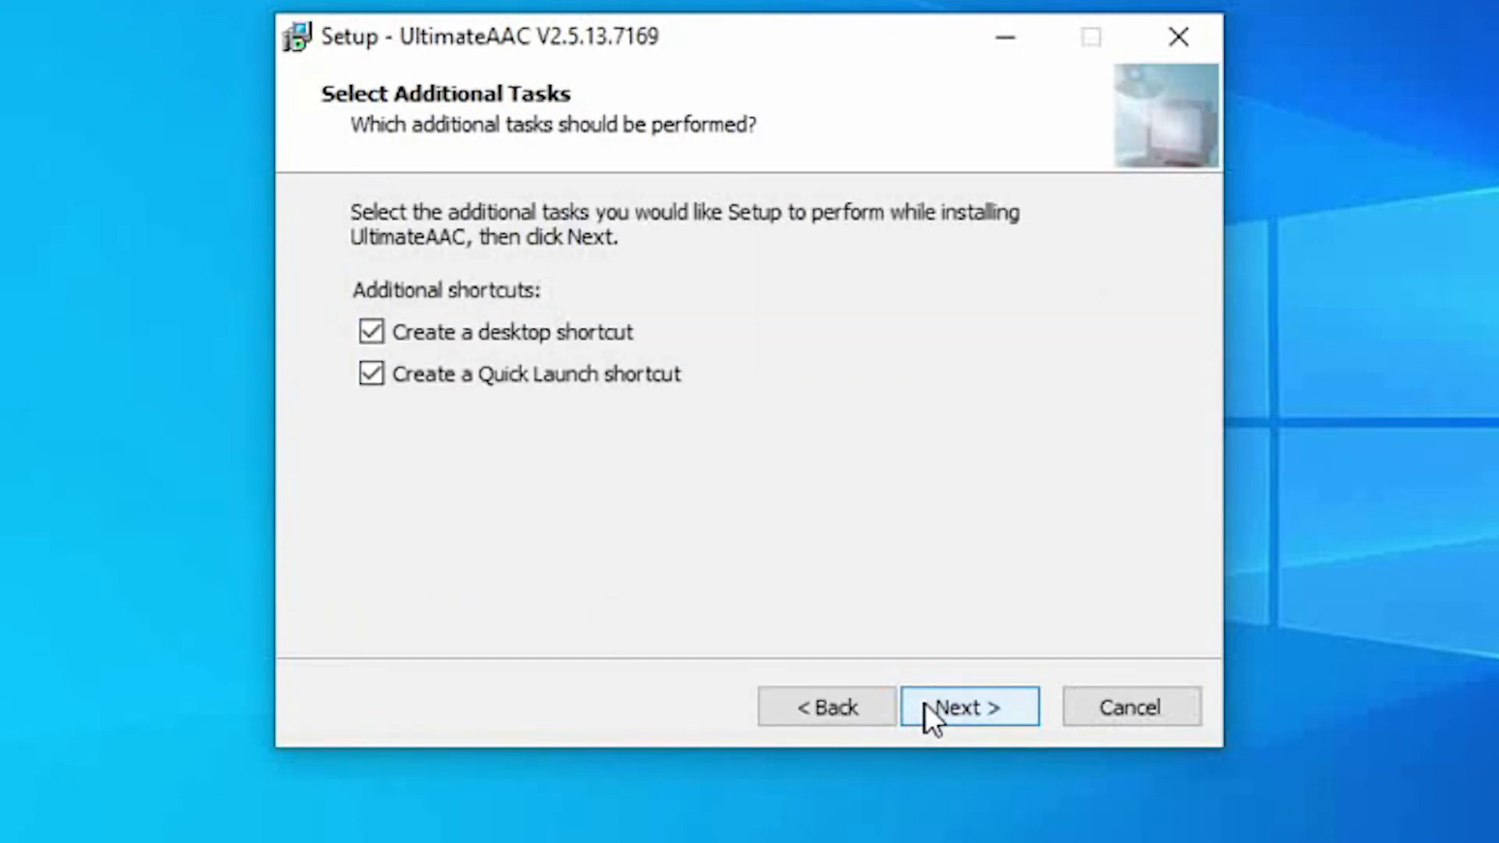
left_click(969, 707)
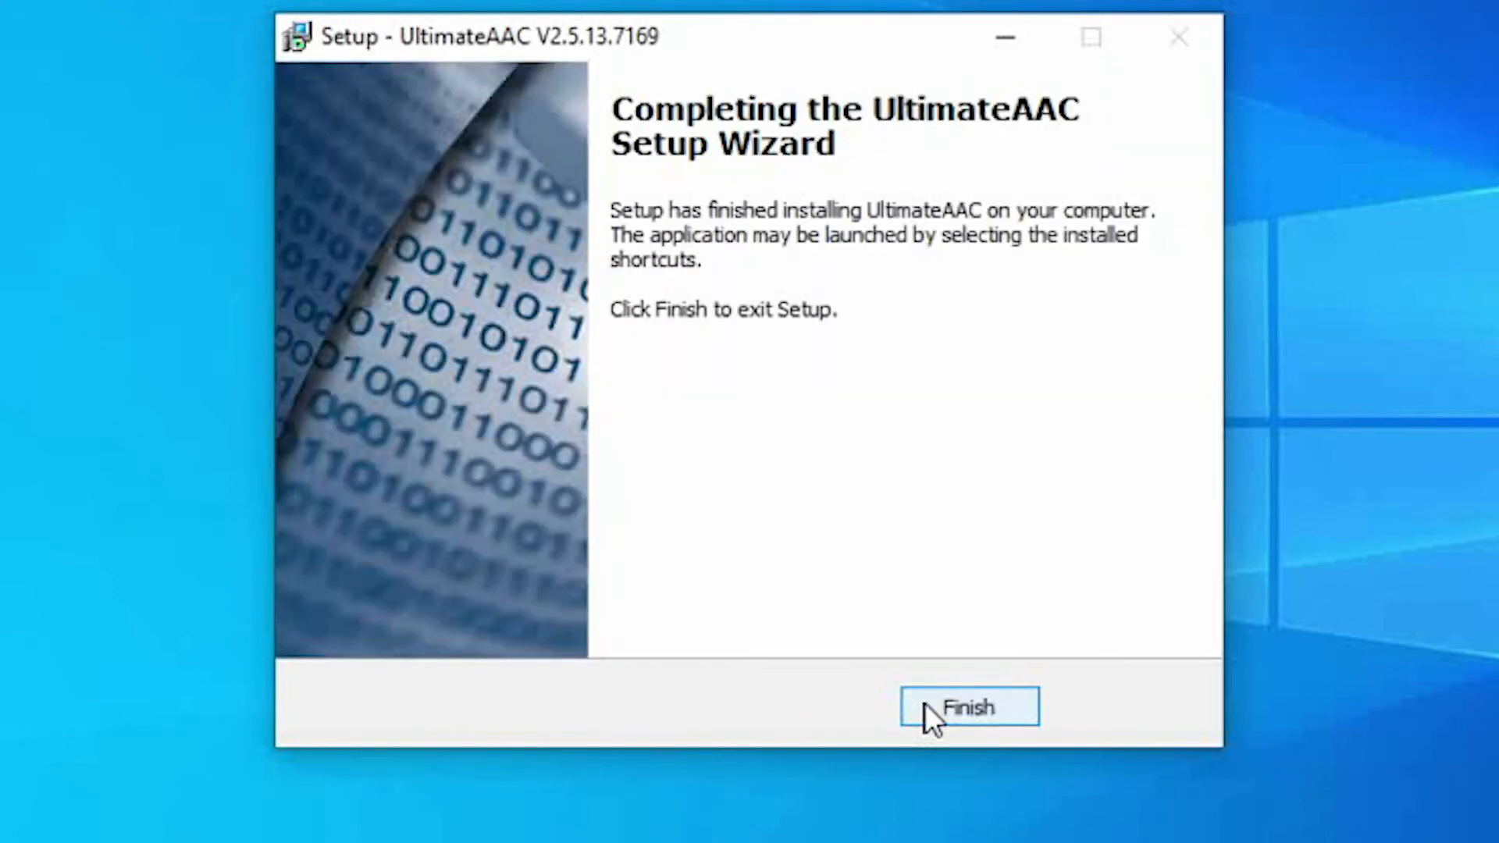
left_click(968, 707)
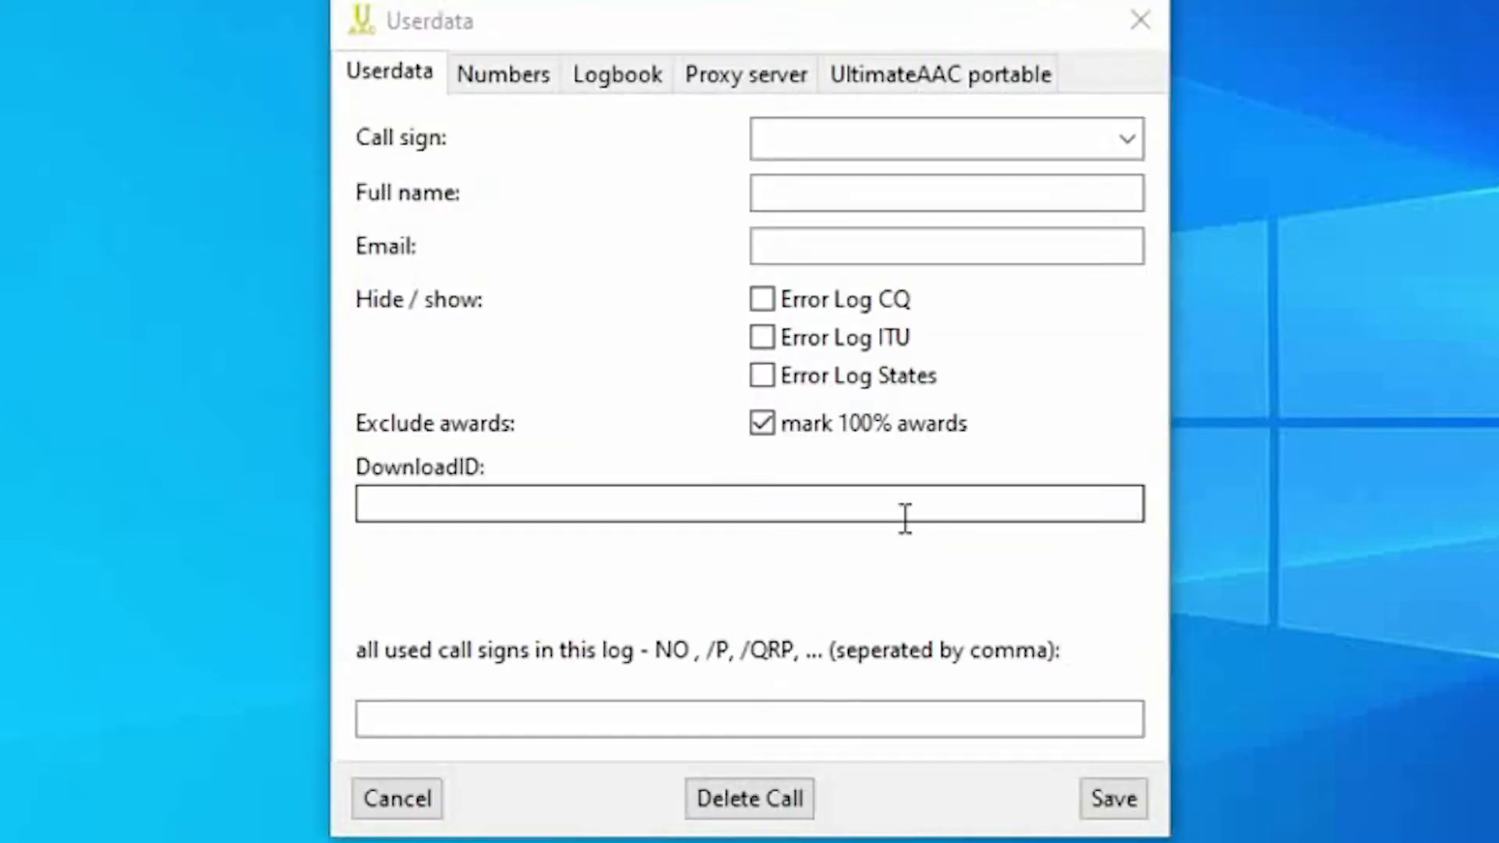
mouse_move(619, 148)
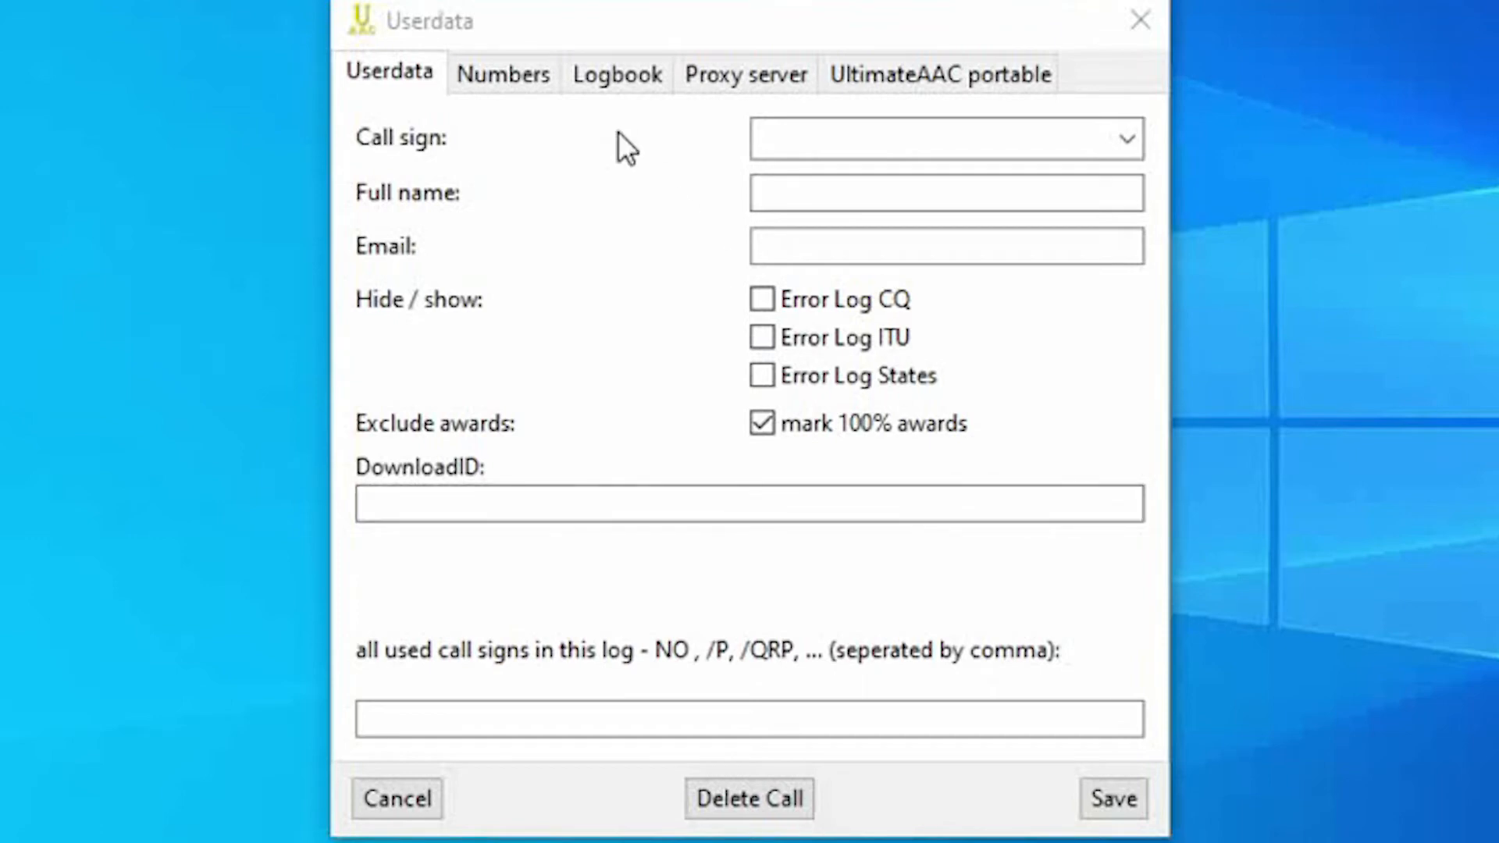
Enter the call sign G0F in the Userdata form
left_click(935, 138)
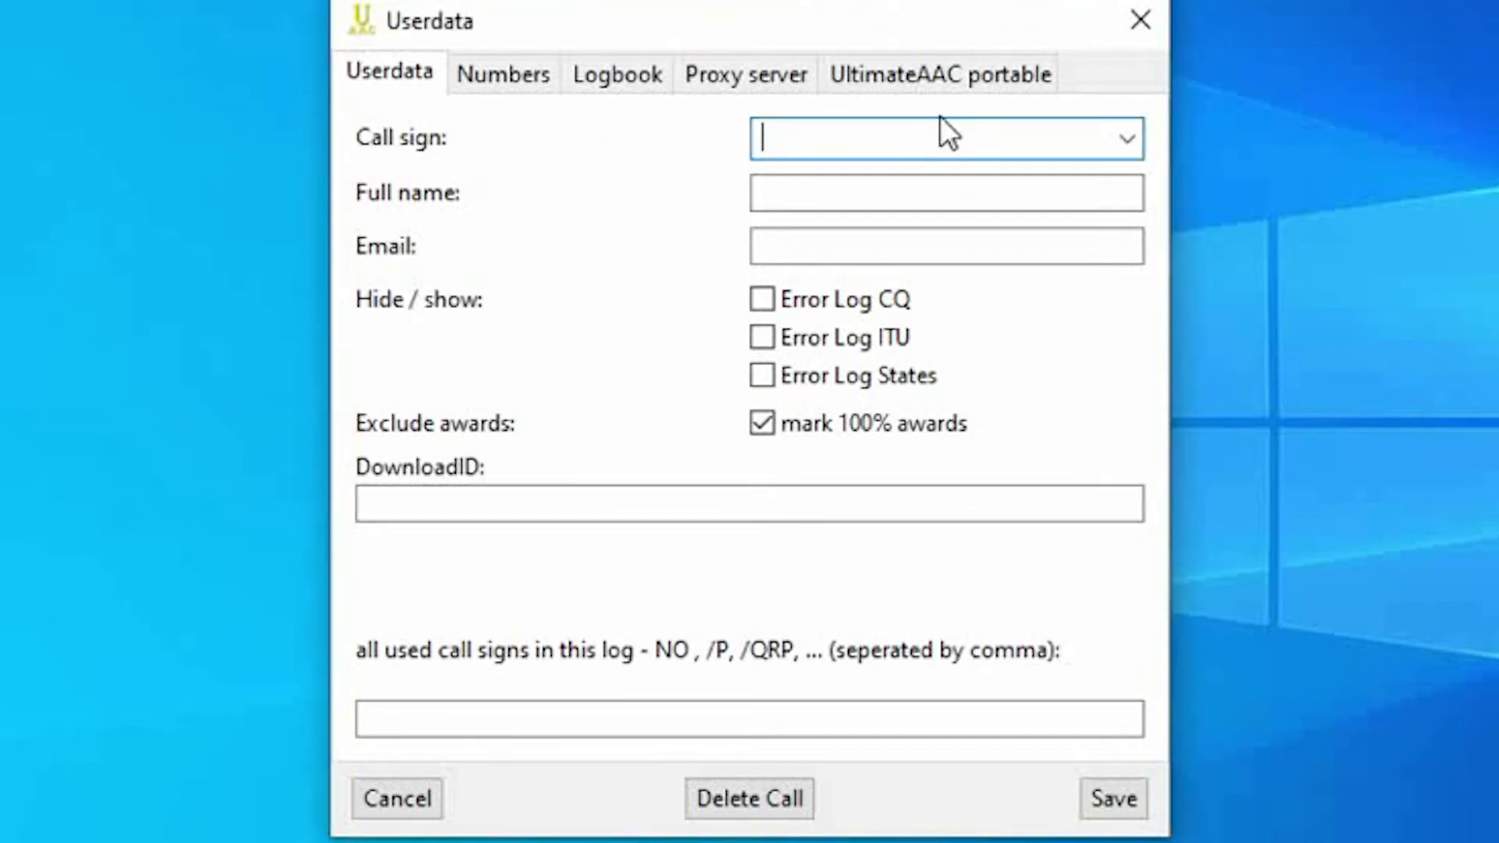
type("G0FEA")
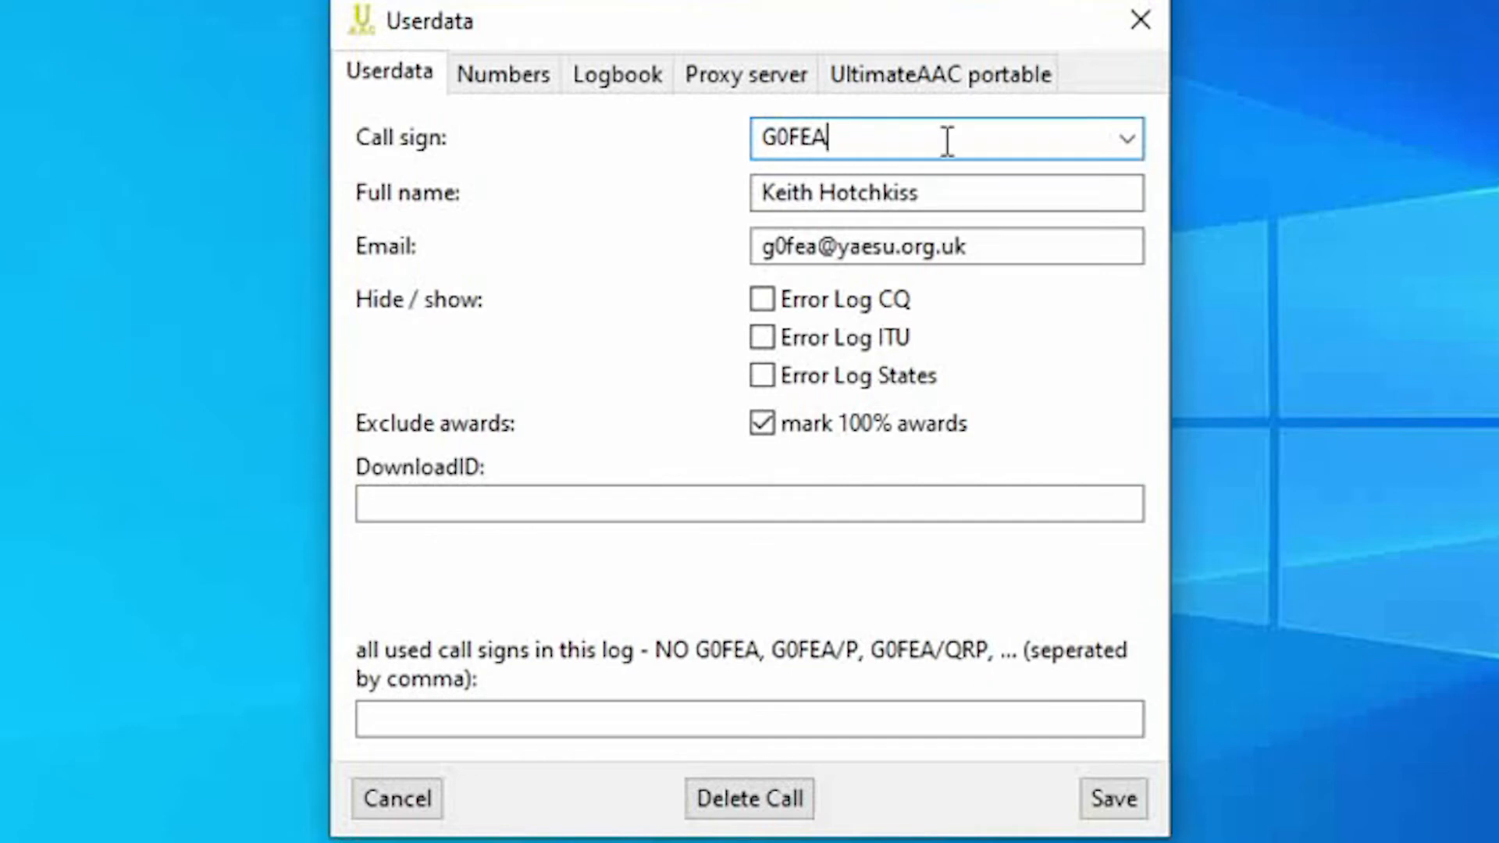
mouse_move(982, 176)
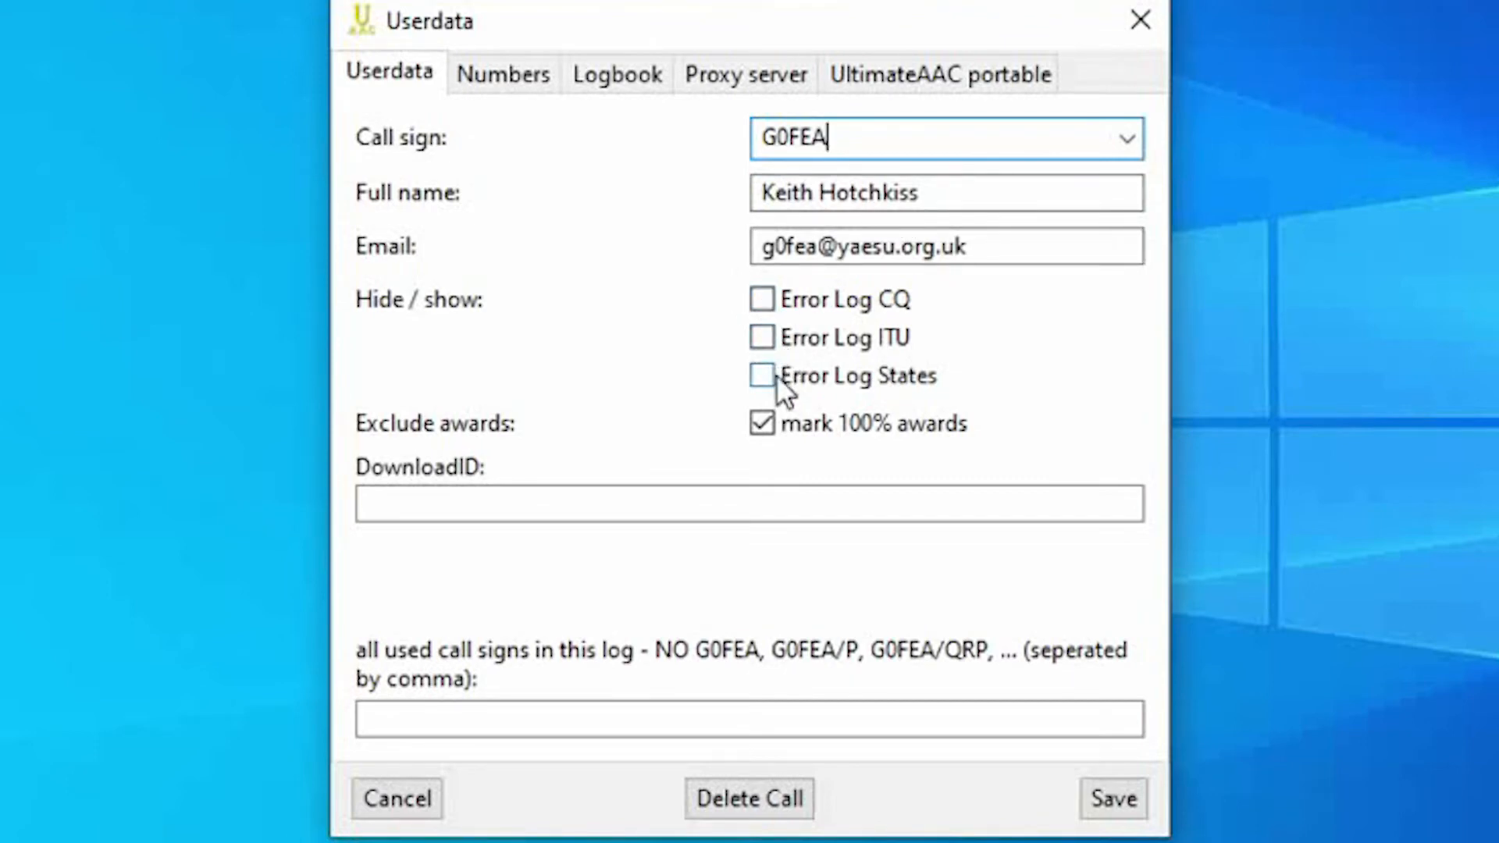
mouse_move(761, 424)
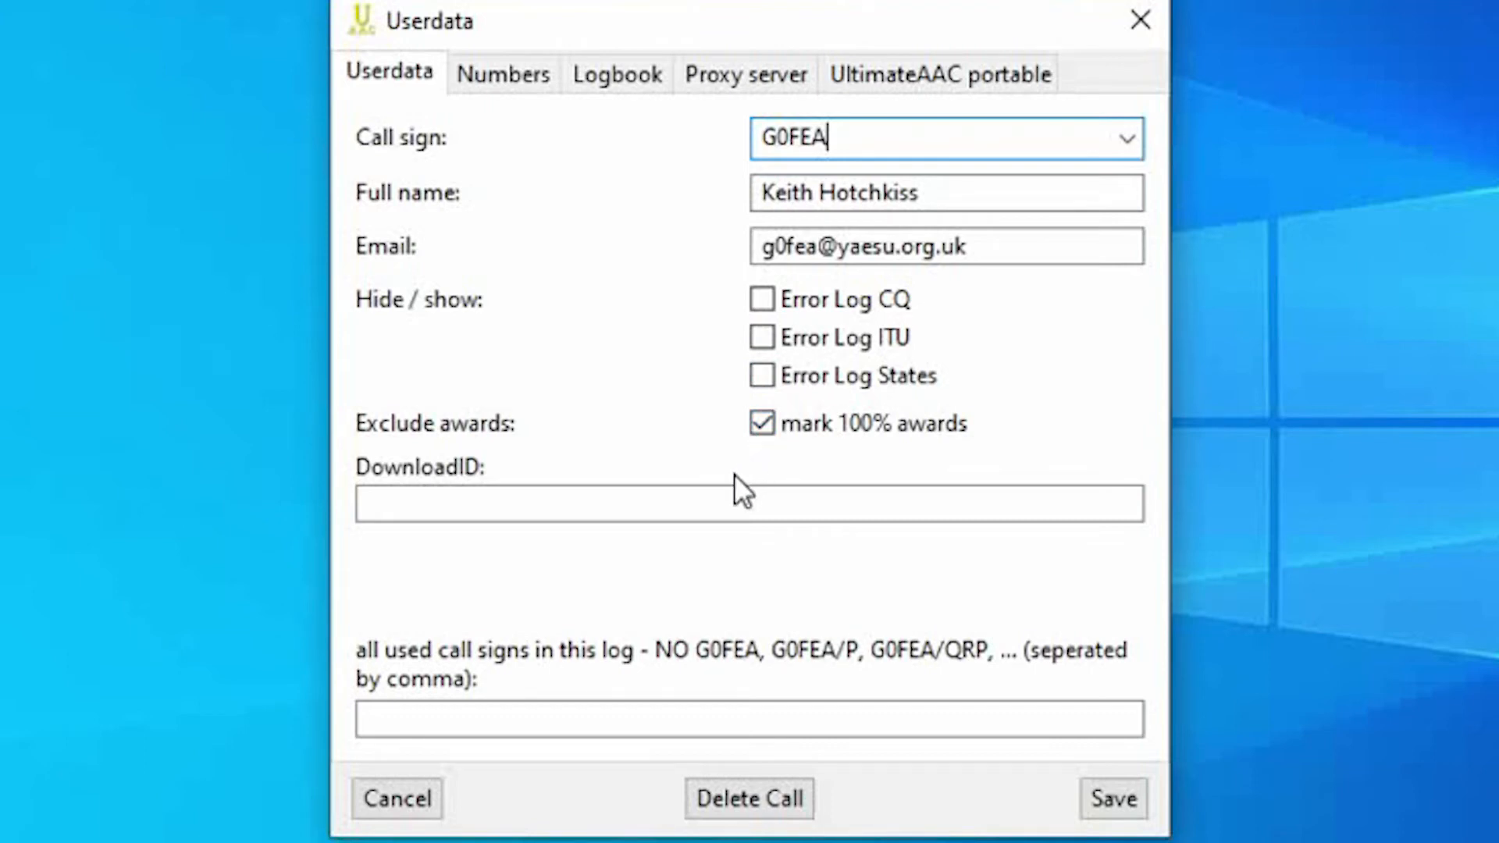
On the Numbers tab, start joining BCS, the only club with no number
left_click(502, 74)
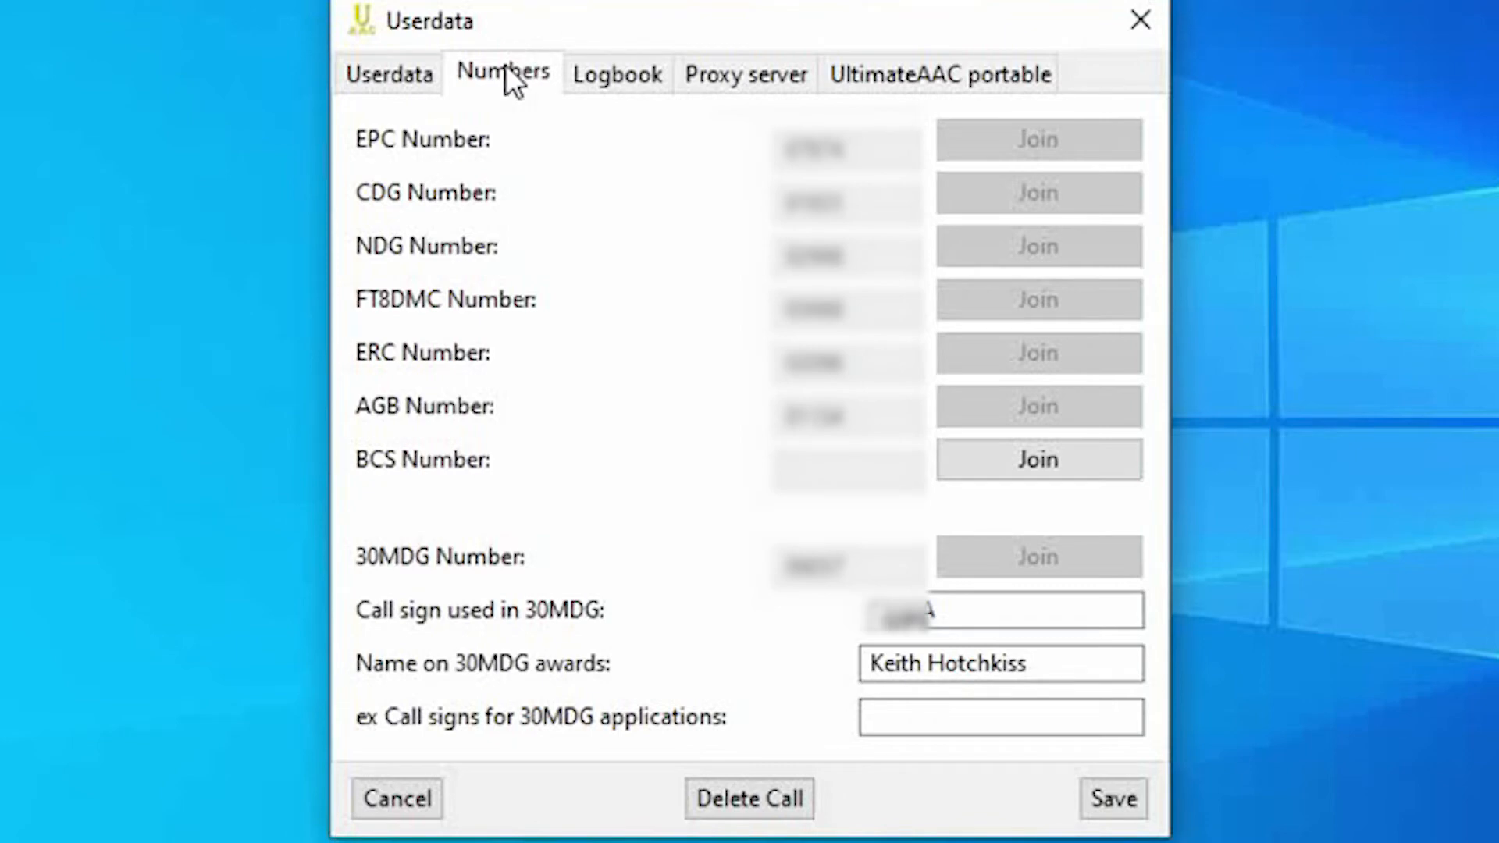
mouse_move(1090, 414)
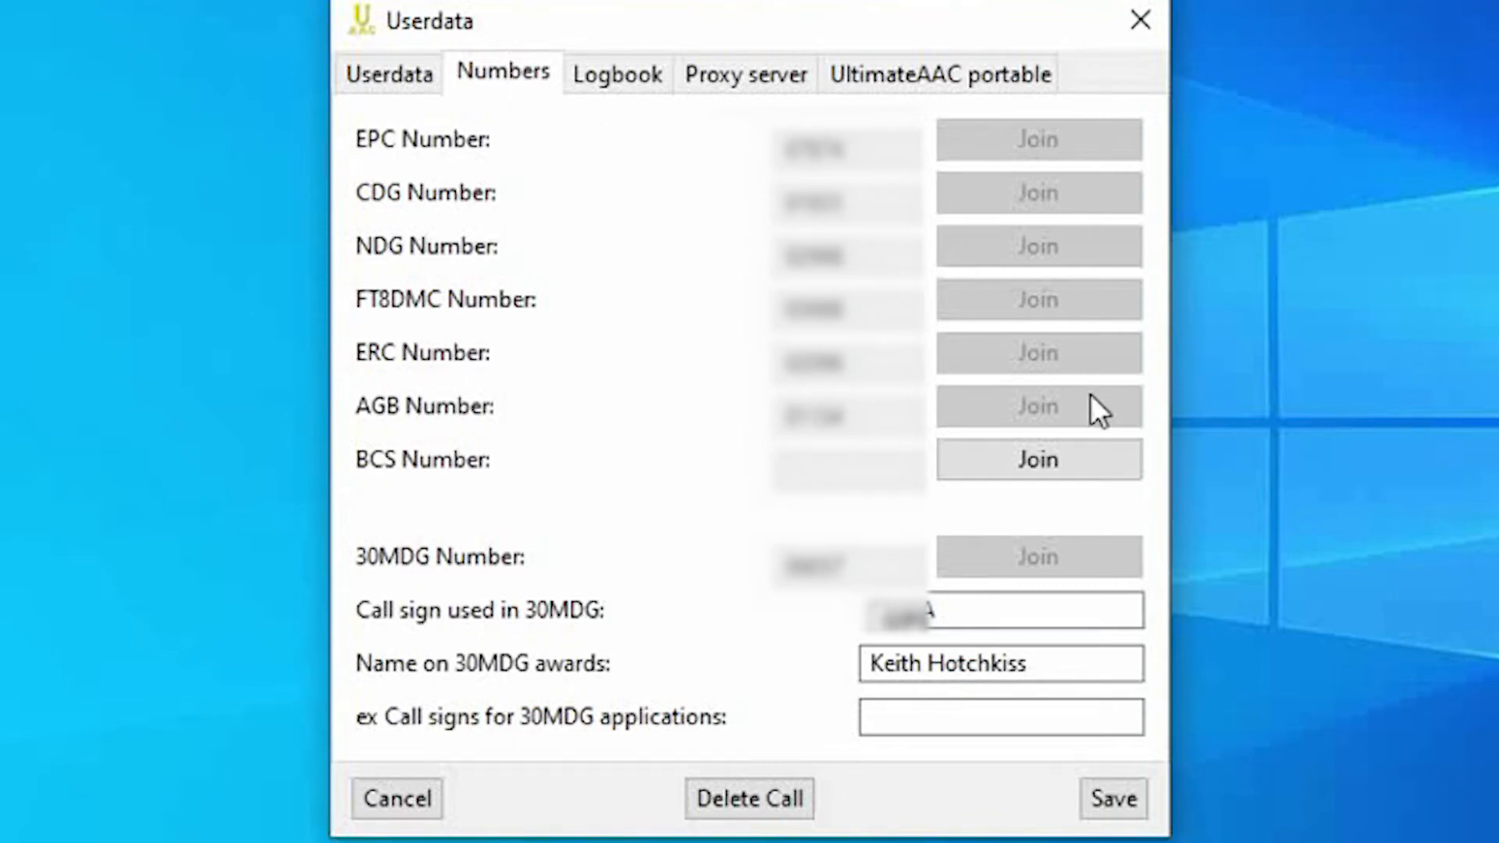
left_click(1037, 460)
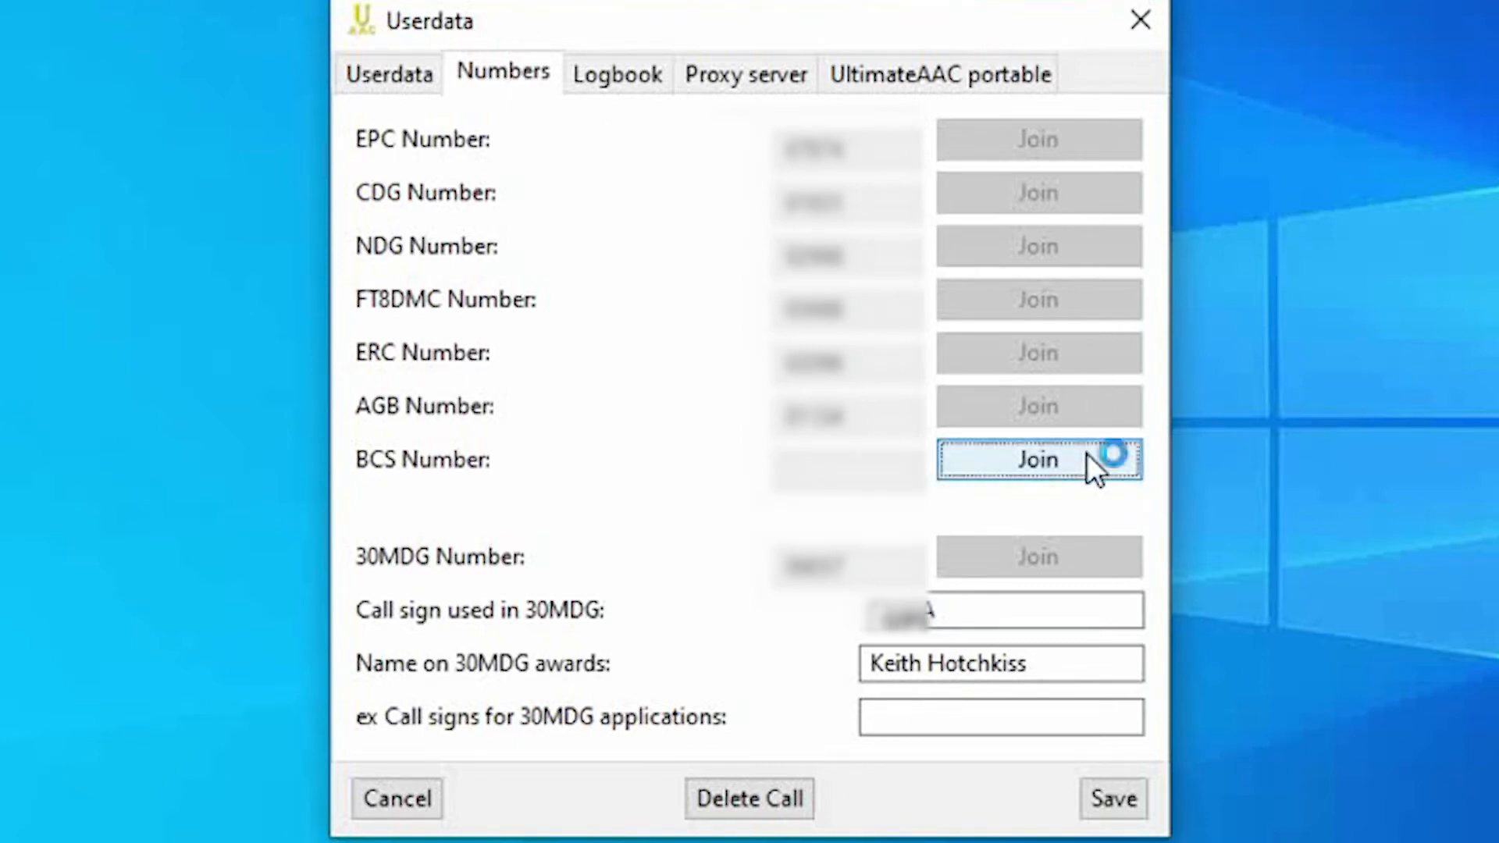
left_click(1037, 459)
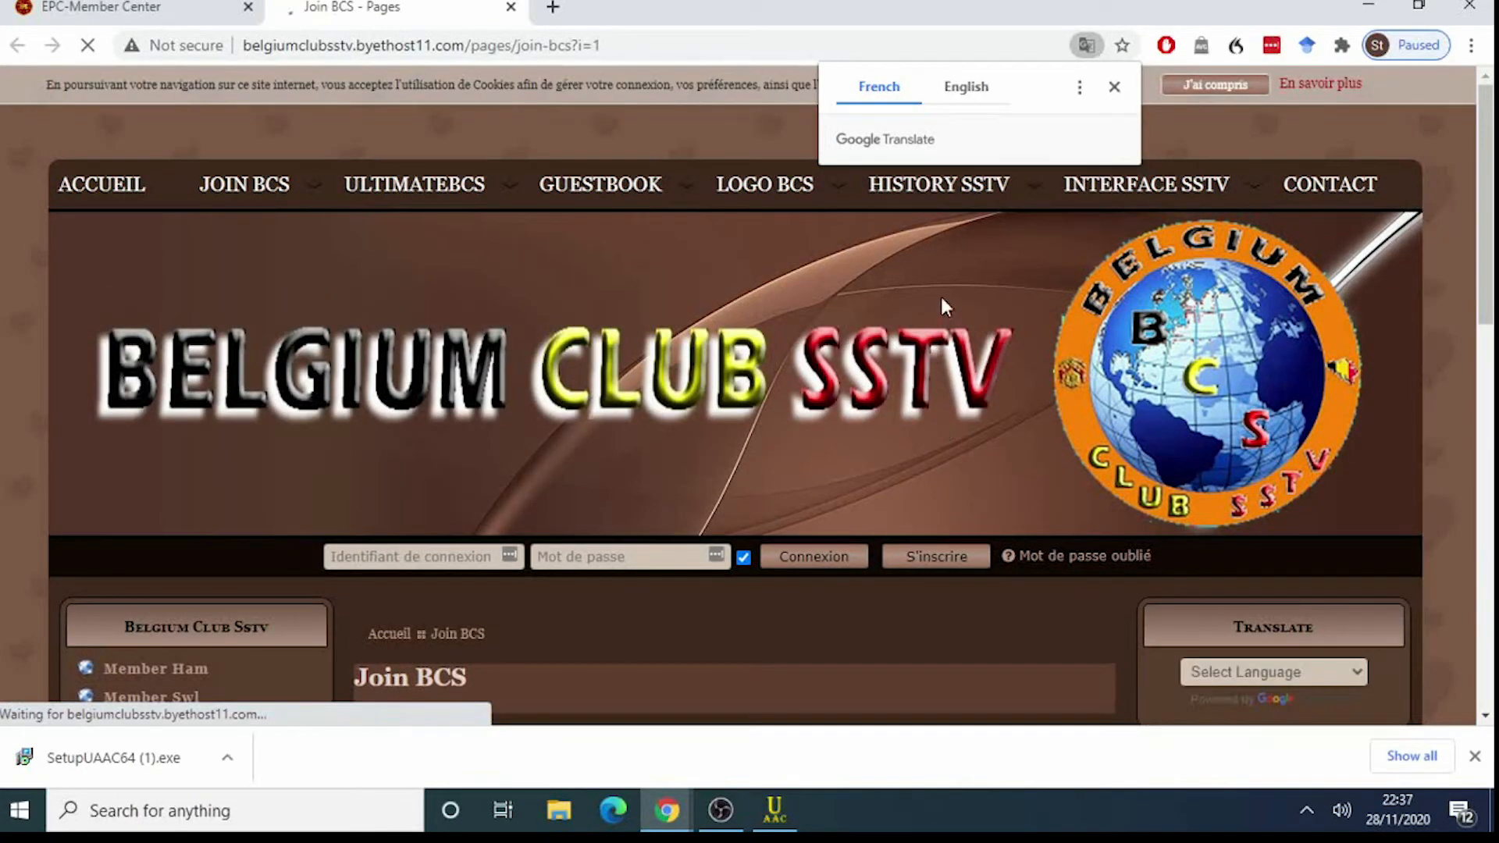
Scroll down the Join BCS page in the browser
scroll("down", 3)
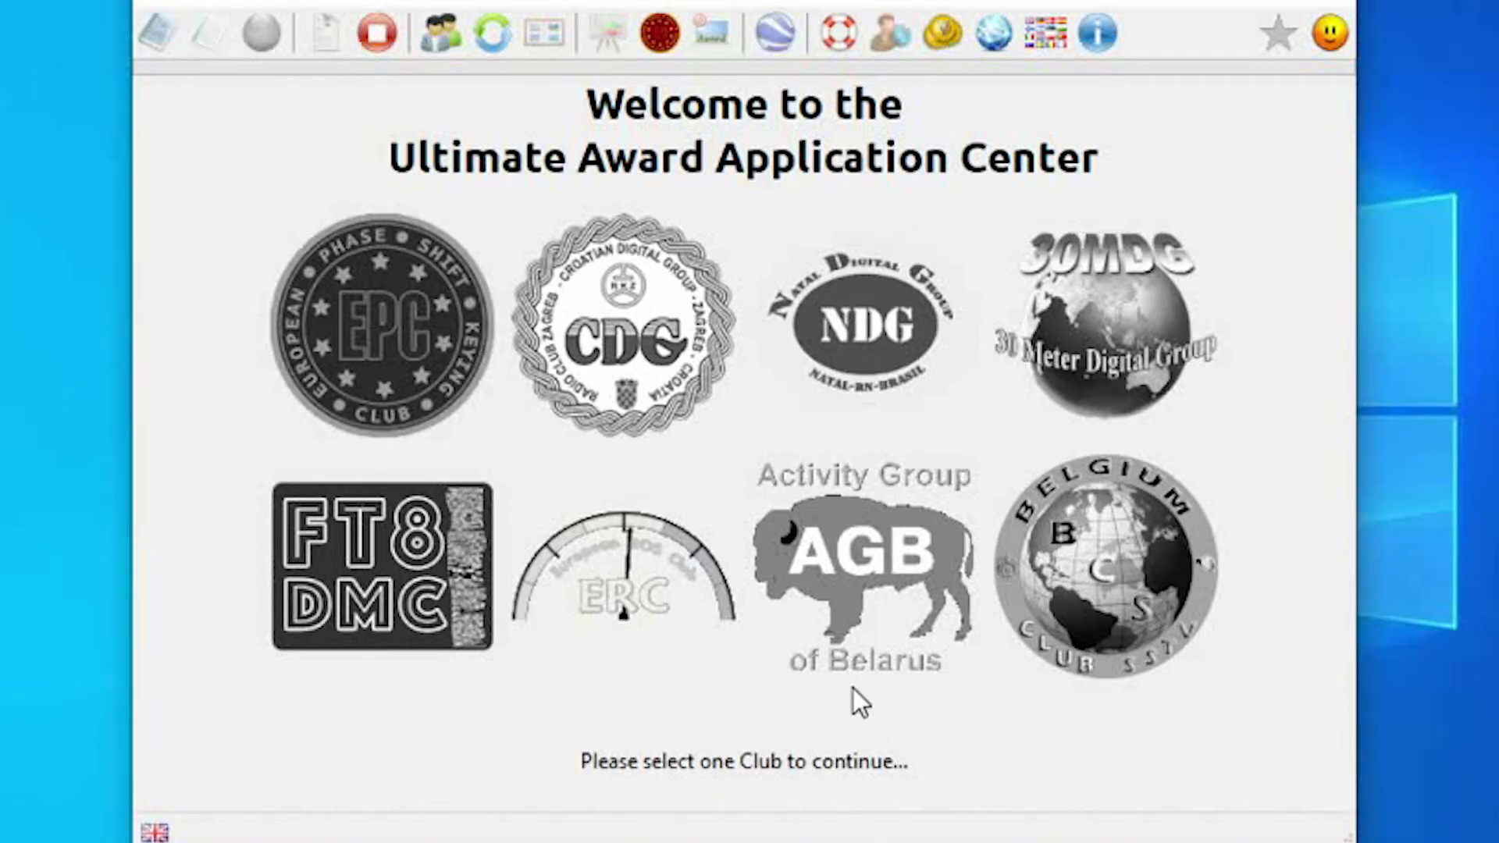
mouse_move(629, 348)
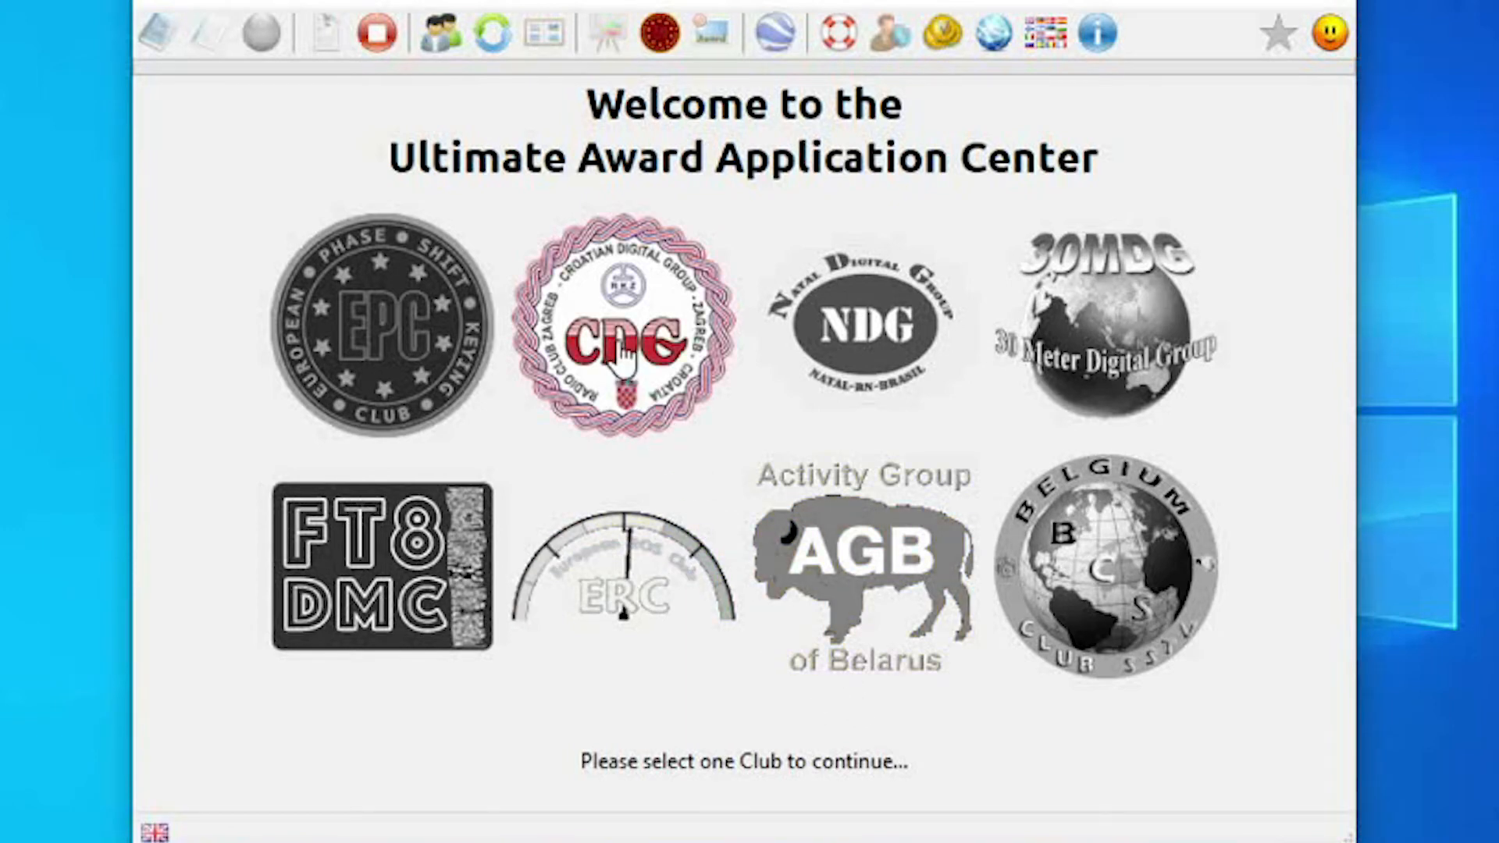
Pick a club logo, then switch award sets to CDG, NDG and FT8DMC
left_click(376, 329)
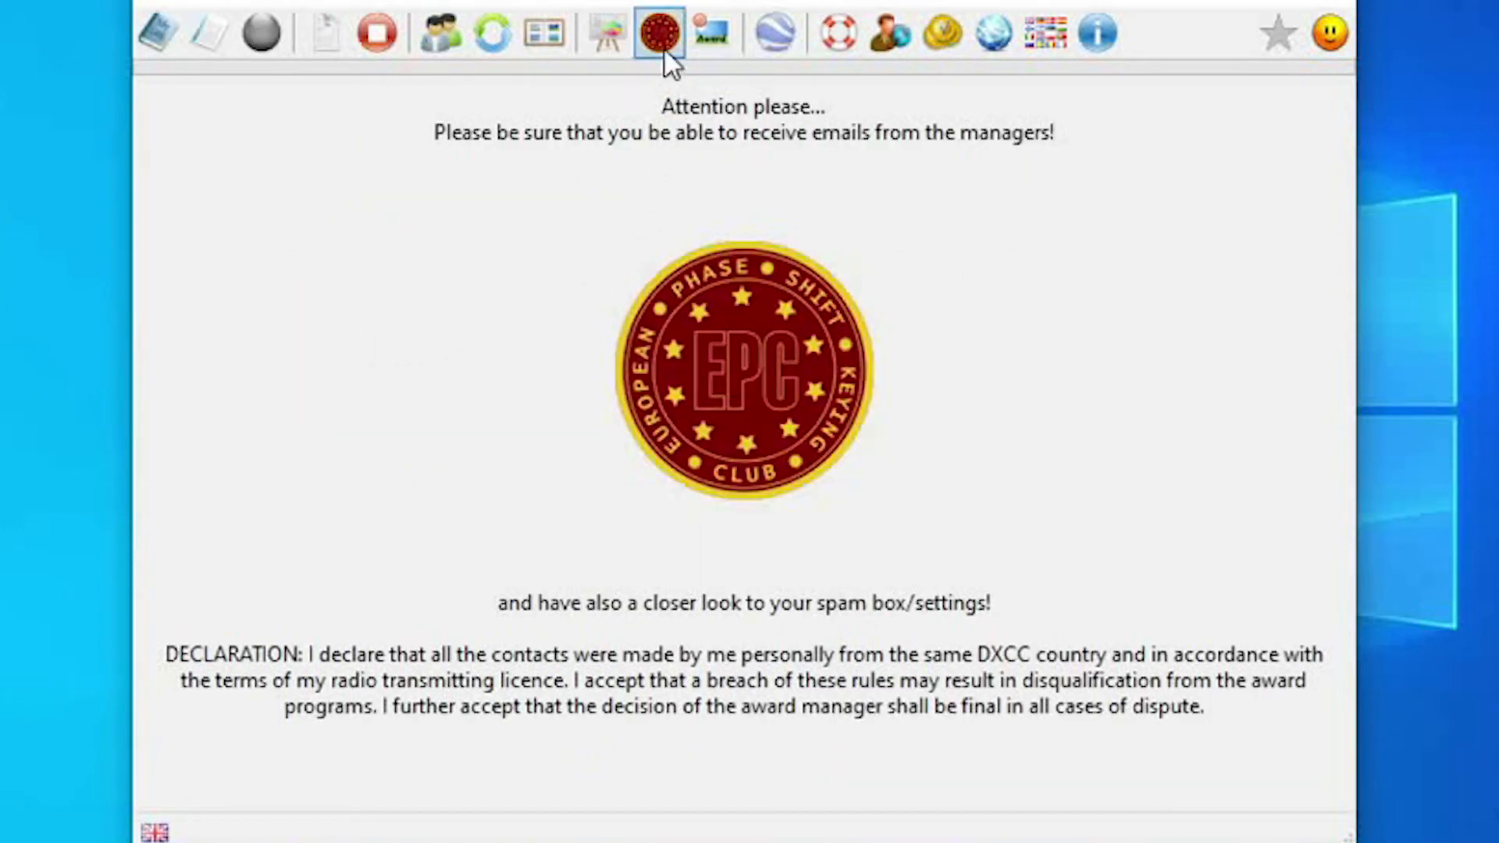
left_click(659, 31)
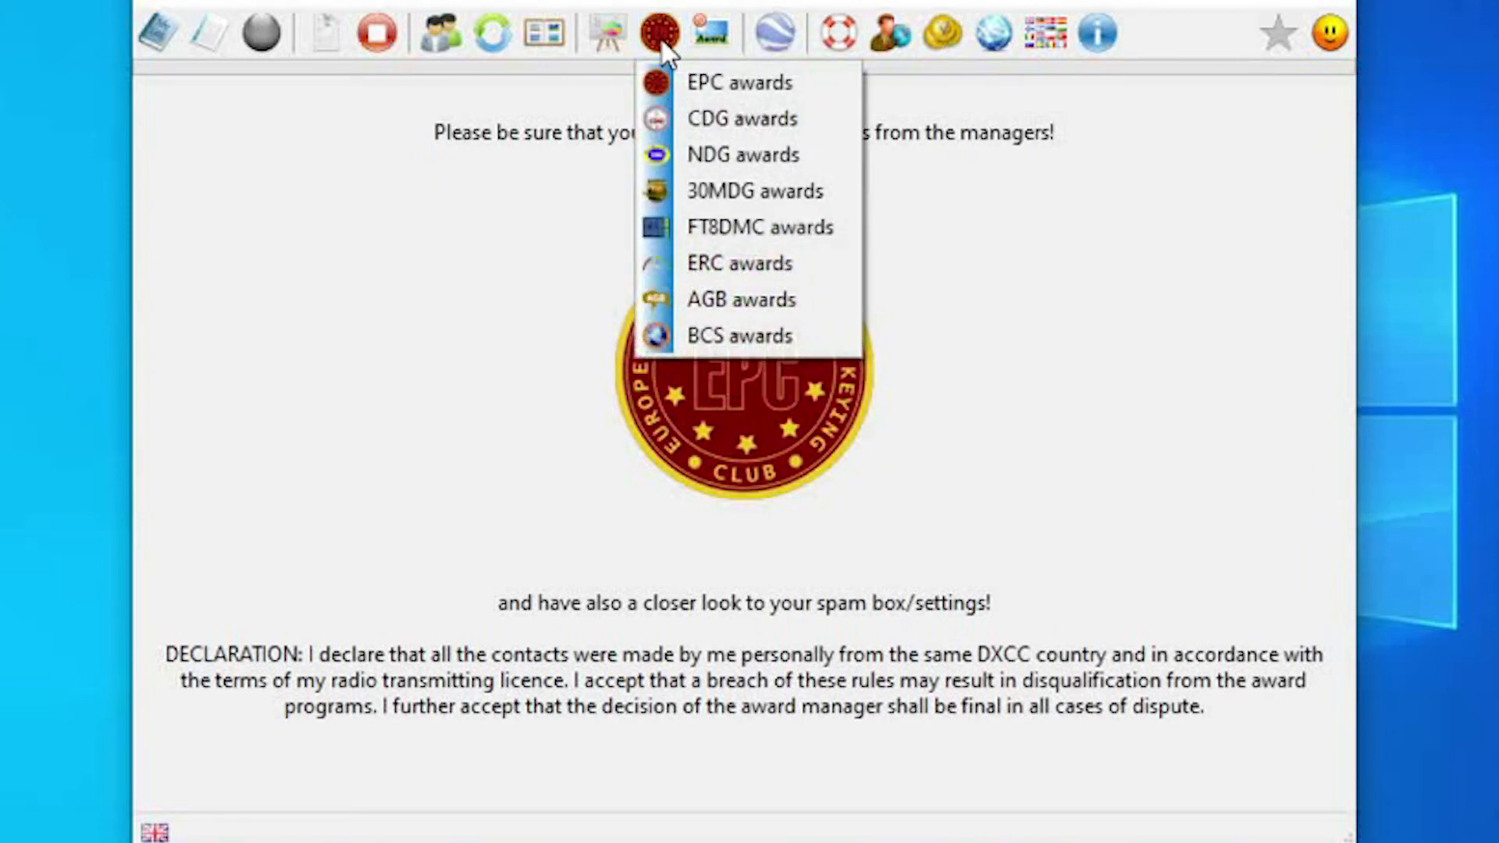
mouse_move(211, 24)
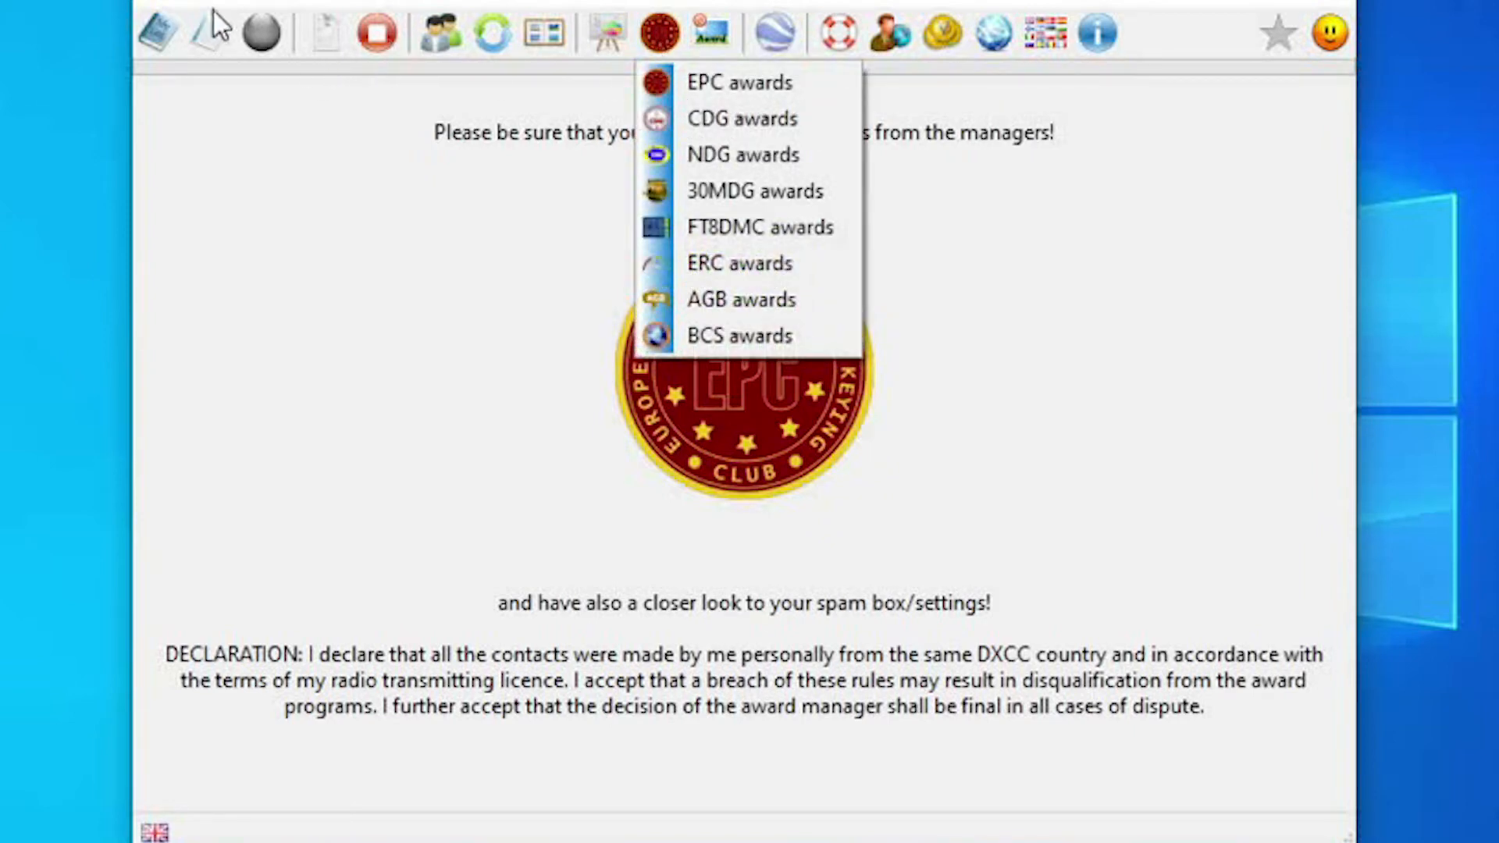
left_click(738, 118)
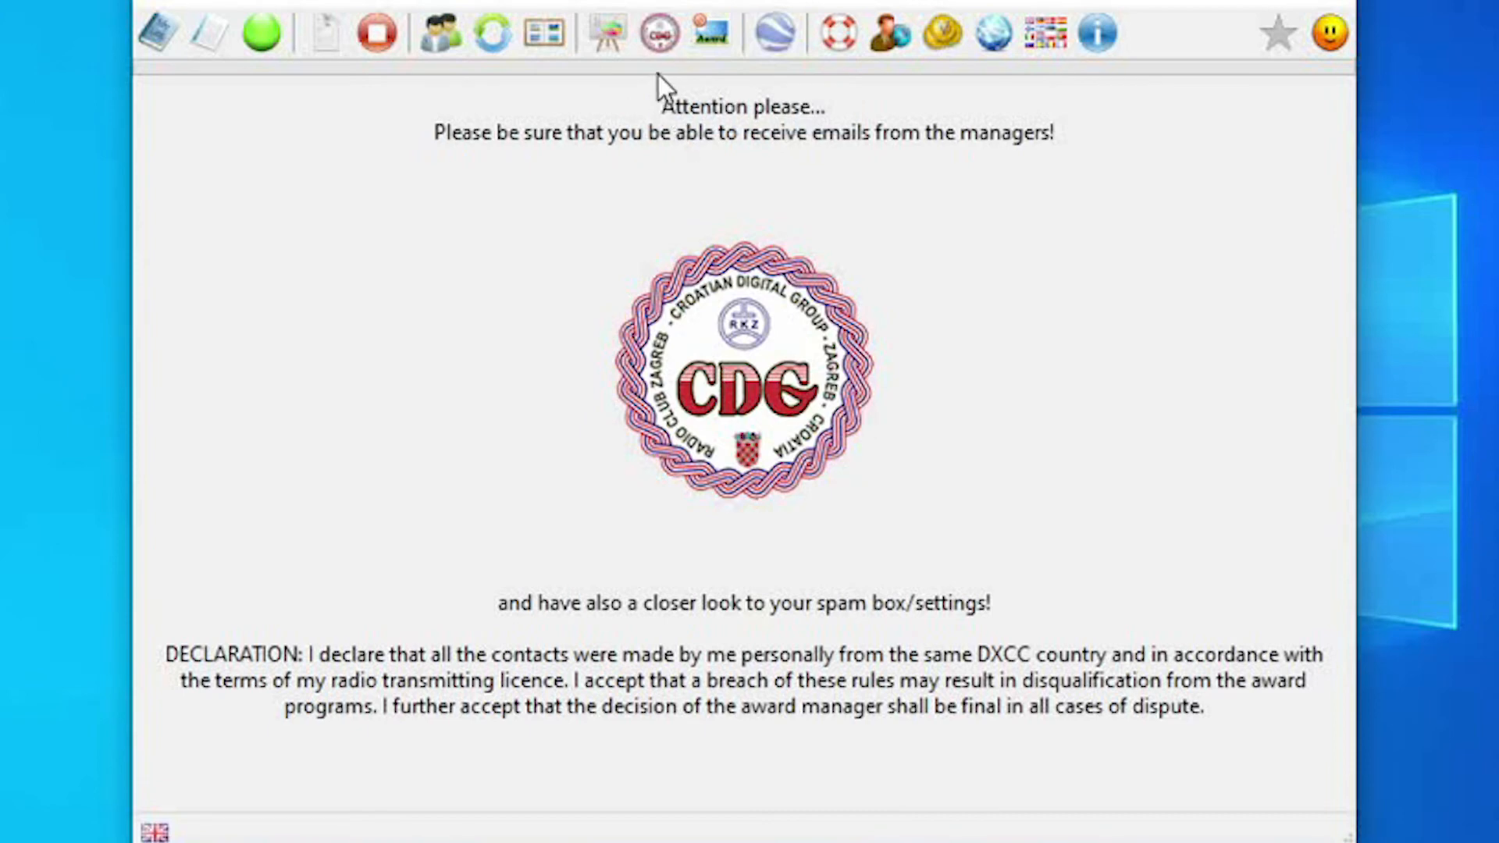
left_click(657, 29)
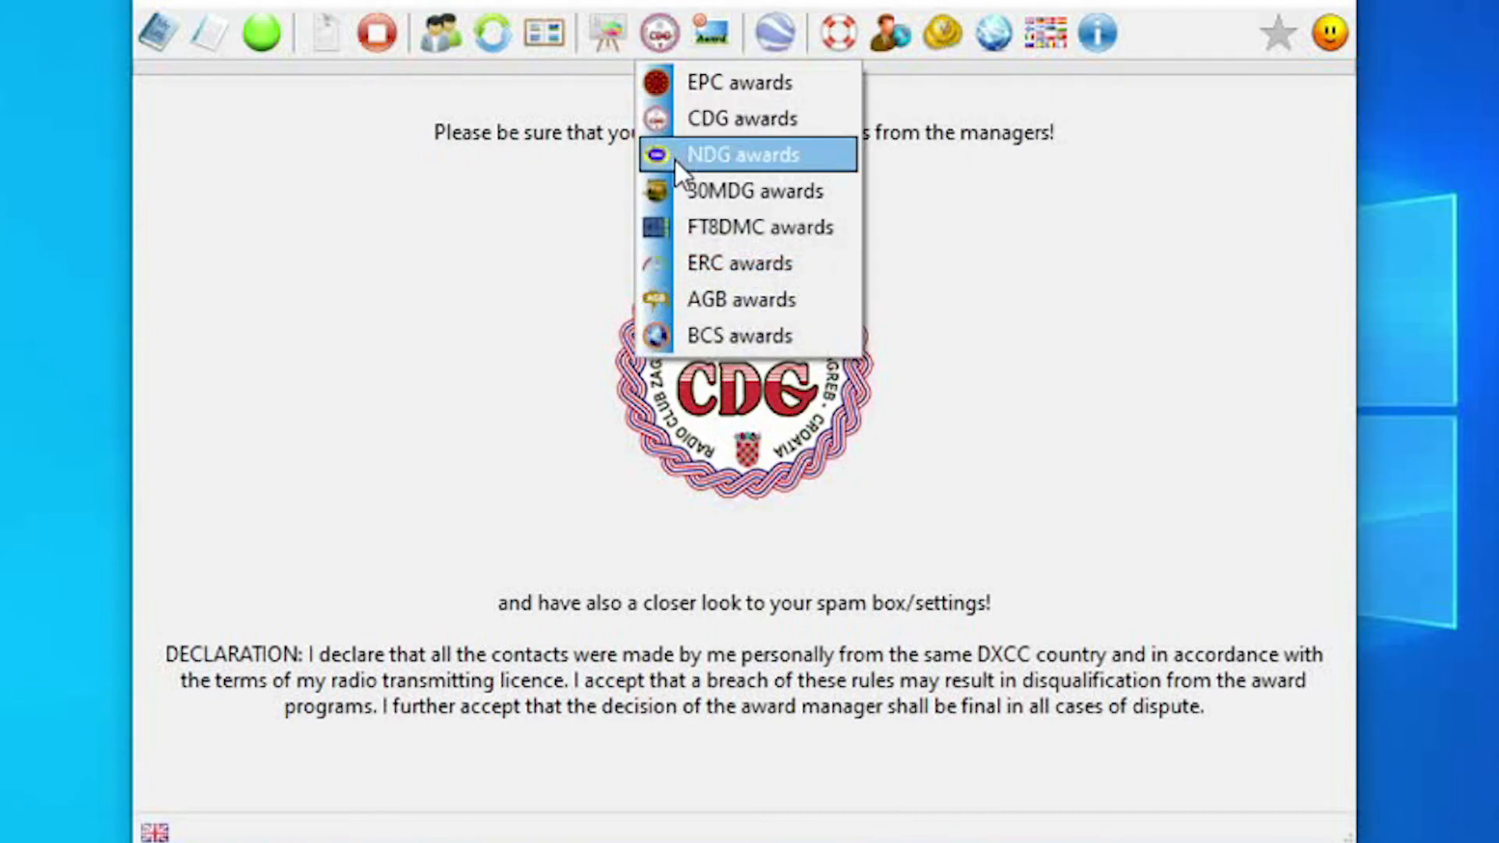
left_click(733, 154)
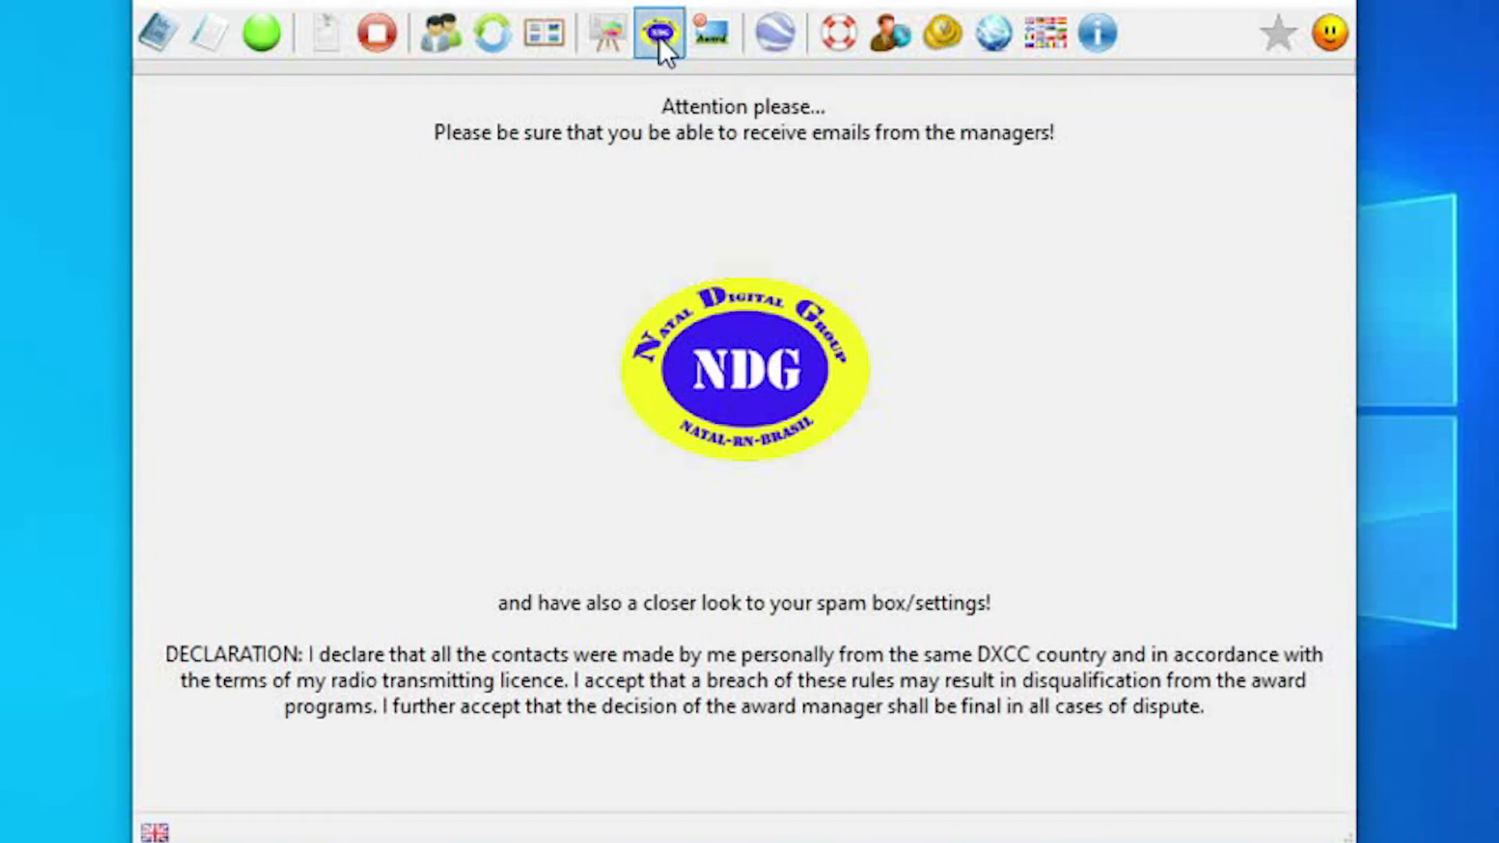
left_click(654, 33)
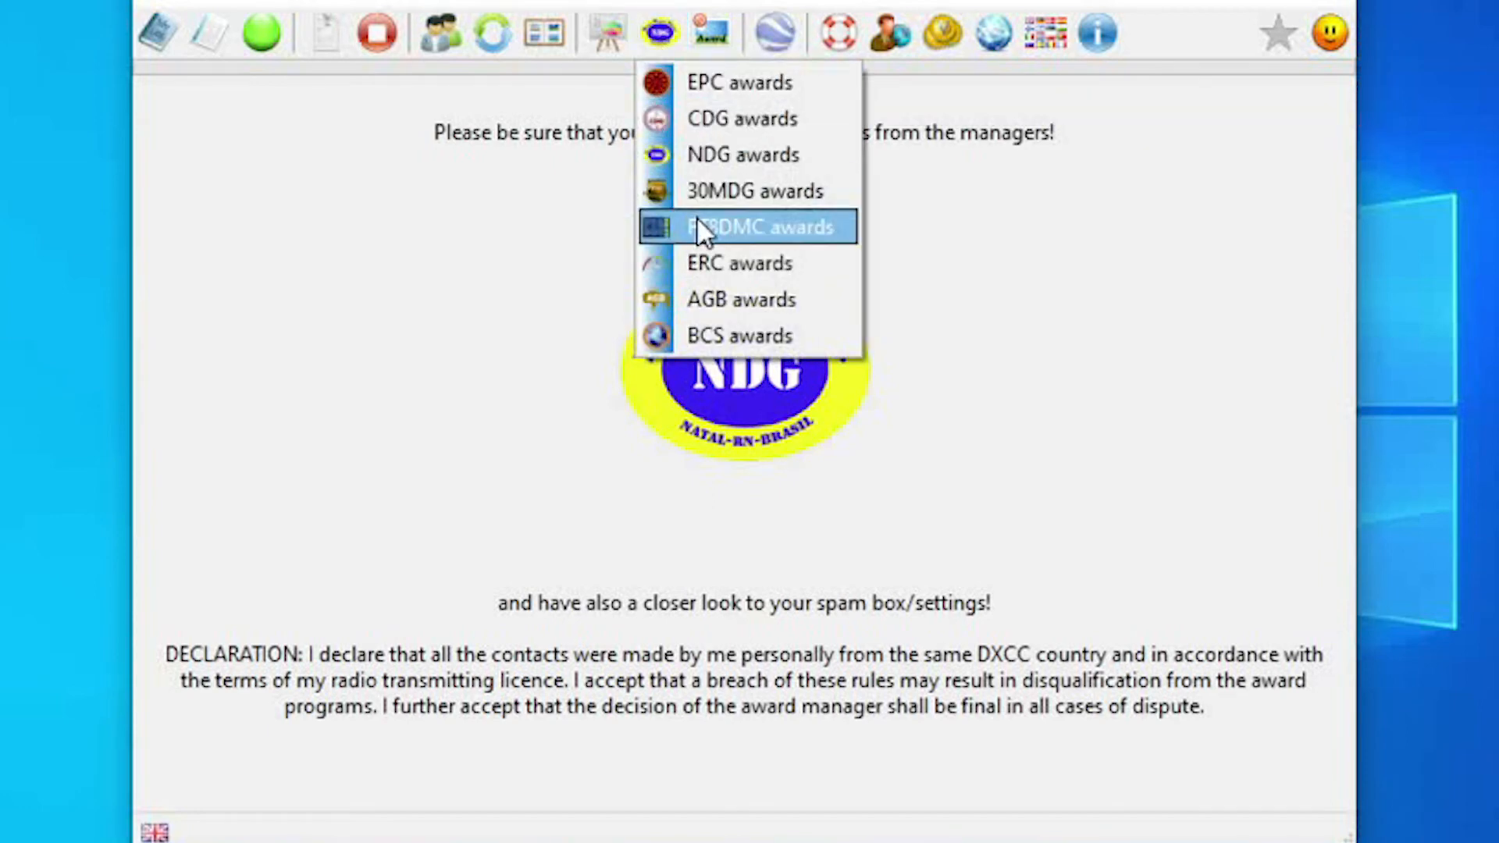
left_click(741, 300)
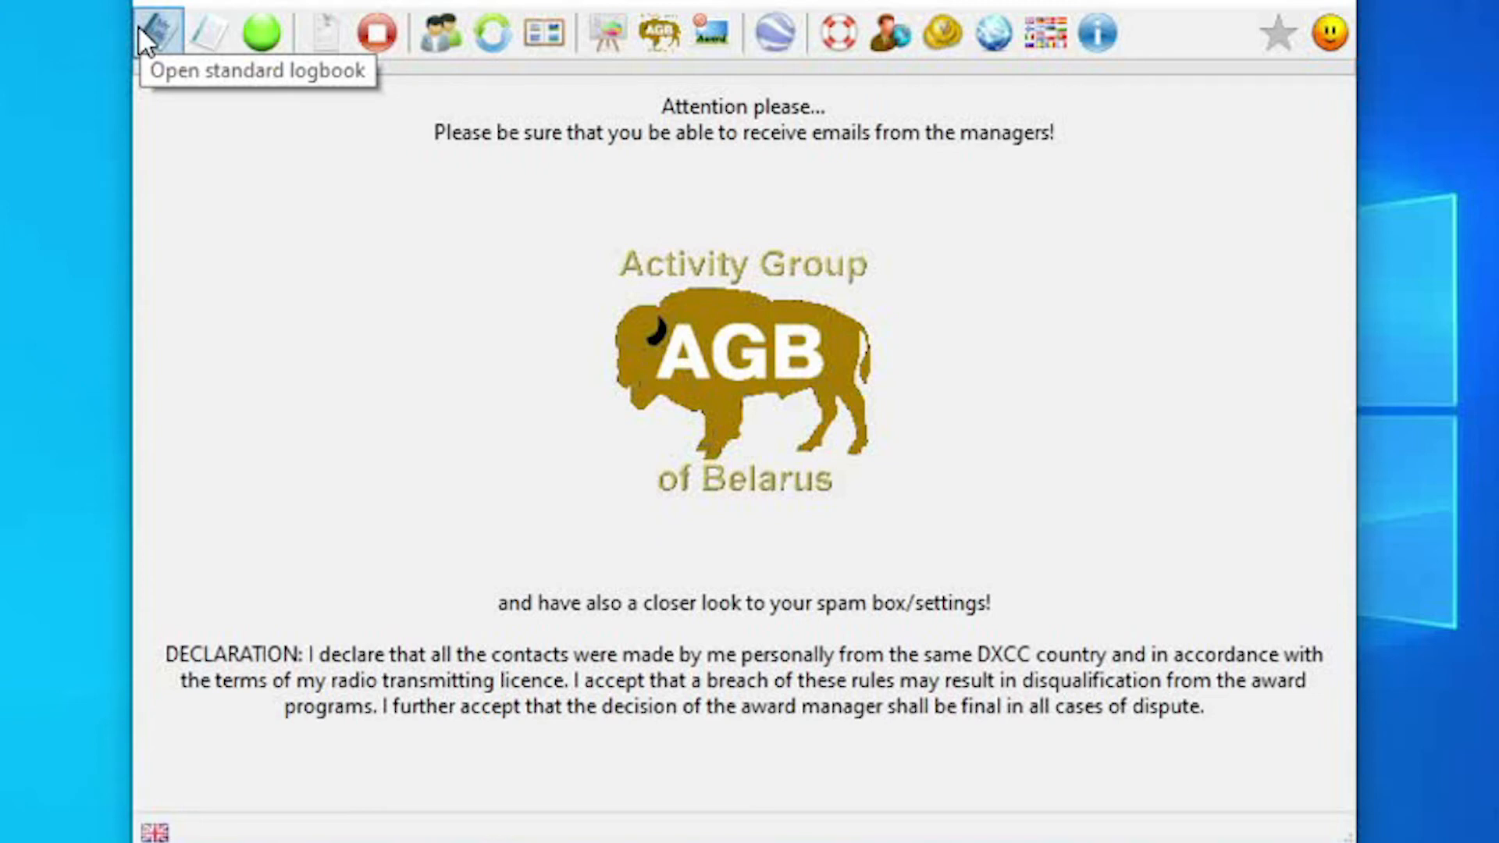
mouse_move(207, 36)
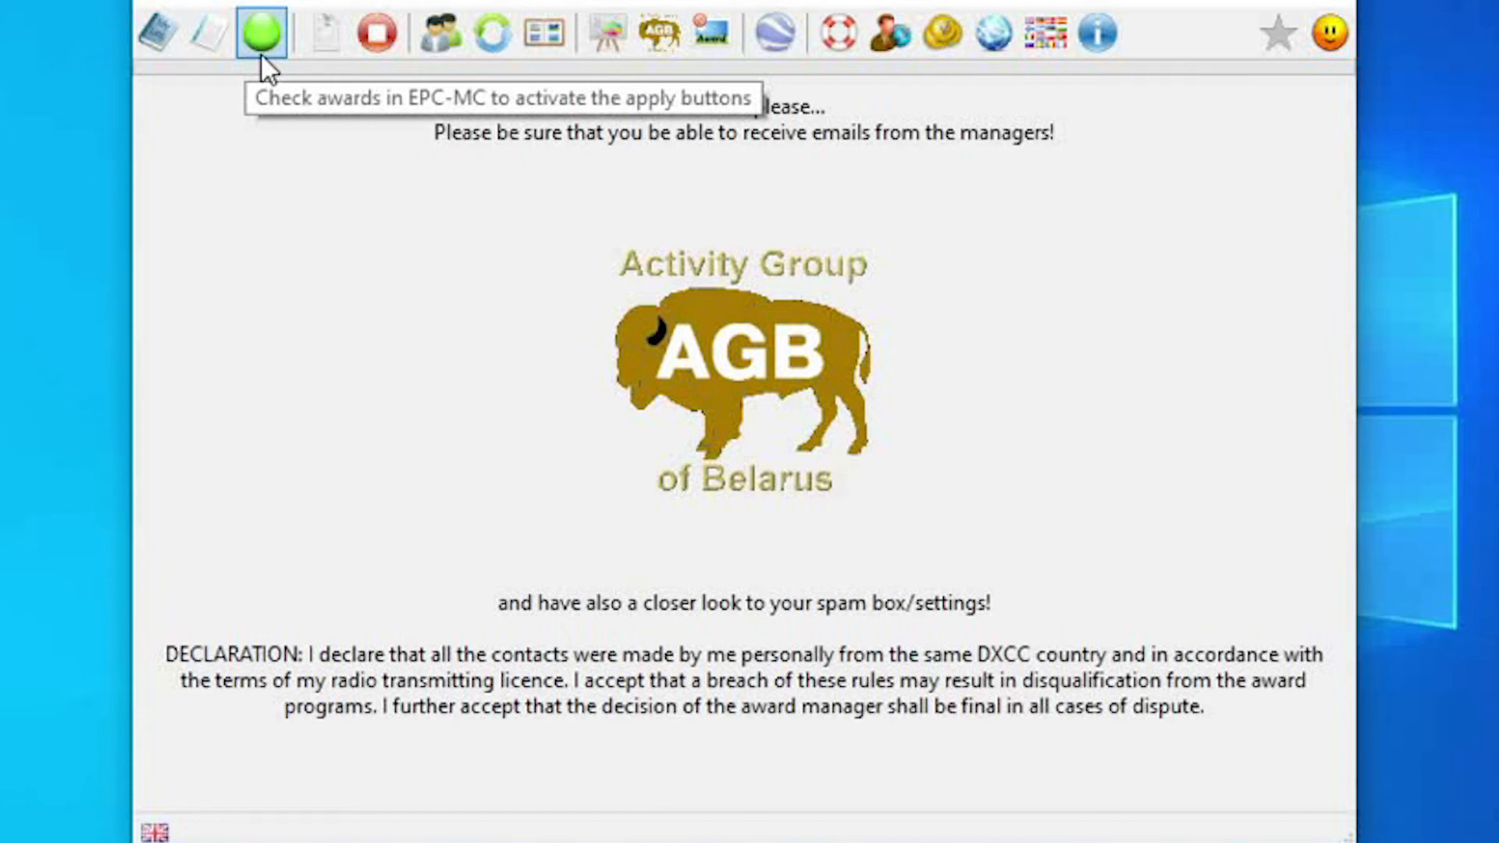
mouse_move(353, 59)
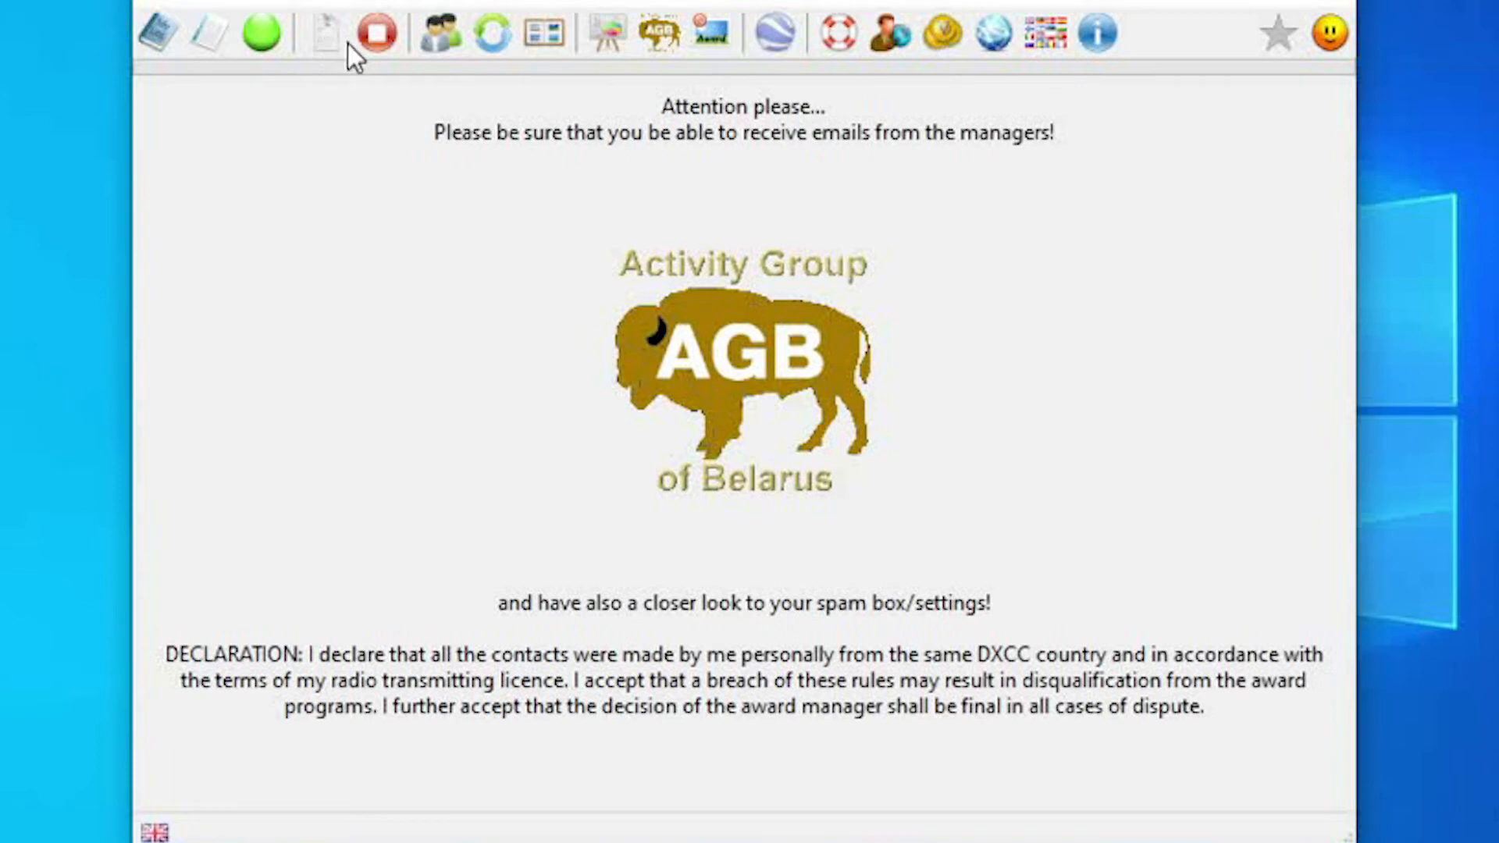
mouse_move(442, 28)
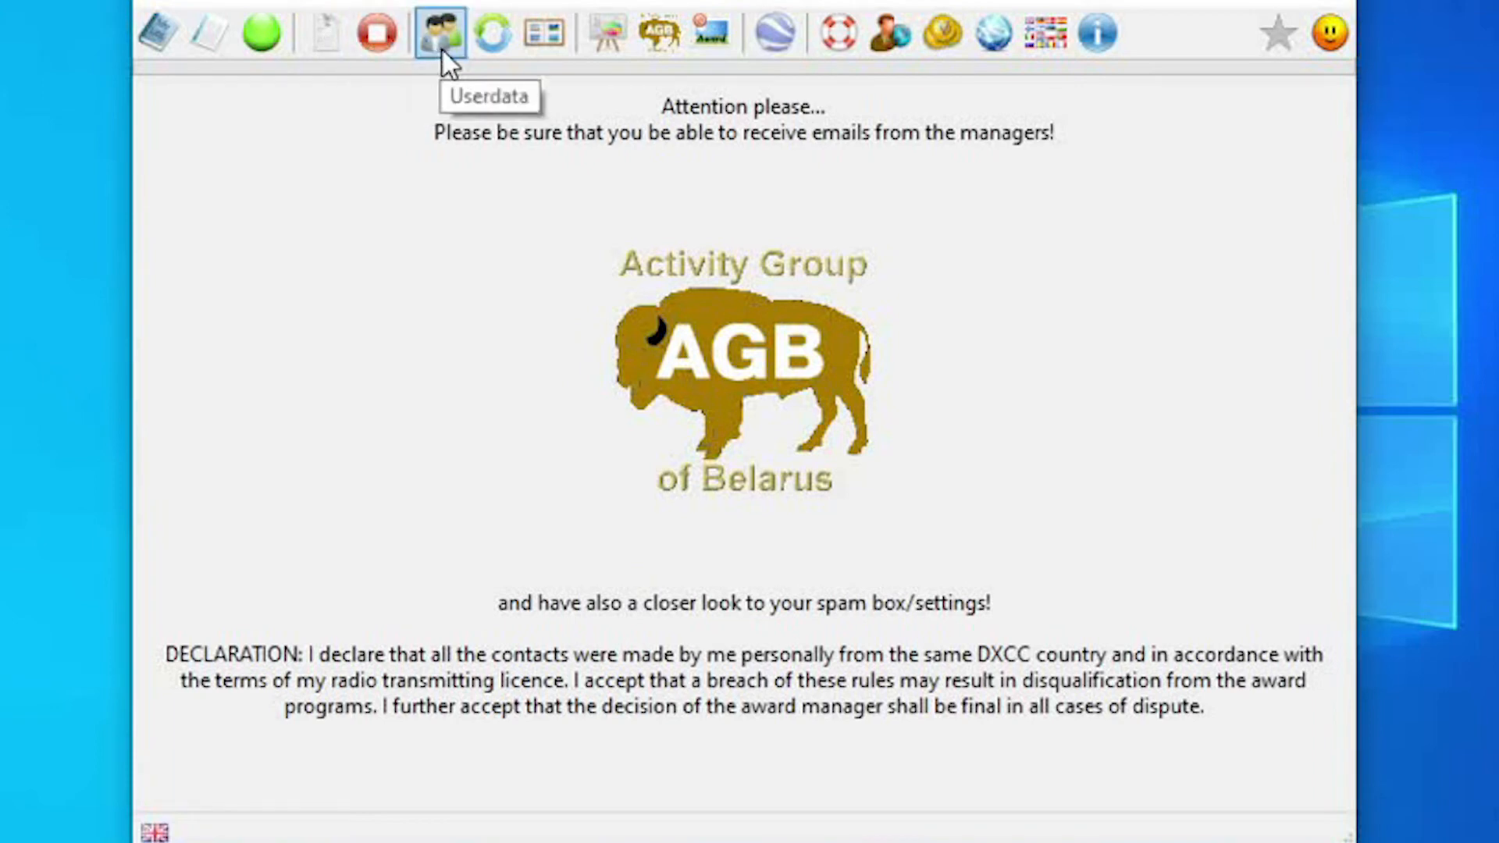
mouse_move(478, 54)
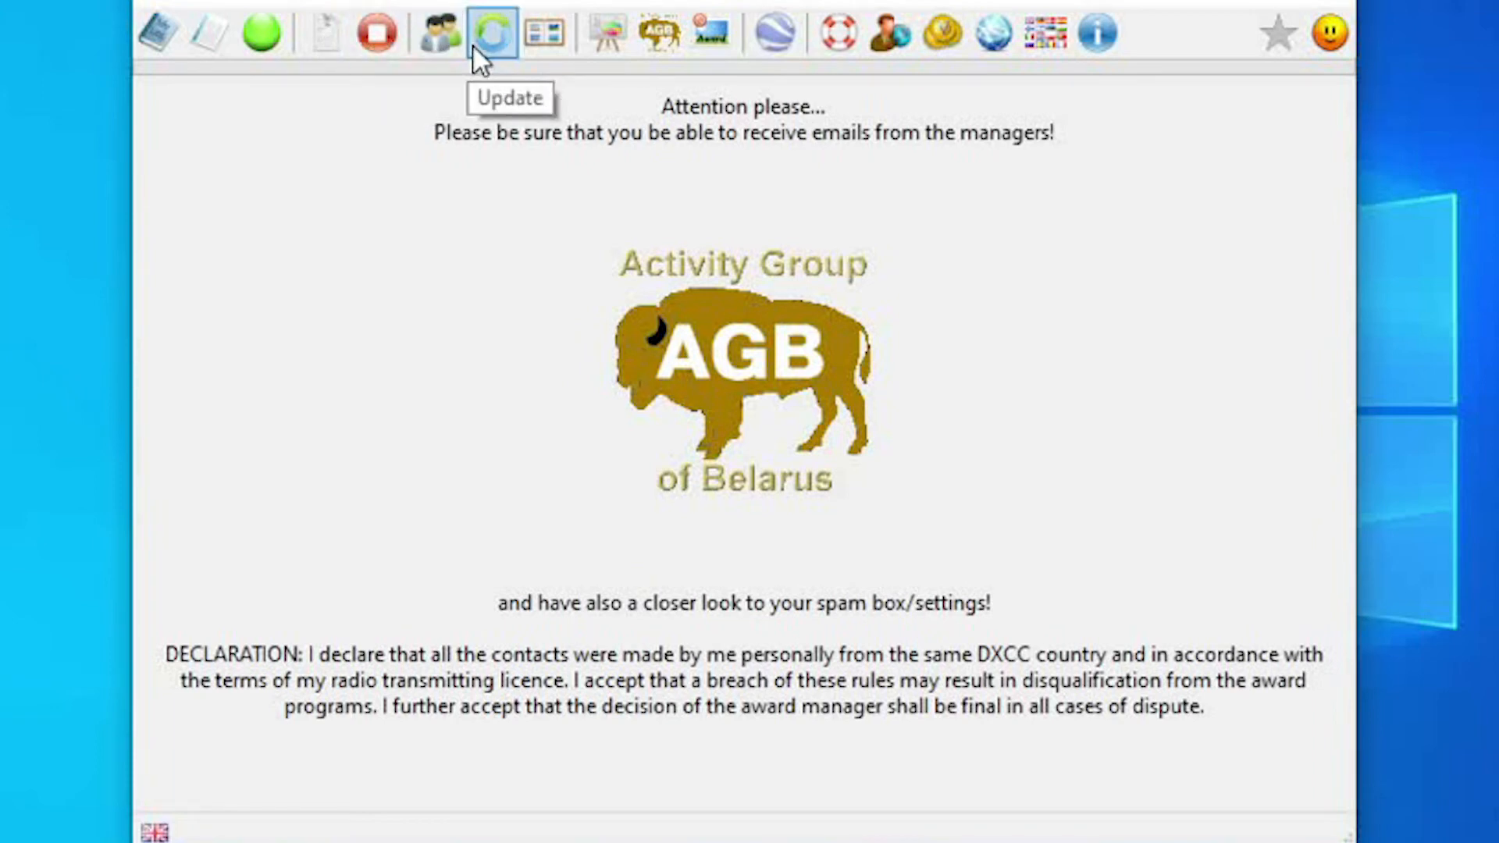
mouse_move(602, 31)
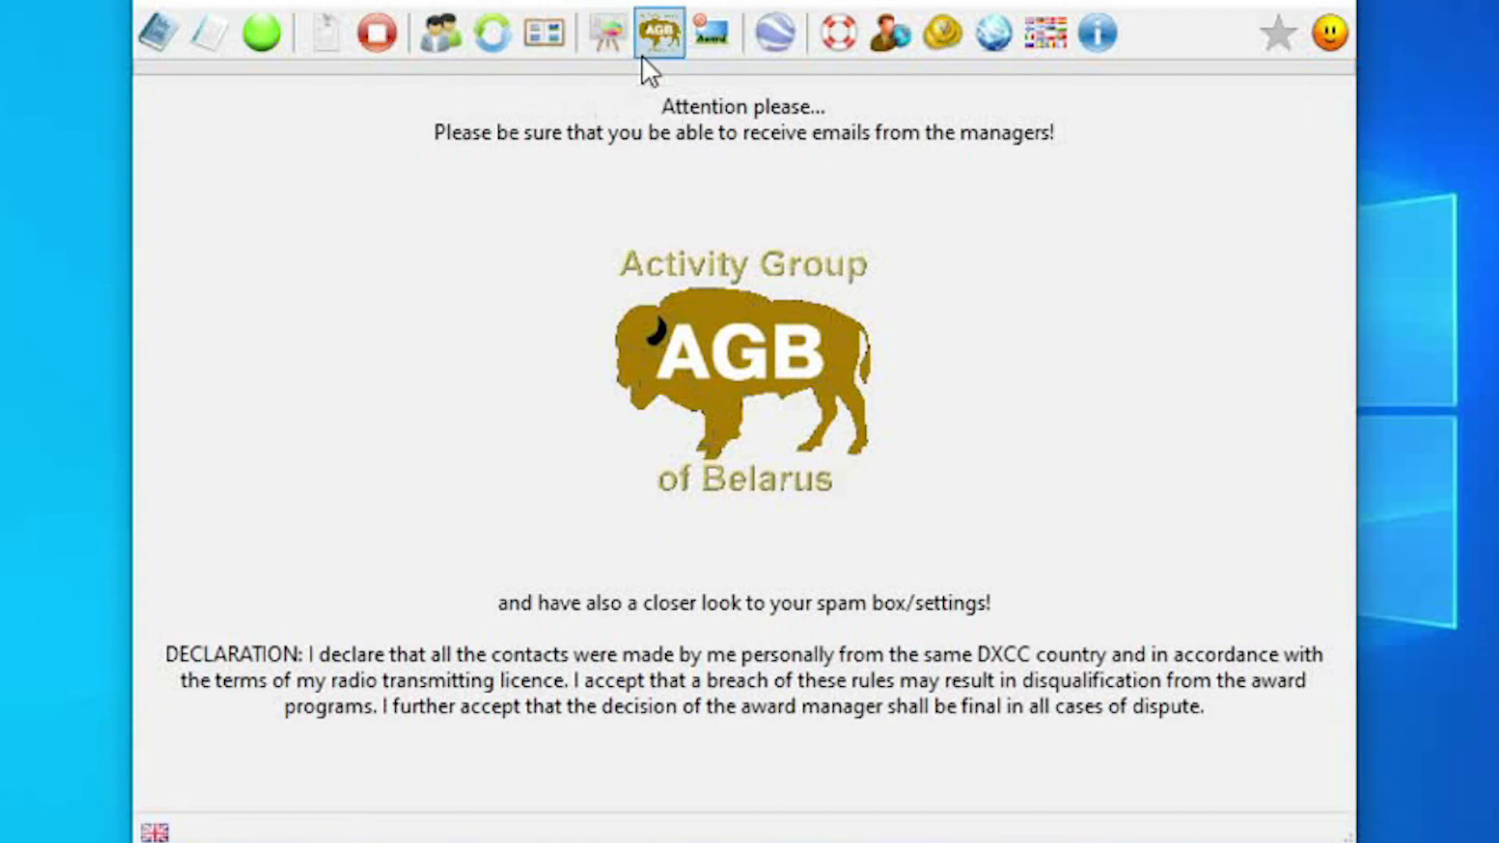
Open the AGB My Awards list, scroll through it, and close it
left_click(658, 29)
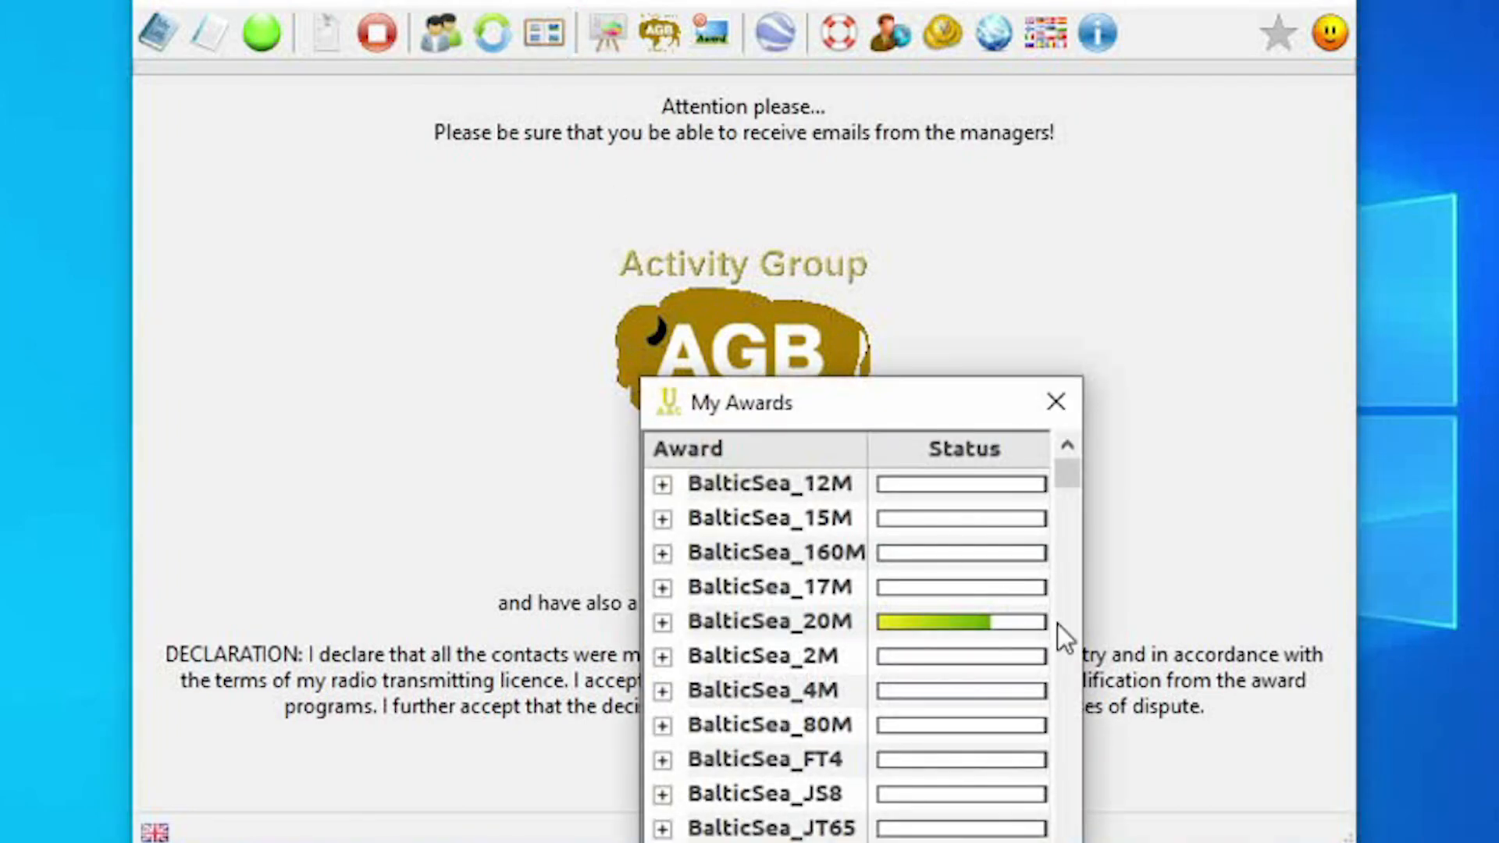
scroll("down", 3)
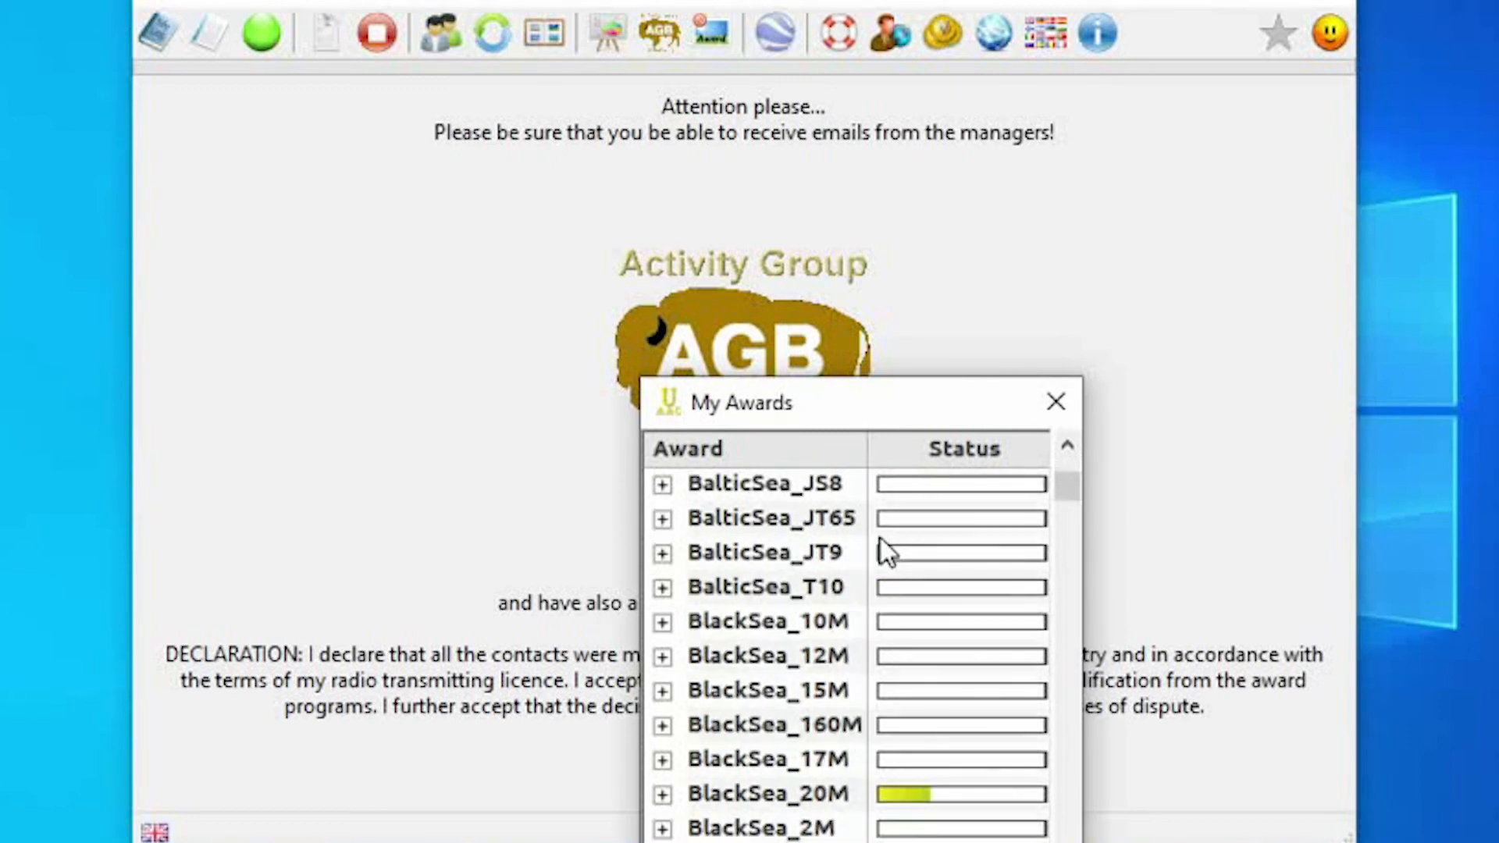
scroll("down", 3)
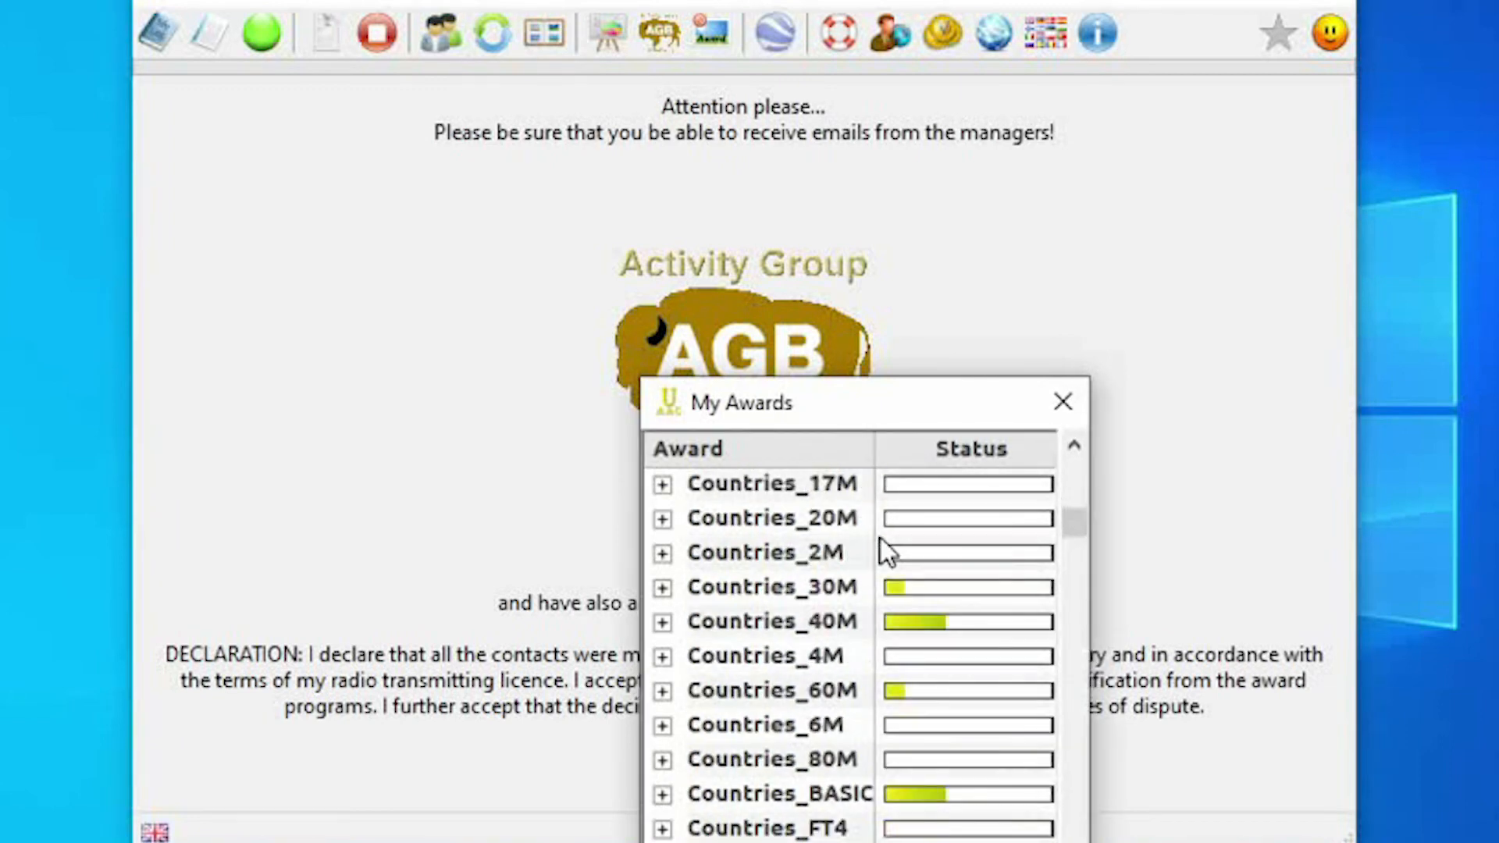
scroll("down", 3)
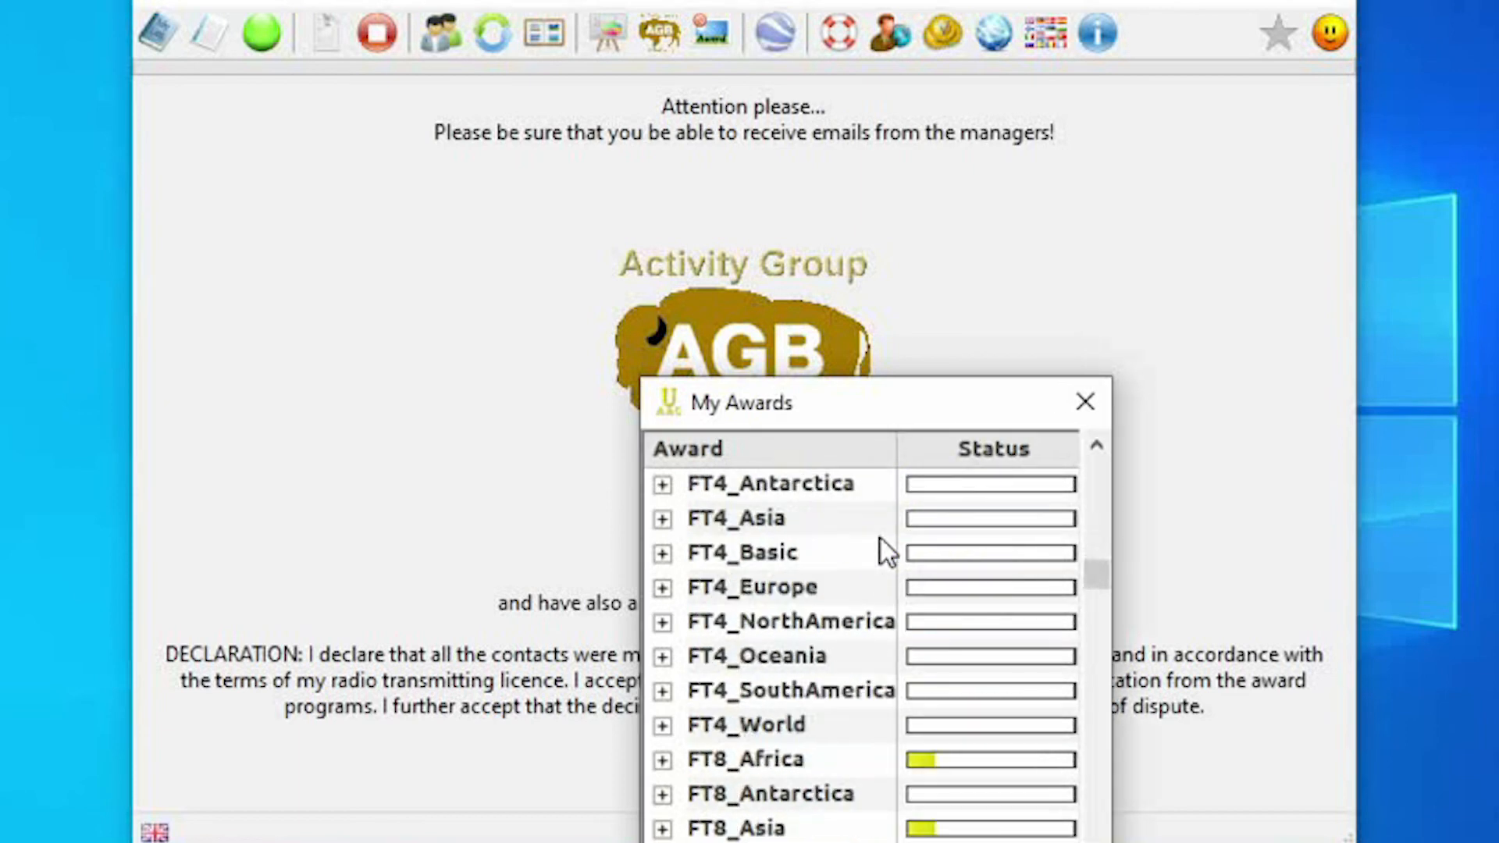
scroll("down", 3)
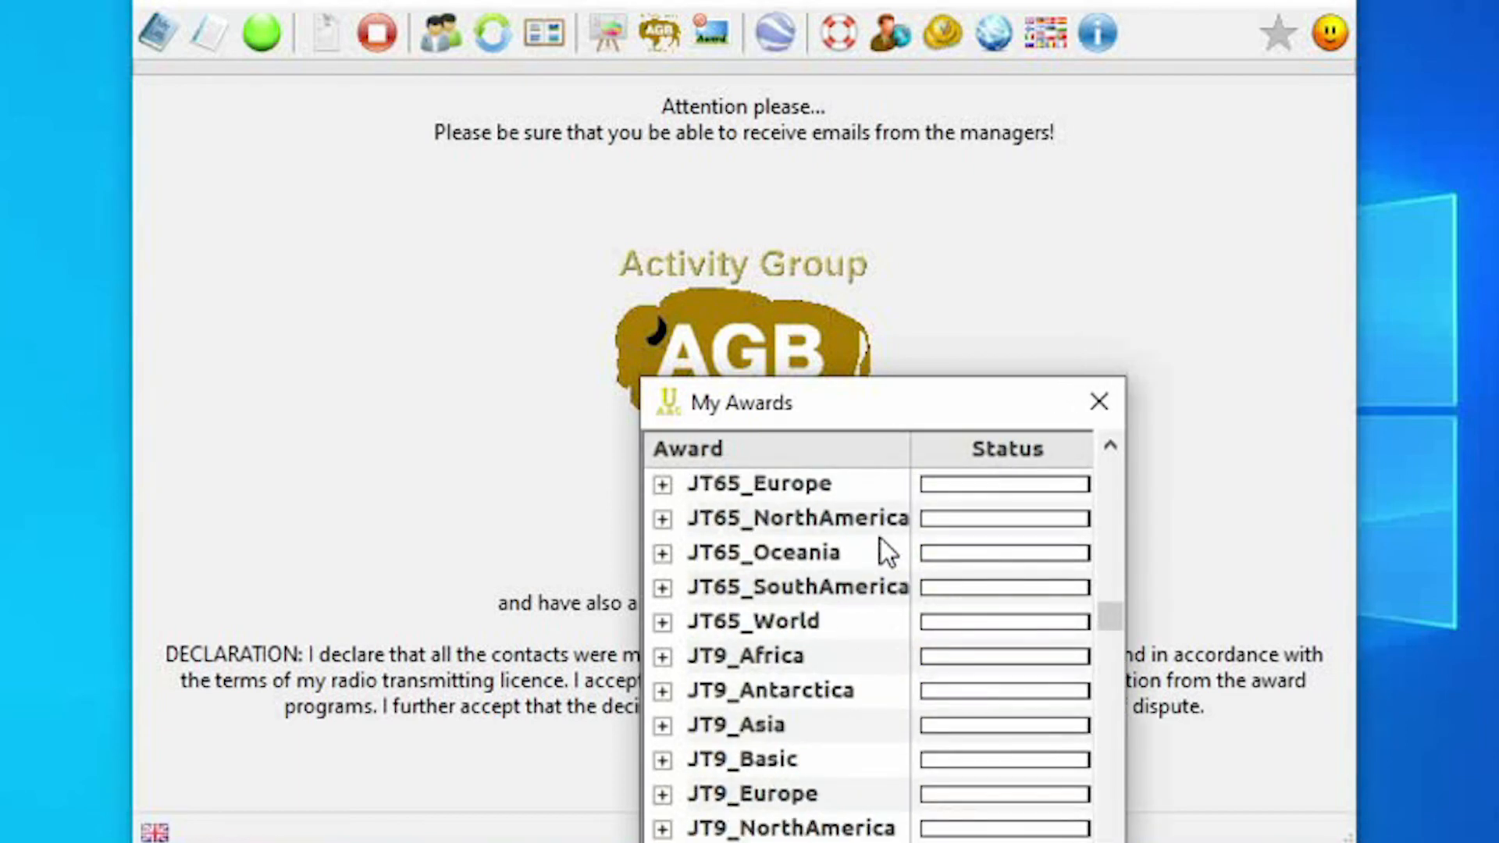
left_click(1099, 401)
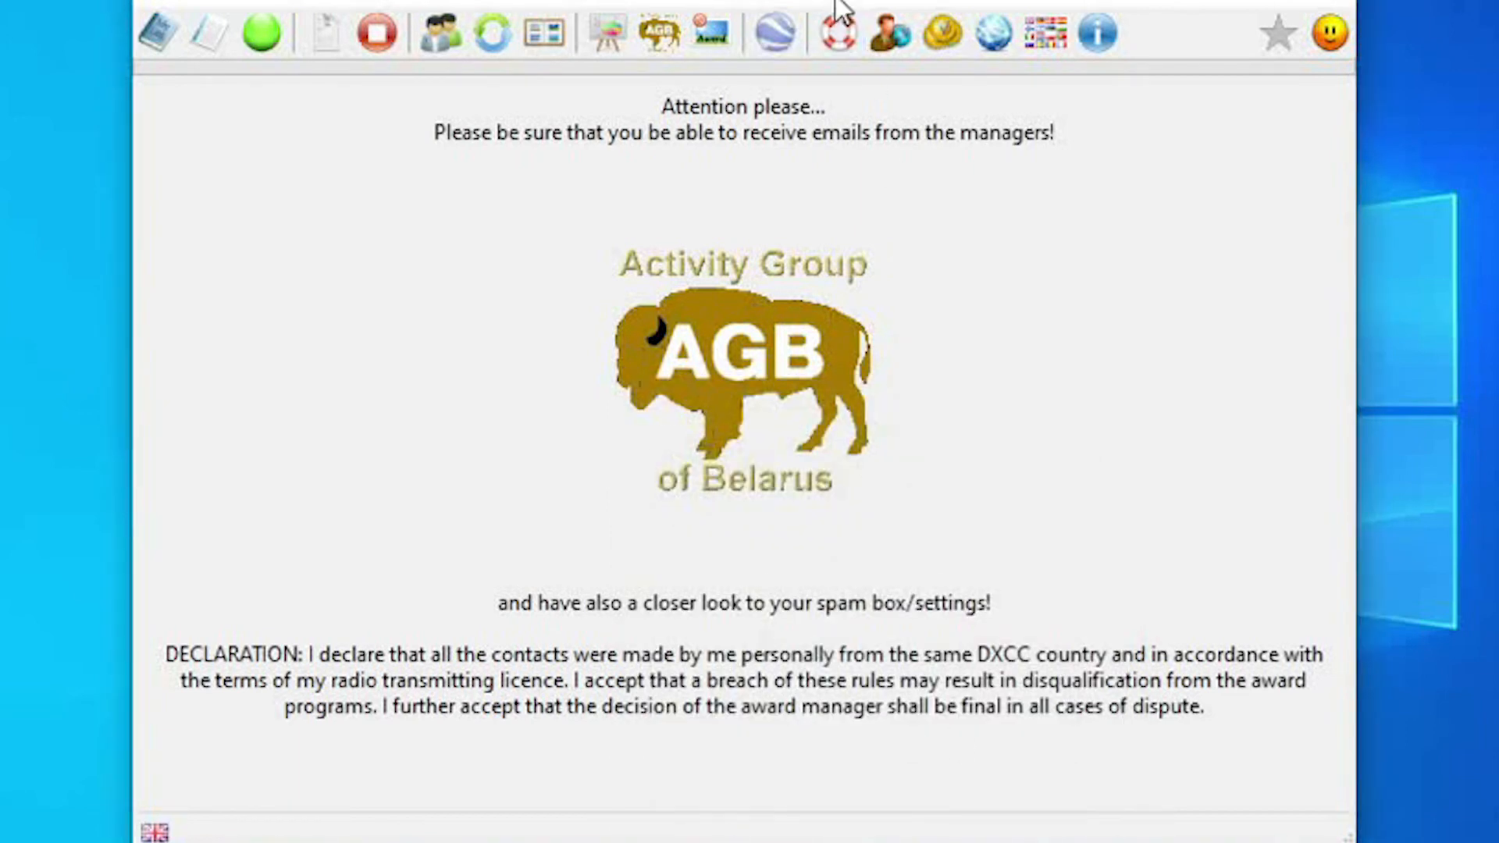
Switch to the ERC club and scroll its My Awards list
left_click(658, 29)
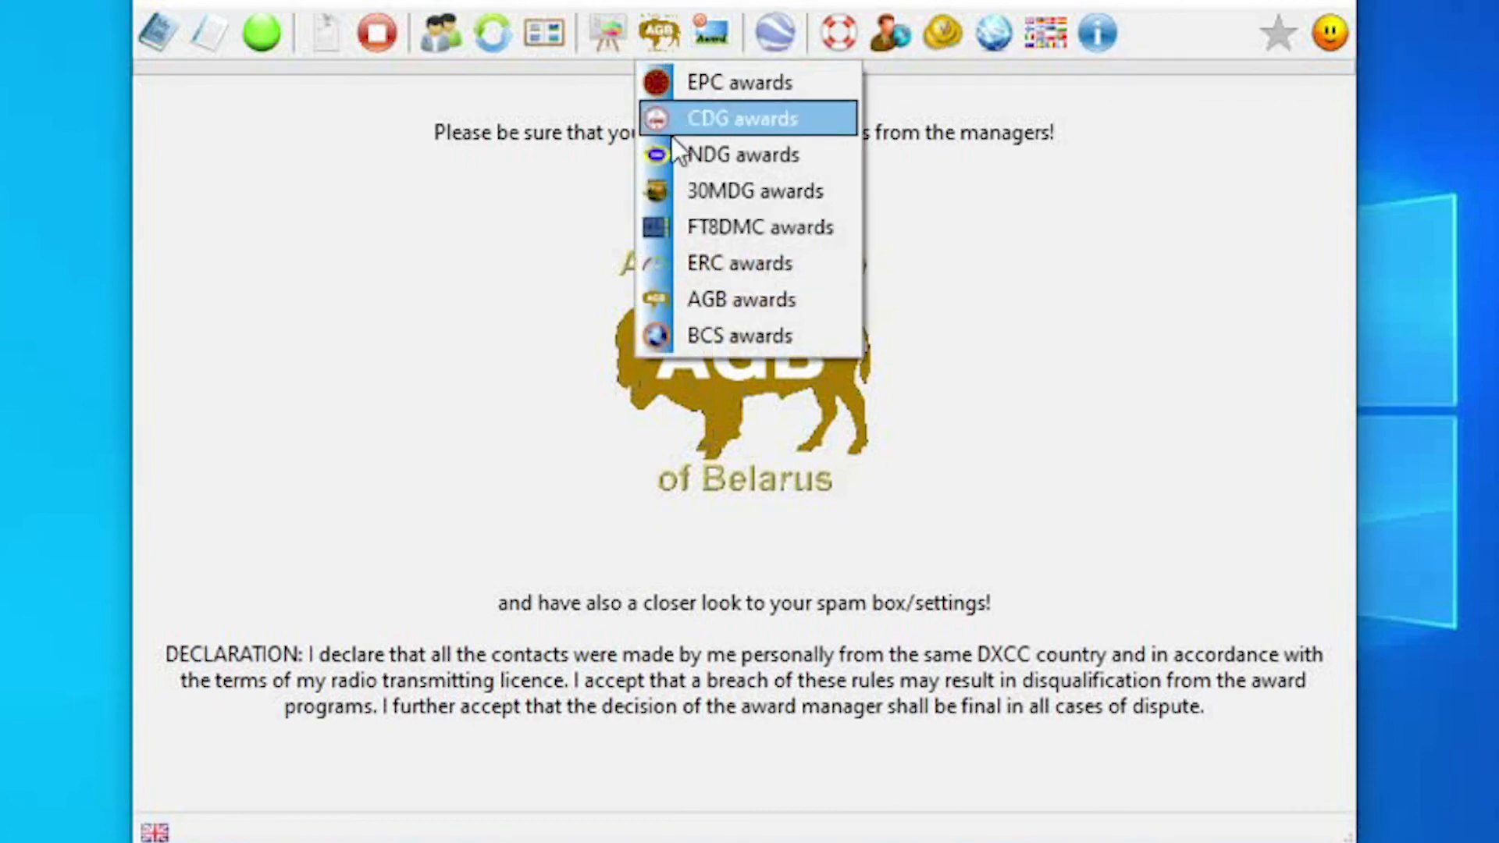
left_click(740, 263)
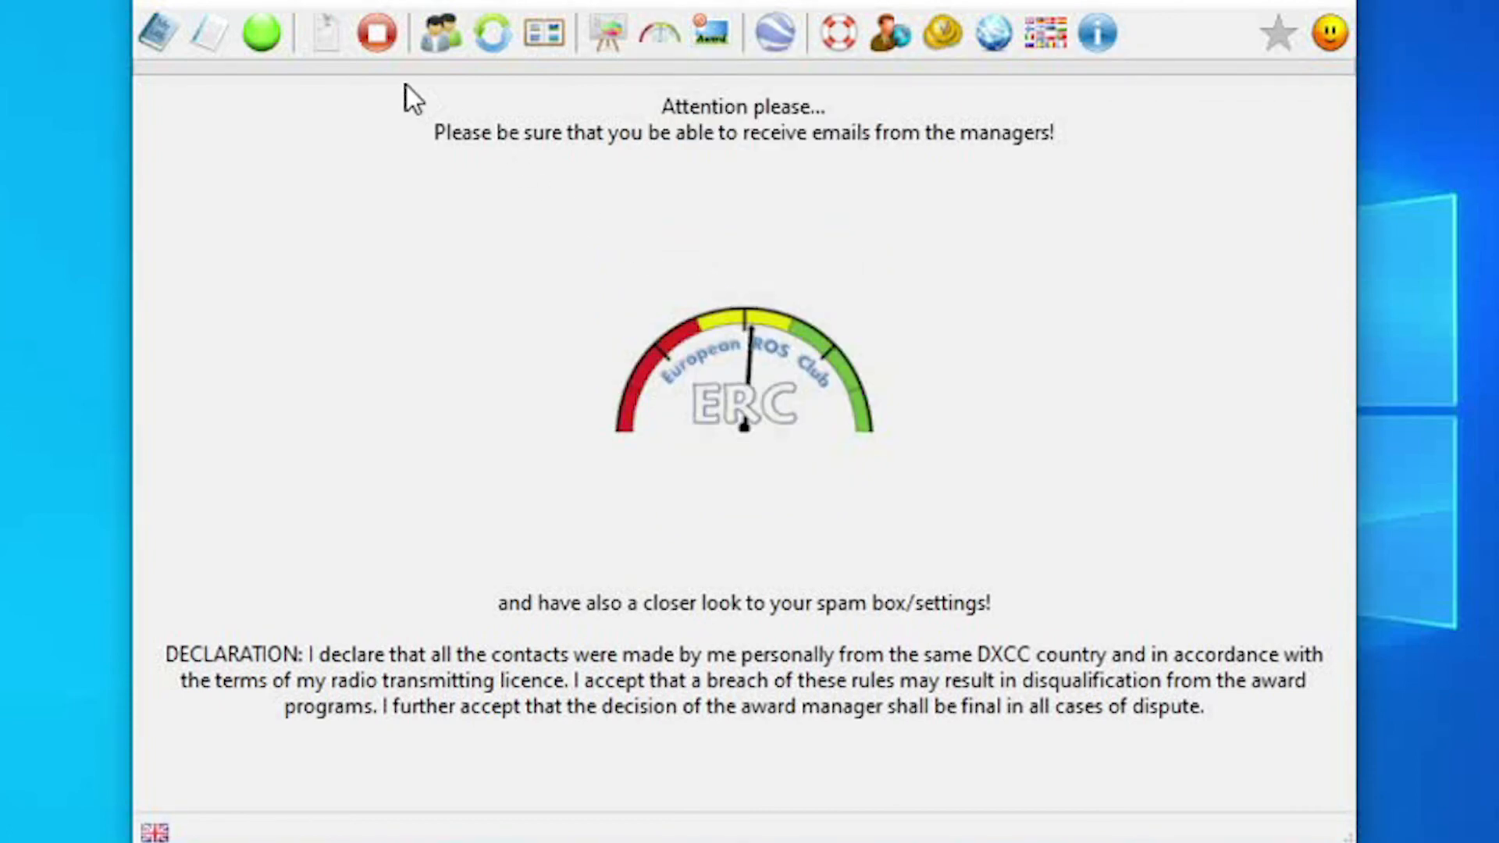
left_click(546, 29)
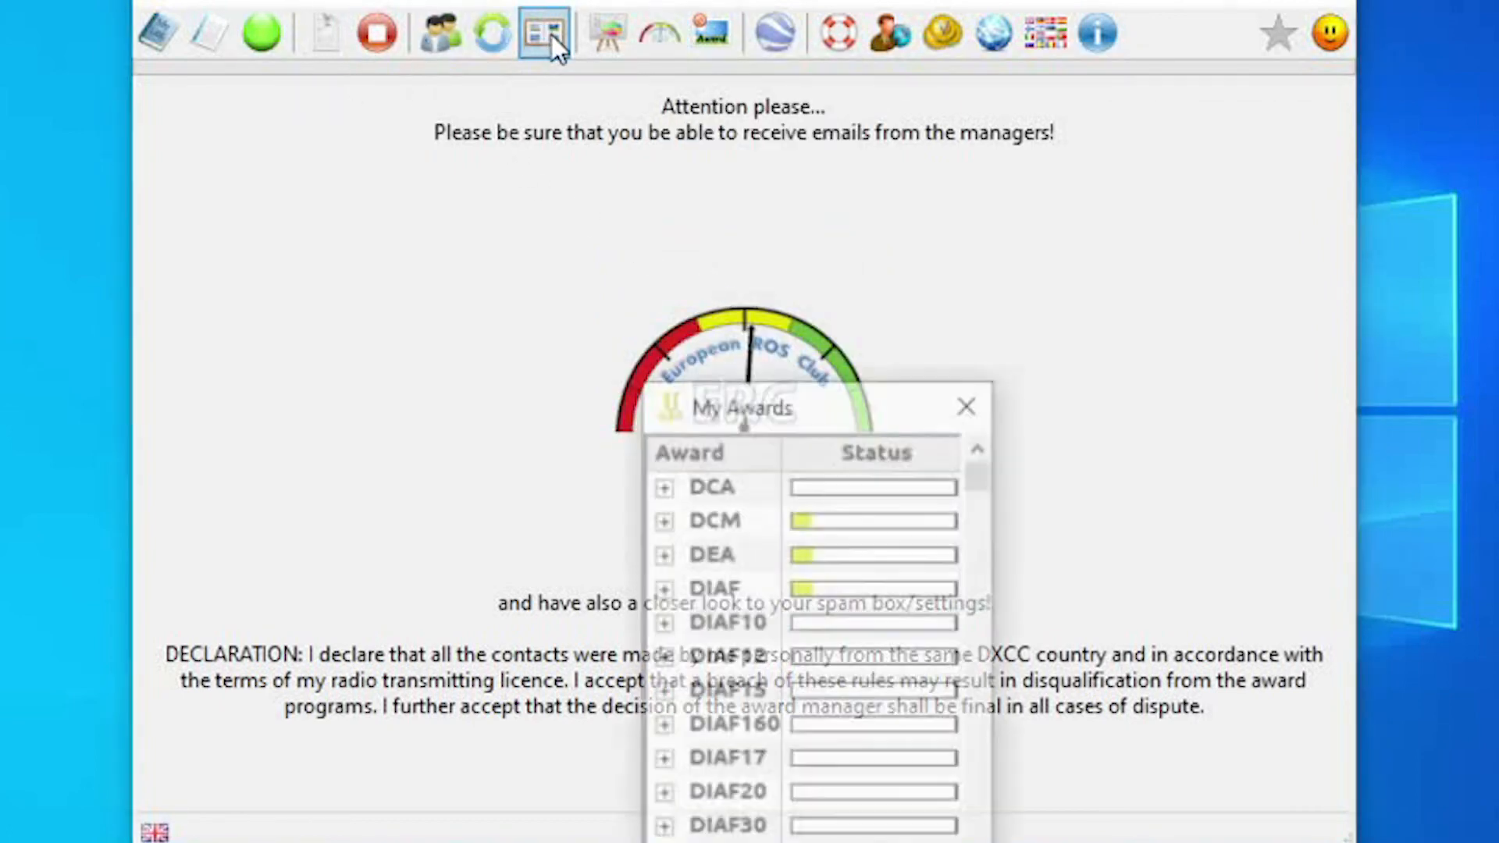
scroll("down", 3)
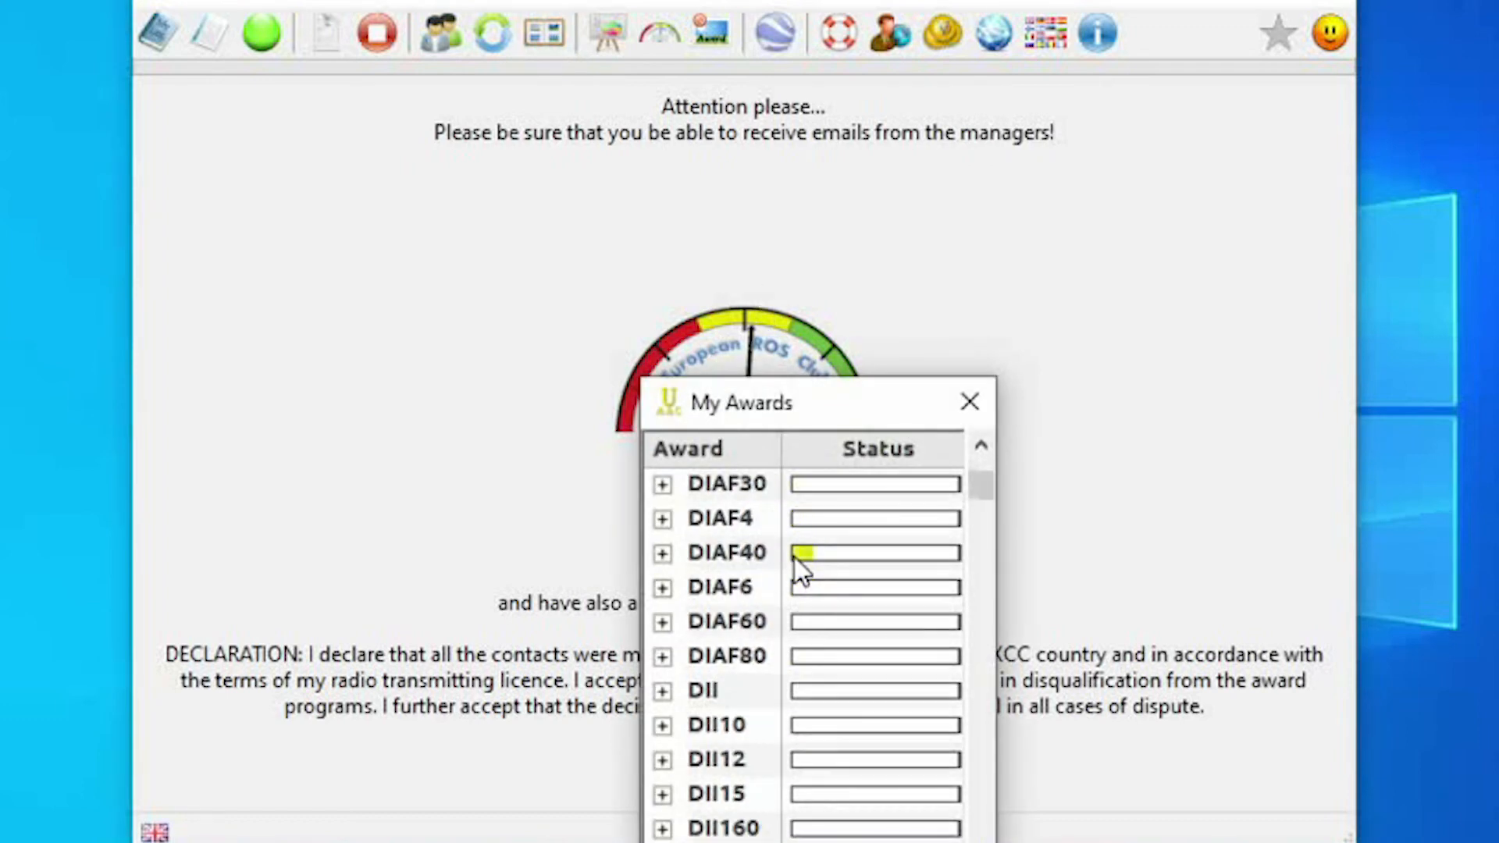
Review the FT8DMC My Awards list, briefly expanding and collapsing OHCA's award levels
left_click(655, 31)
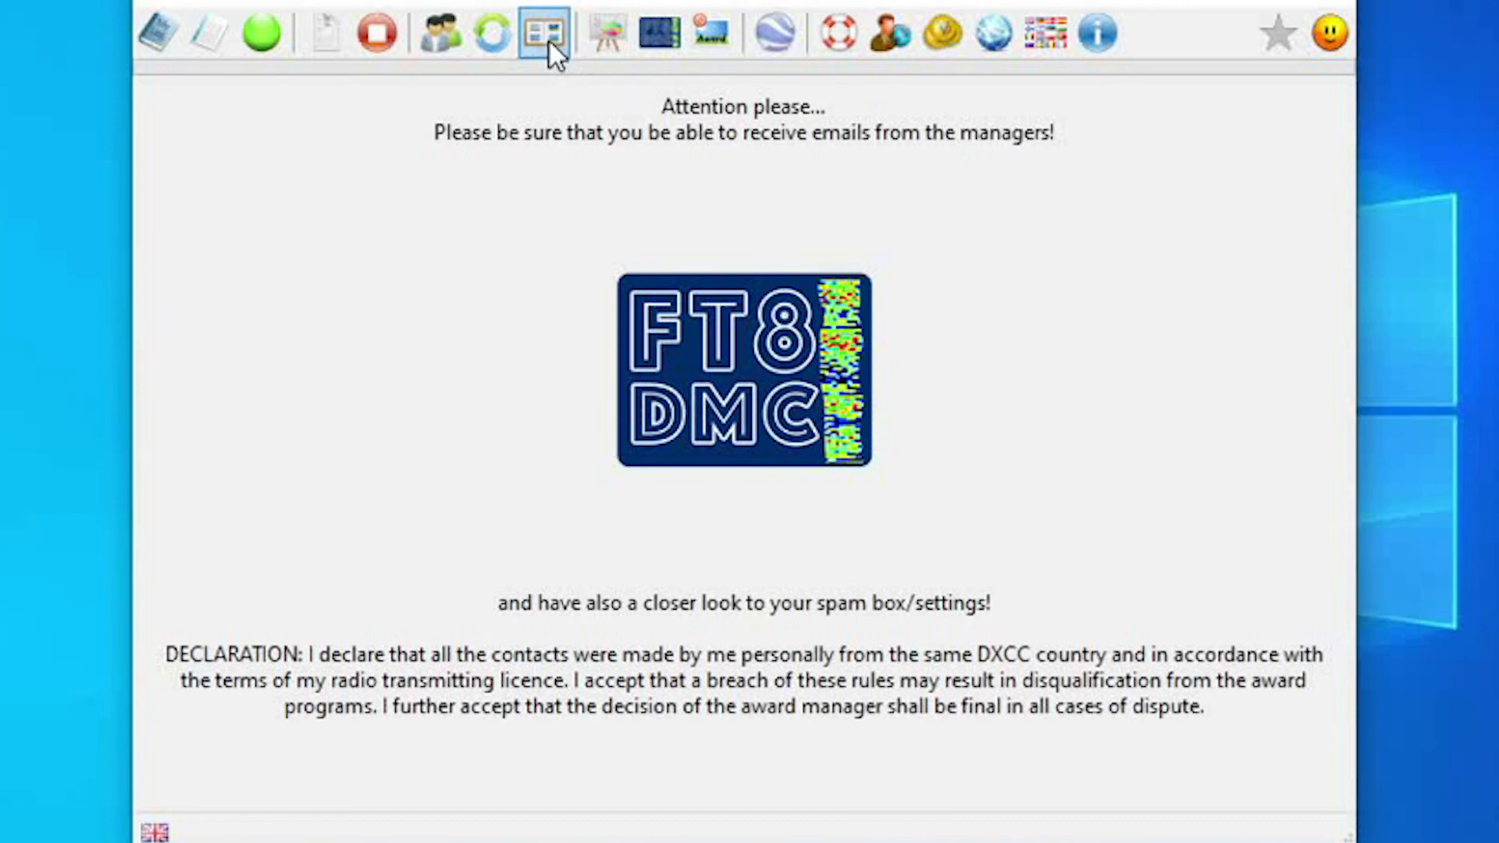
left_click(545, 29)
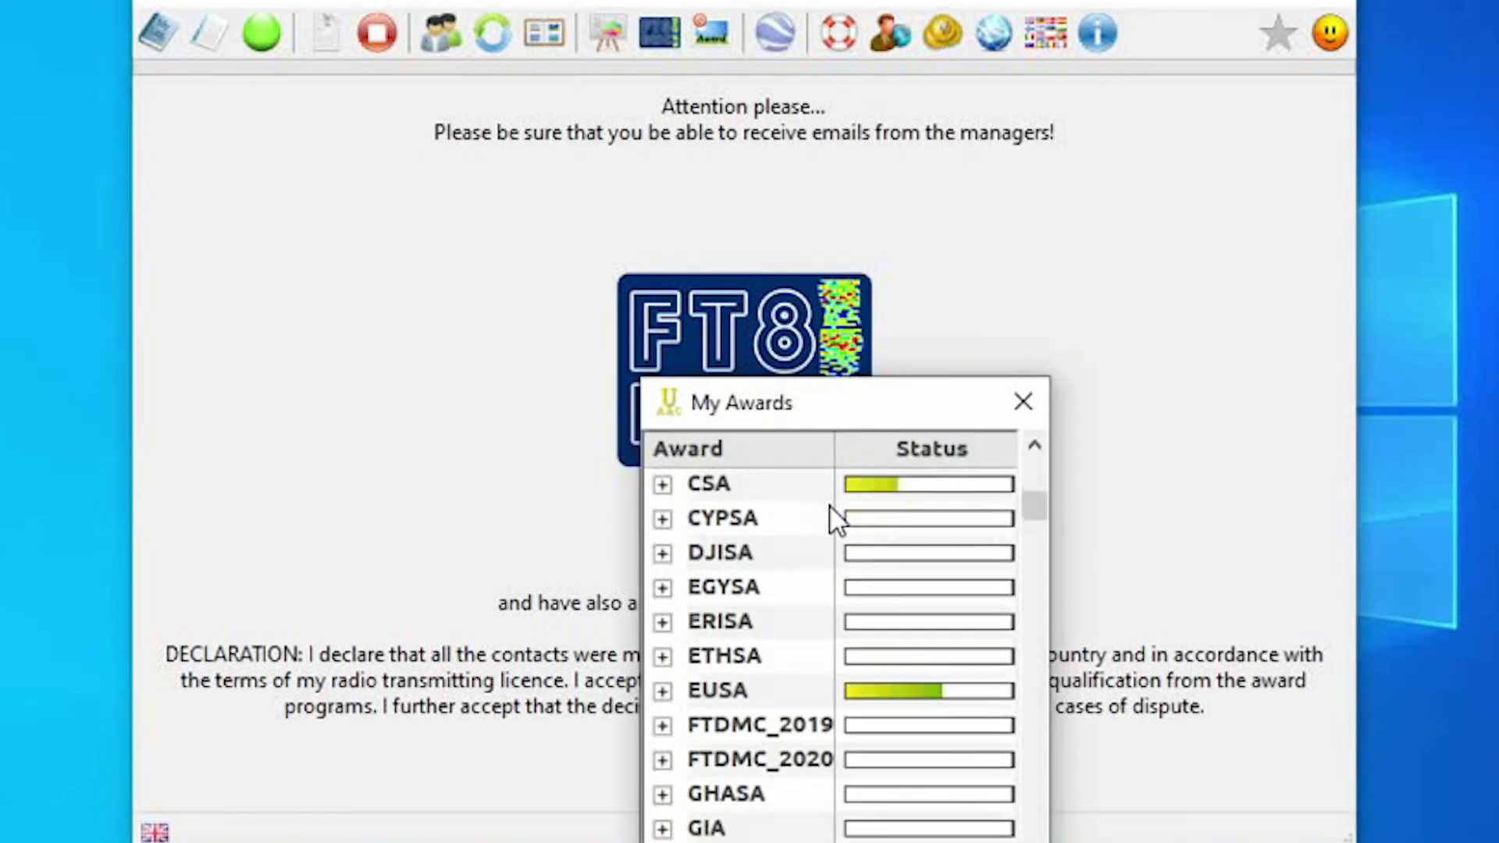
scroll("down", 3)
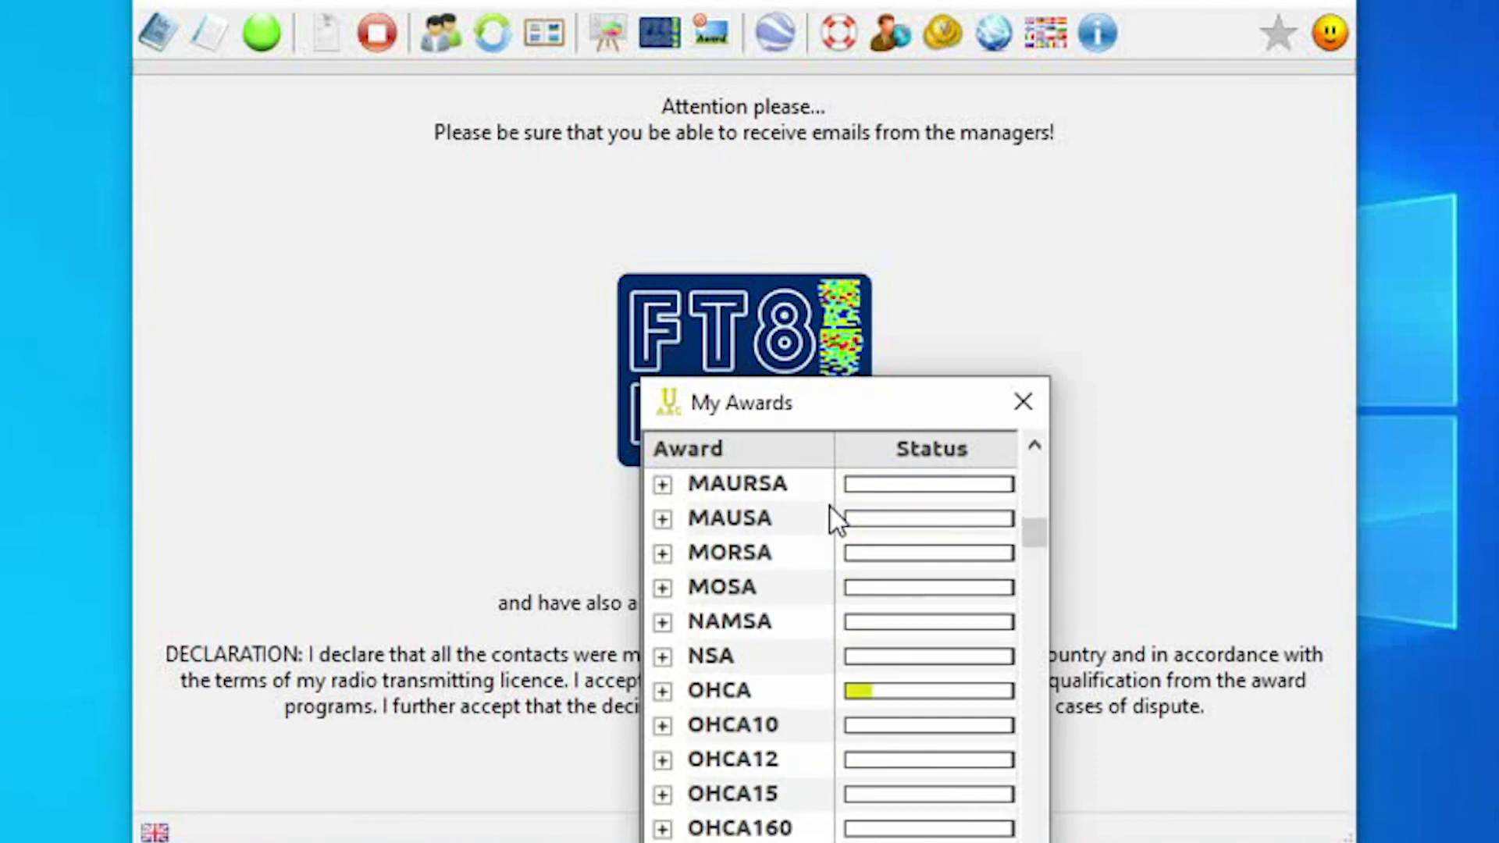
left_click(662, 691)
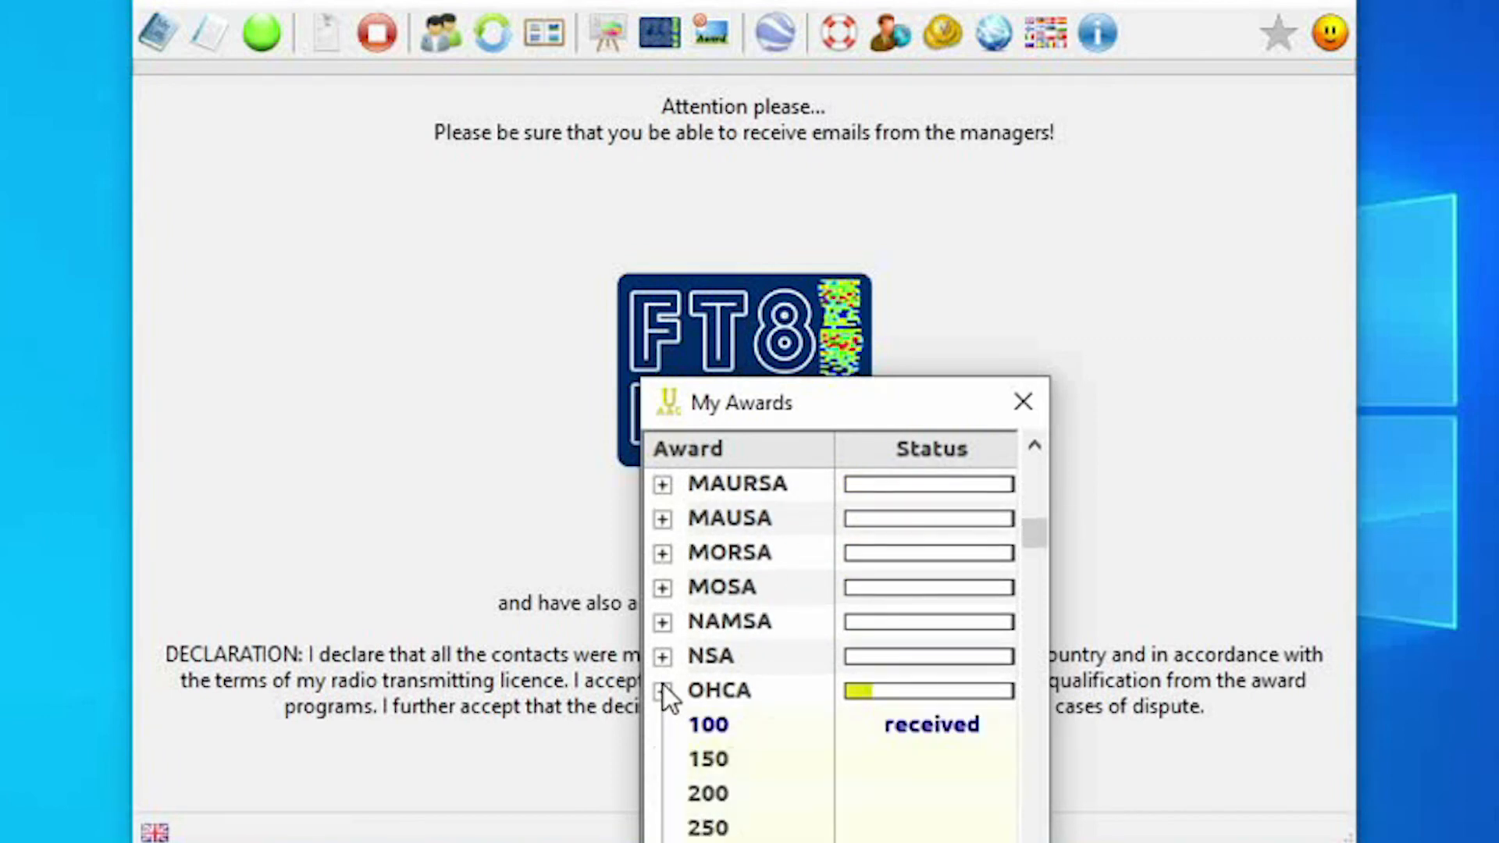
left_click(661, 691)
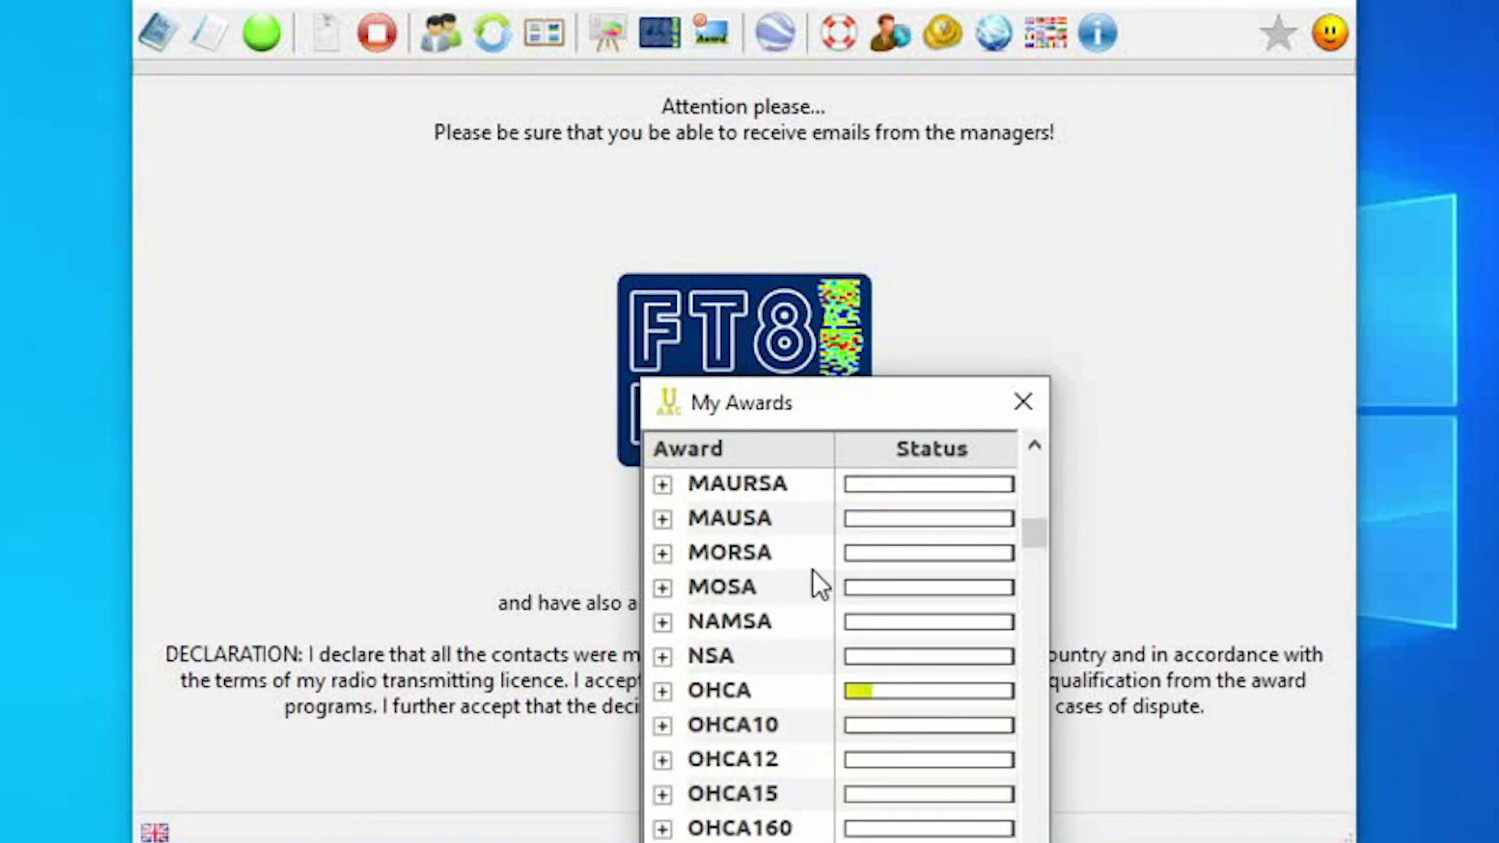
scroll("down", 3)
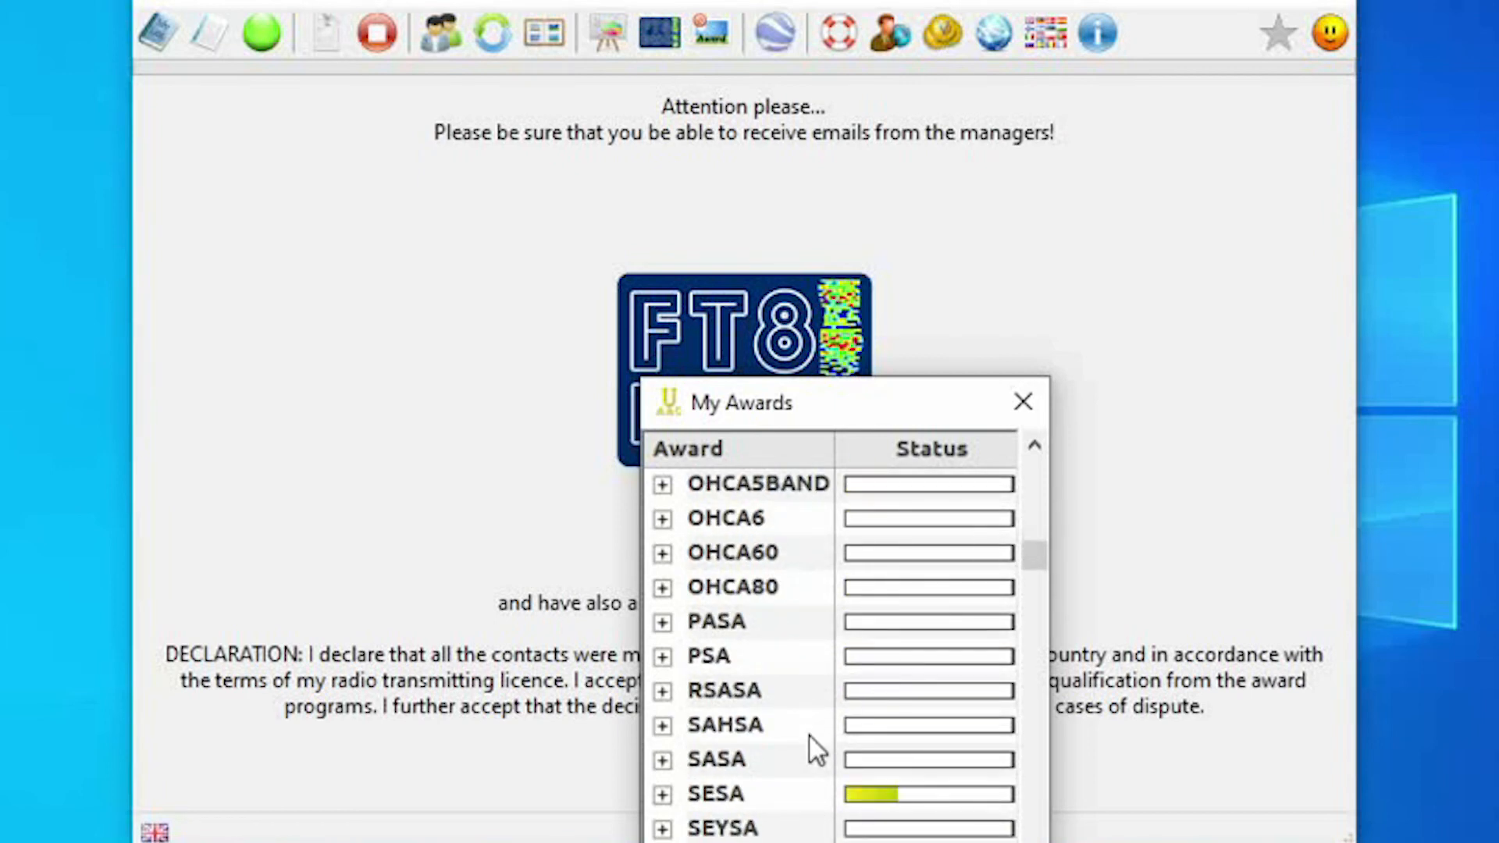
mouse_move(857, 675)
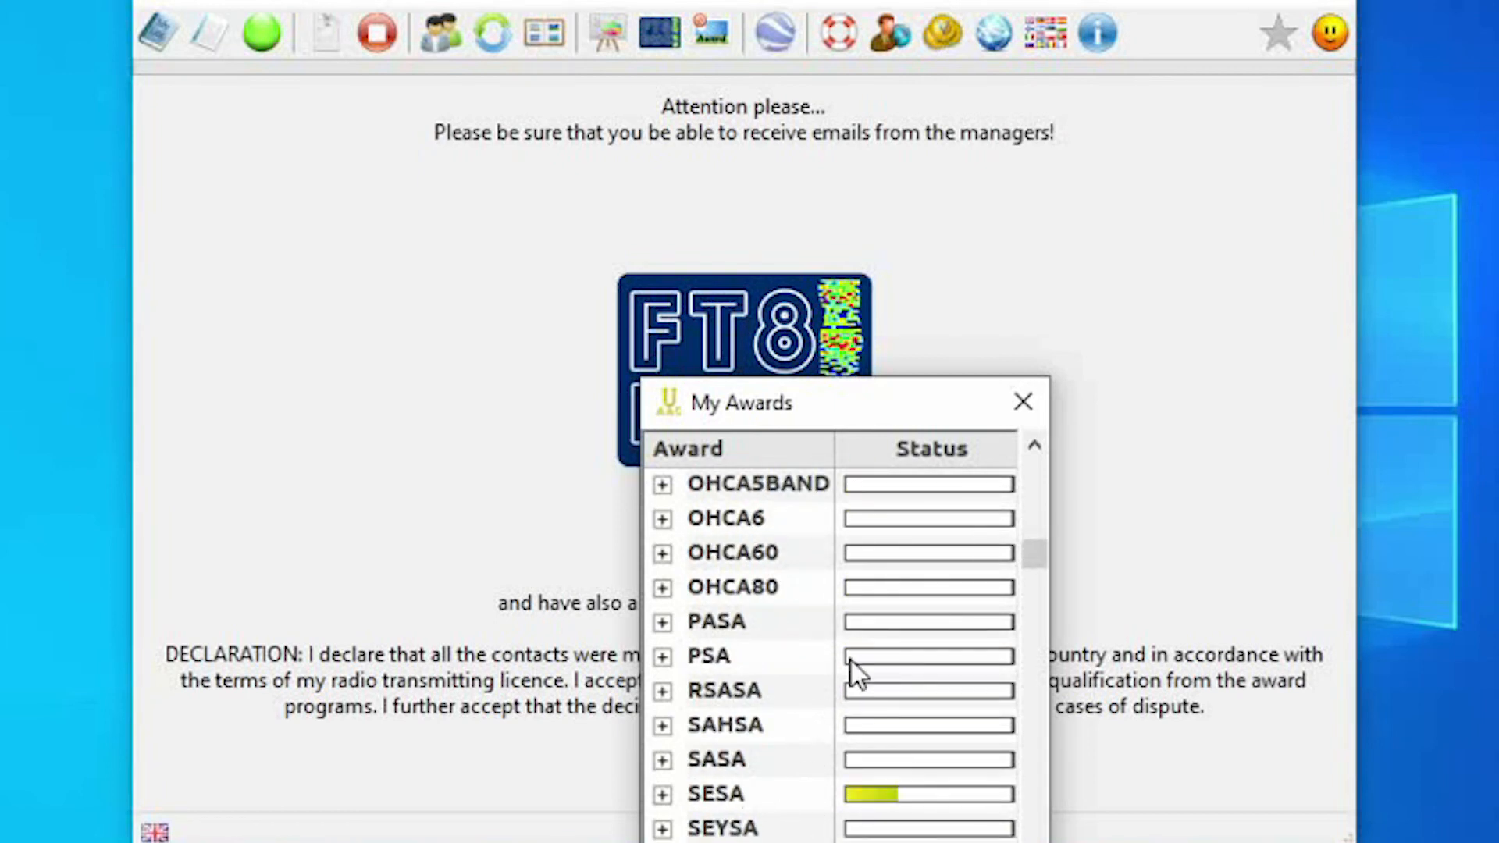